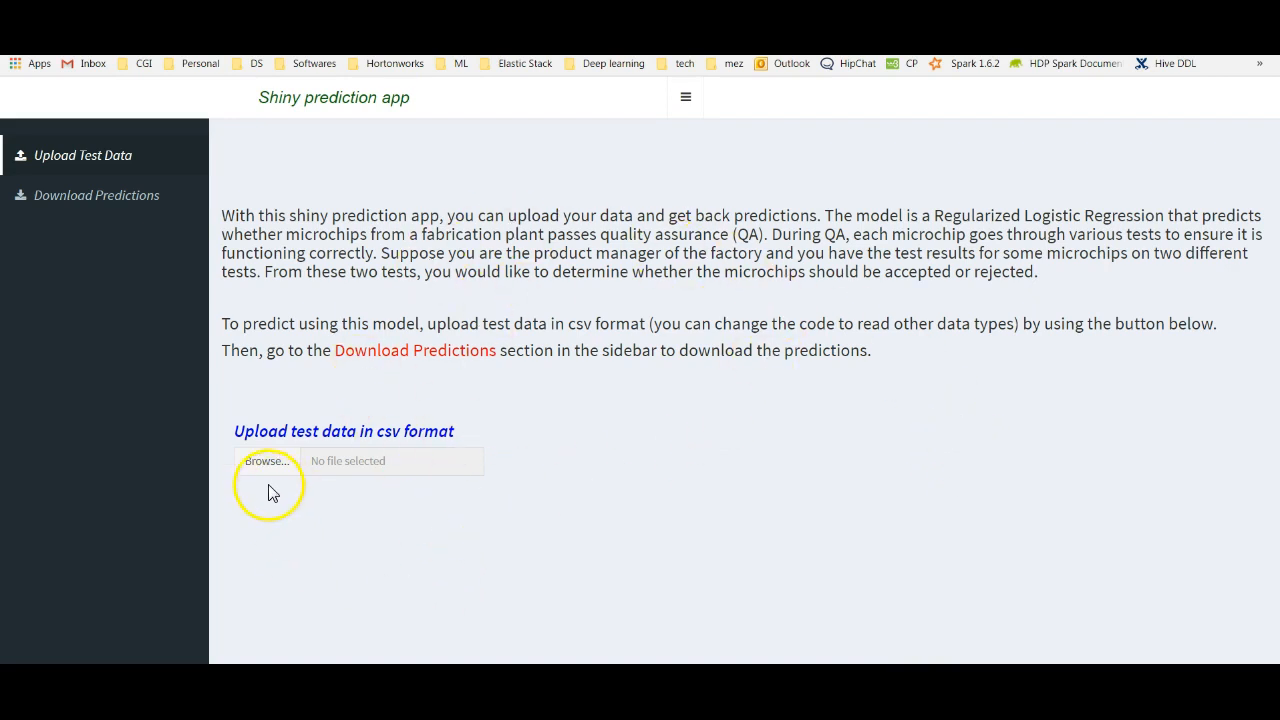
pyautogui.moveTo(83, 155)
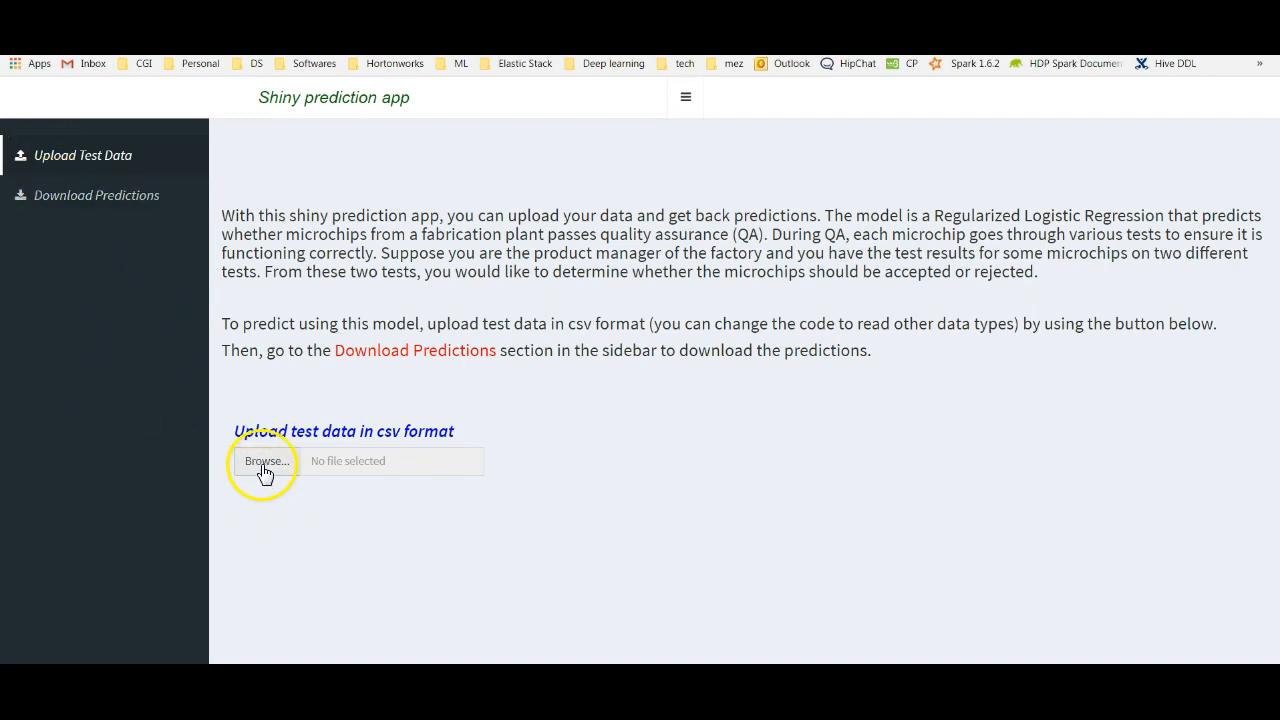
pyautogui.moveTo(272, 478)
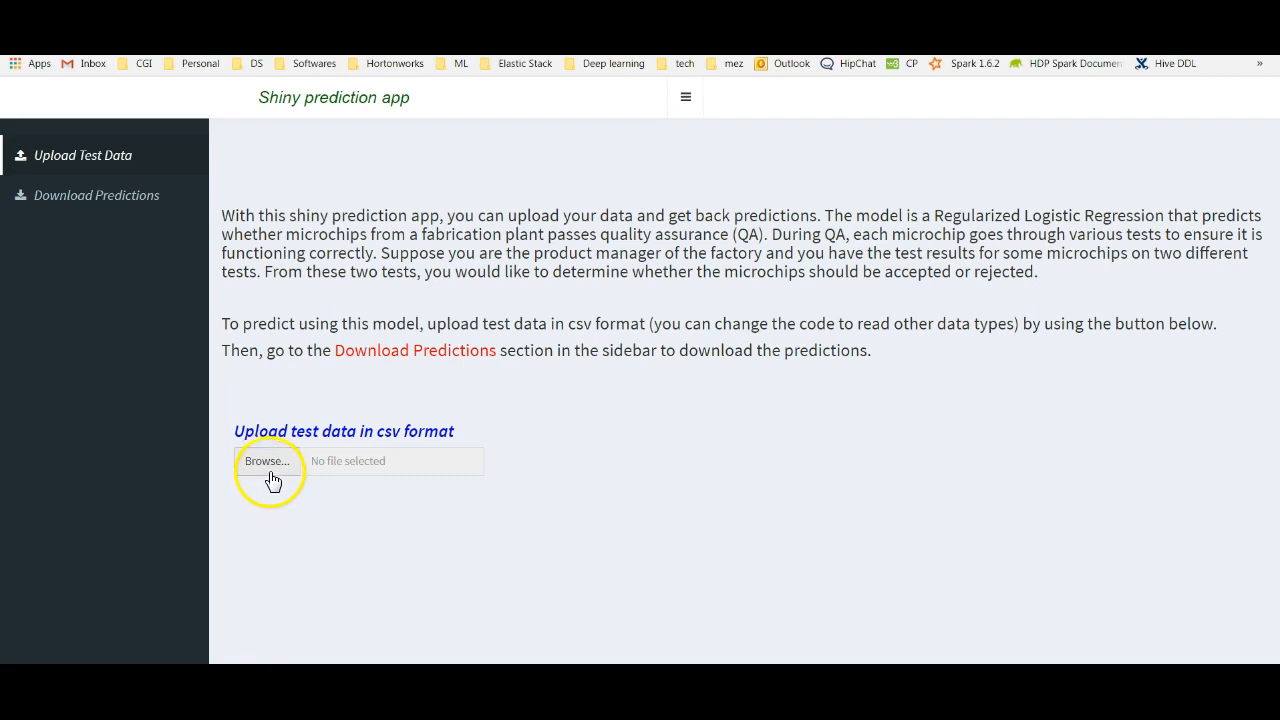
# - Pick test_data.csv in the upload section's file chooser
pyautogui.click(267, 461)
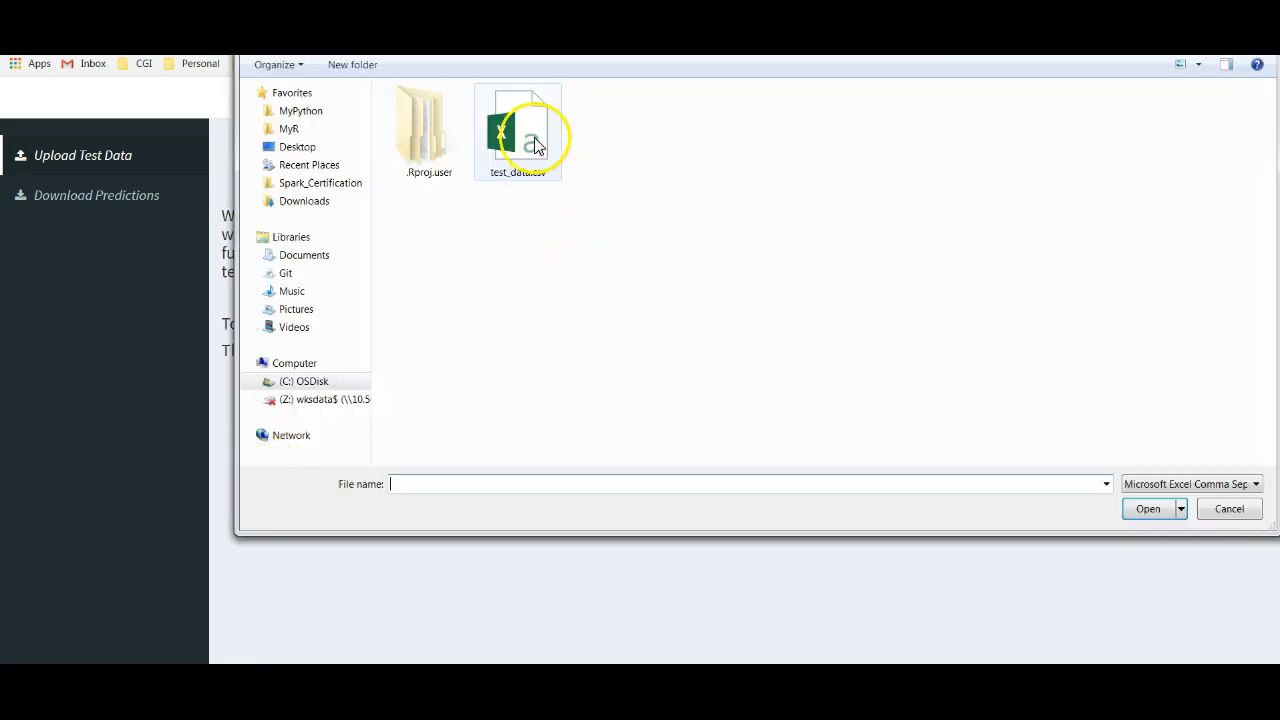
pyautogui.click(518, 130)
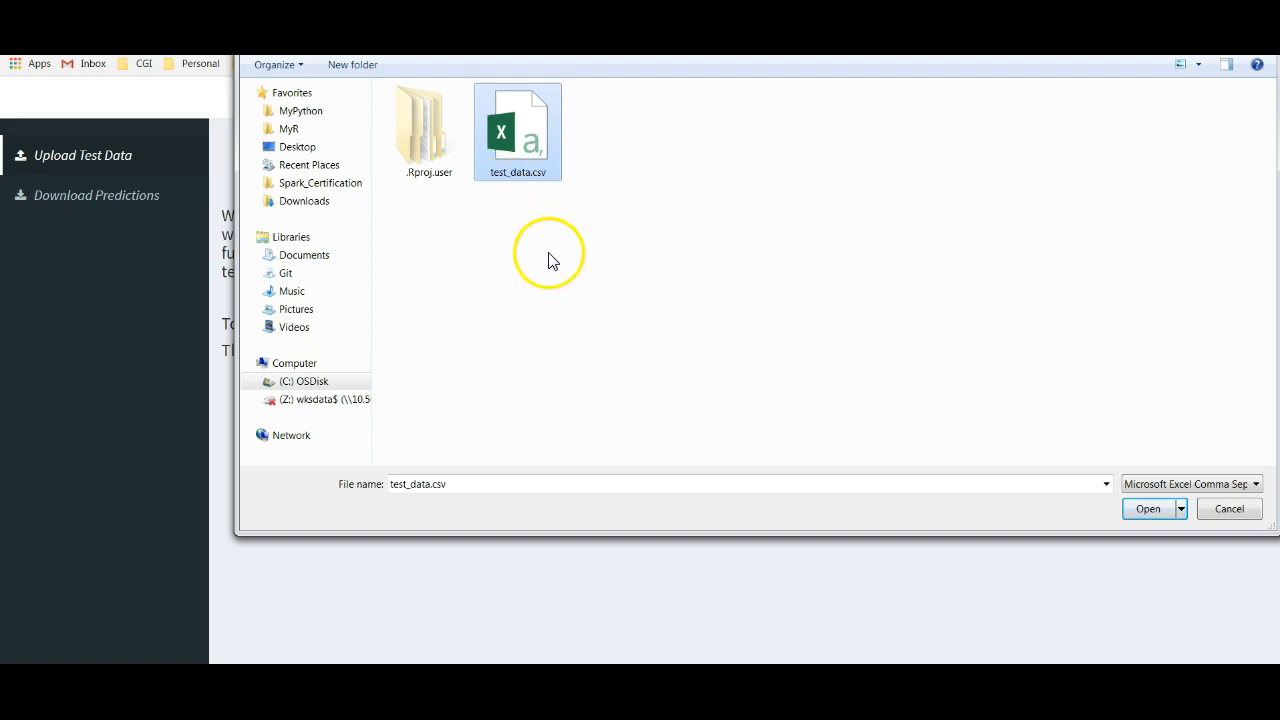
pyautogui.moveTo(548, 272)
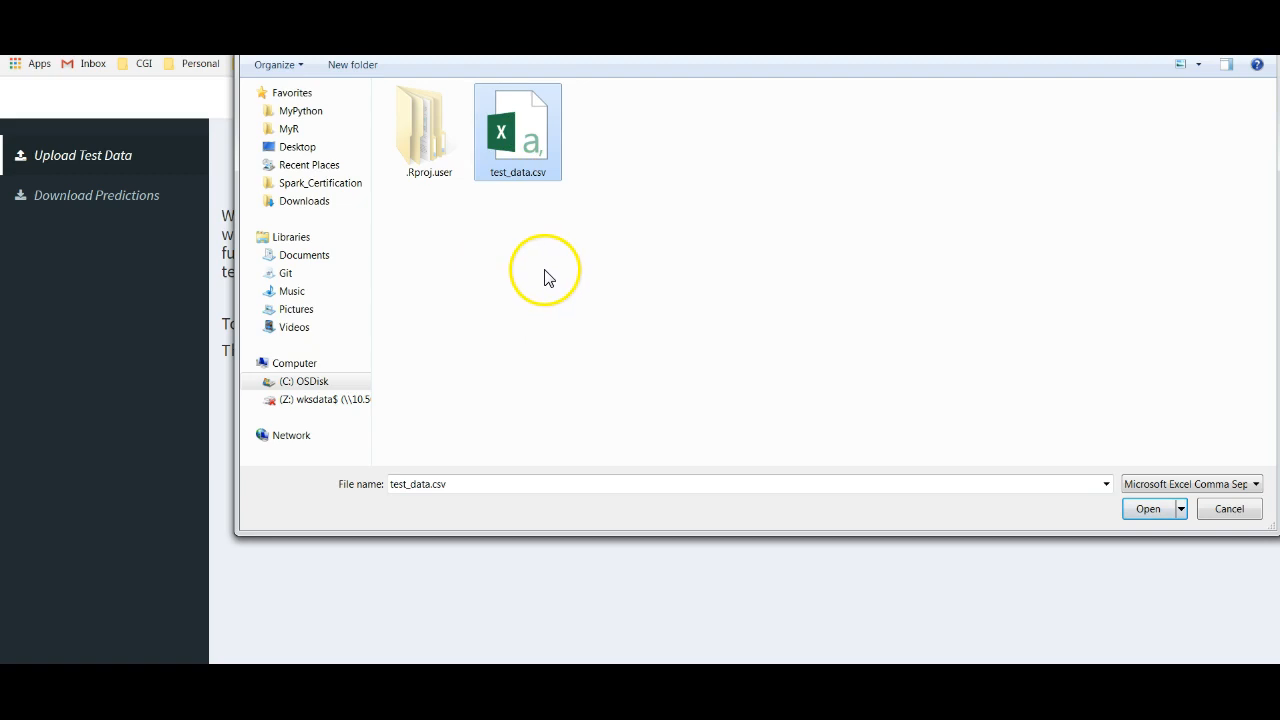
# - Upload test_data.csv and inspect the Test1, Label and Test2 columns of the sample table
pyautogui.click(1148, 509)
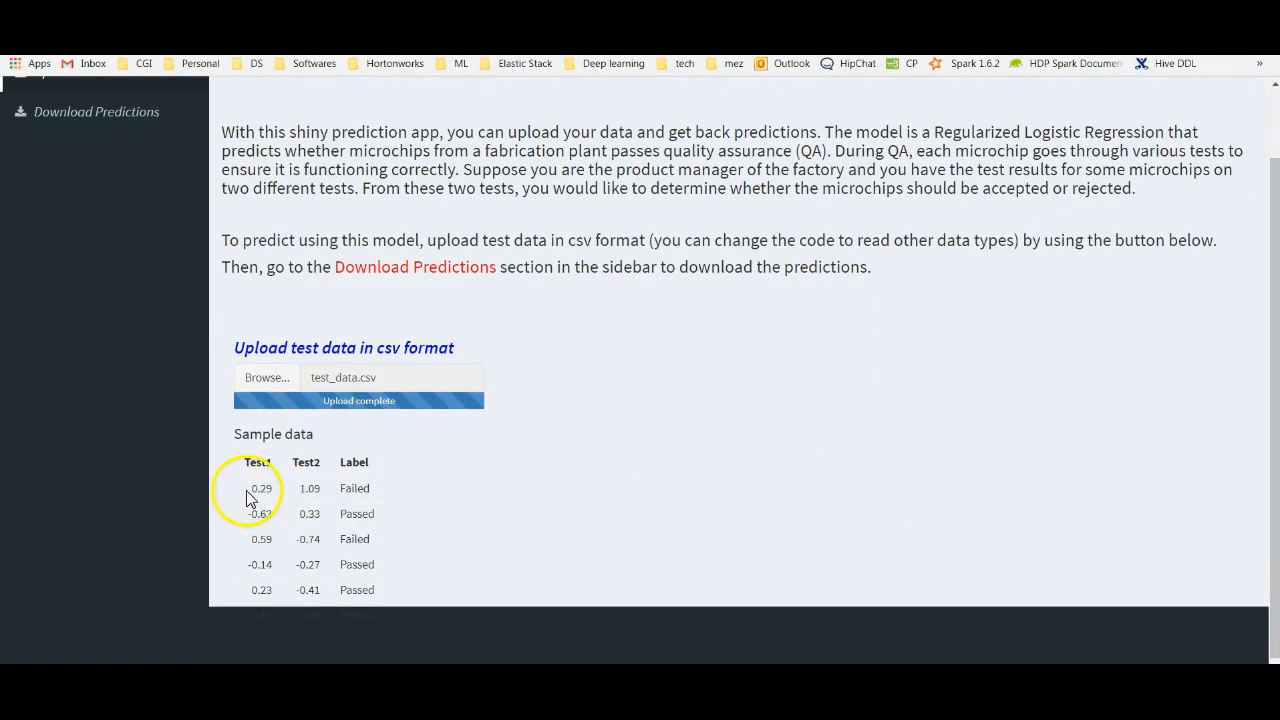
pyautogui.moveTo(248, 488); pyautogui.dragTo(363, 589)
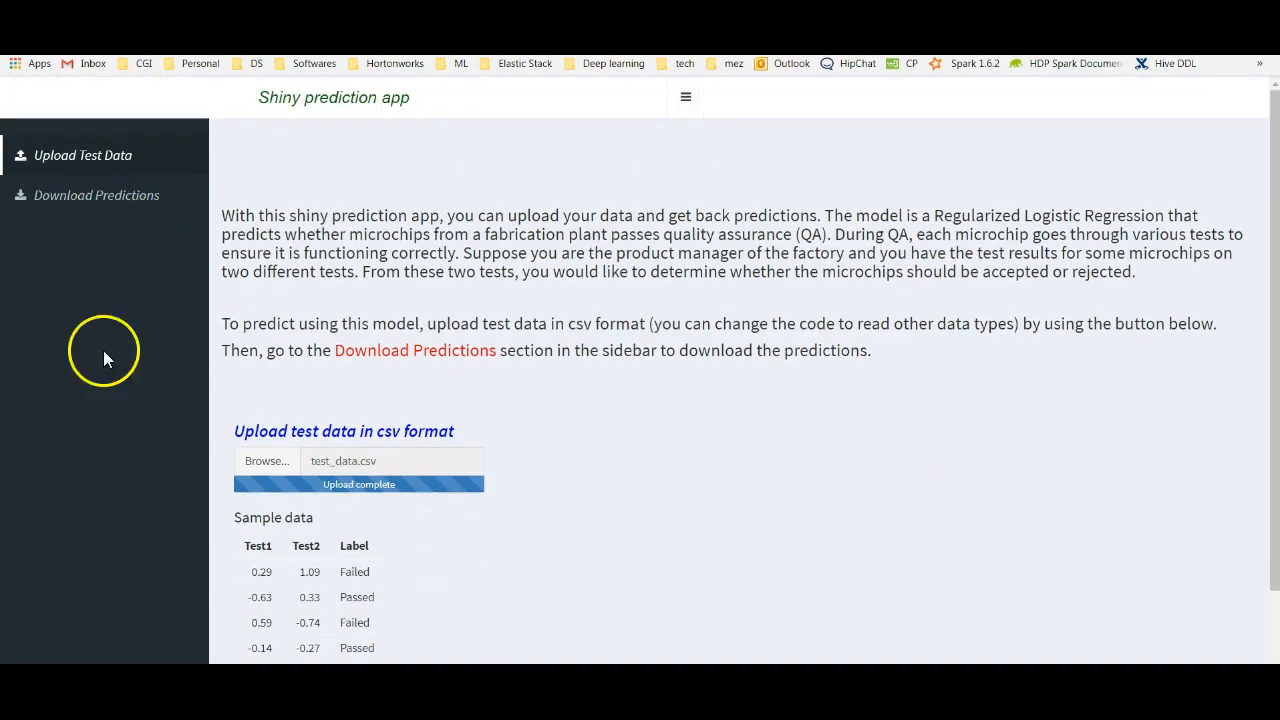
pyautogui.moveTo(521, 362)
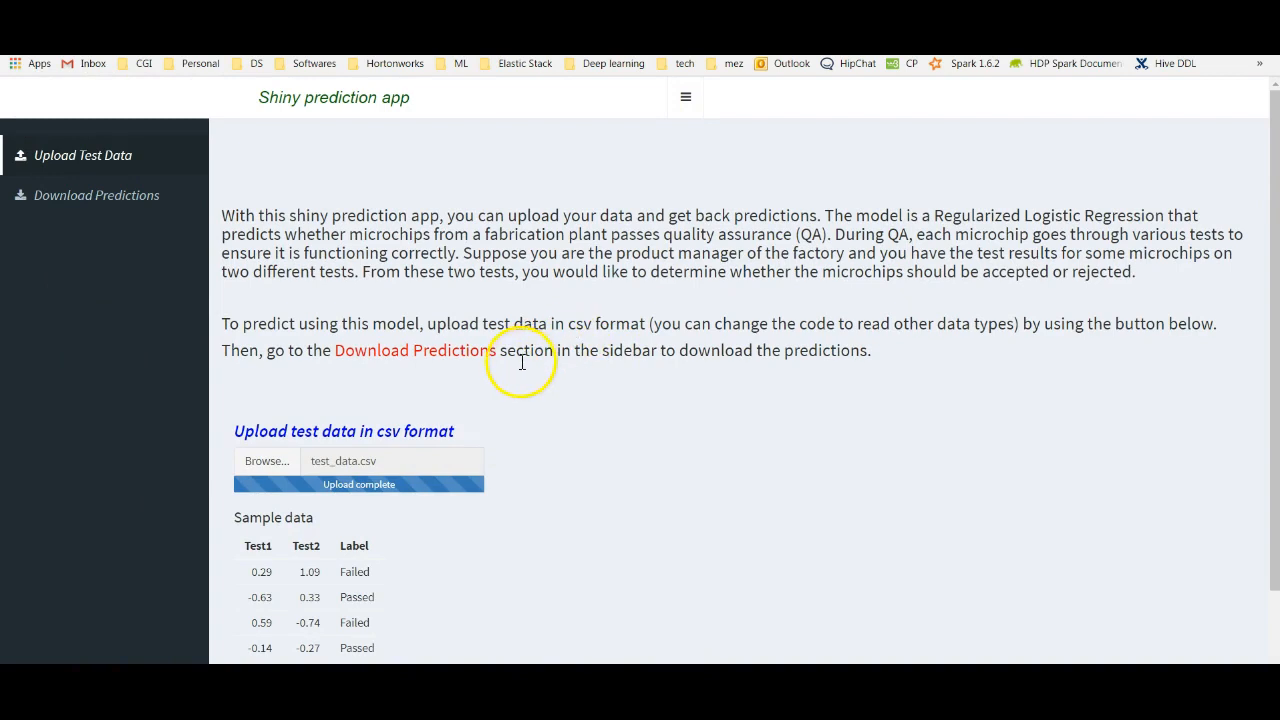
pyautogui.moveTo(717, 348)
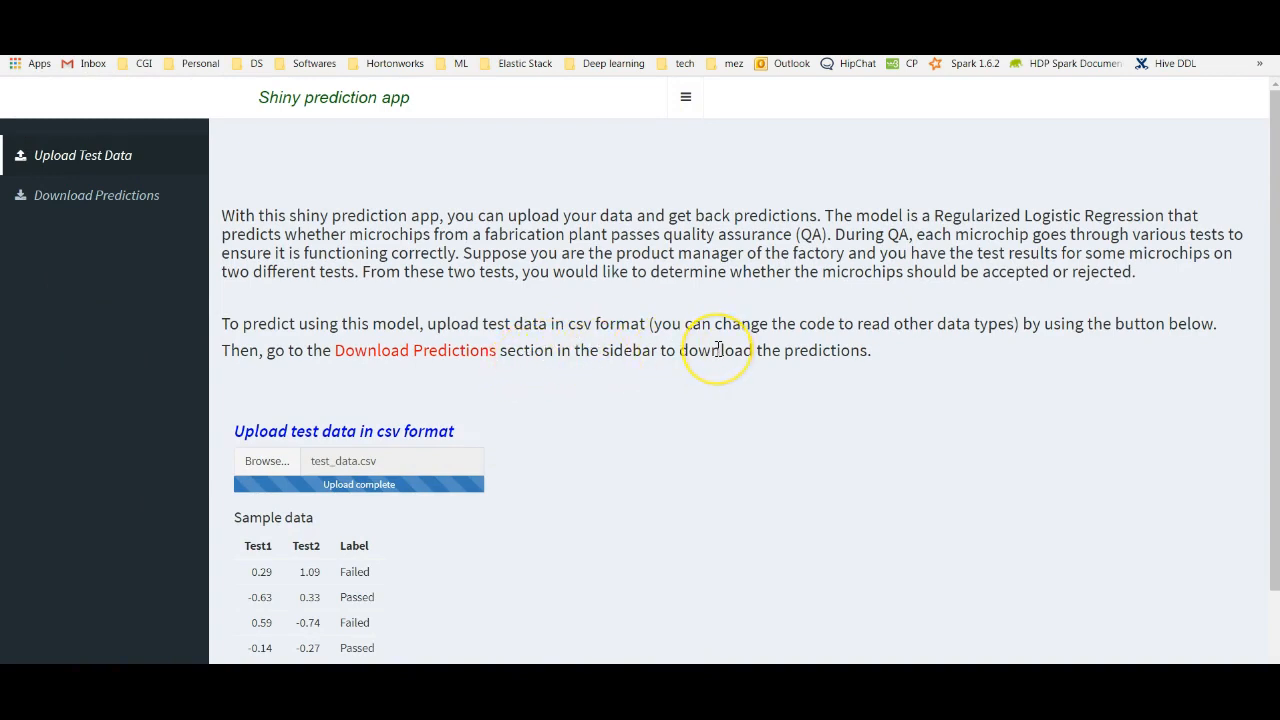
pyautogui.moveTo(735, 263)
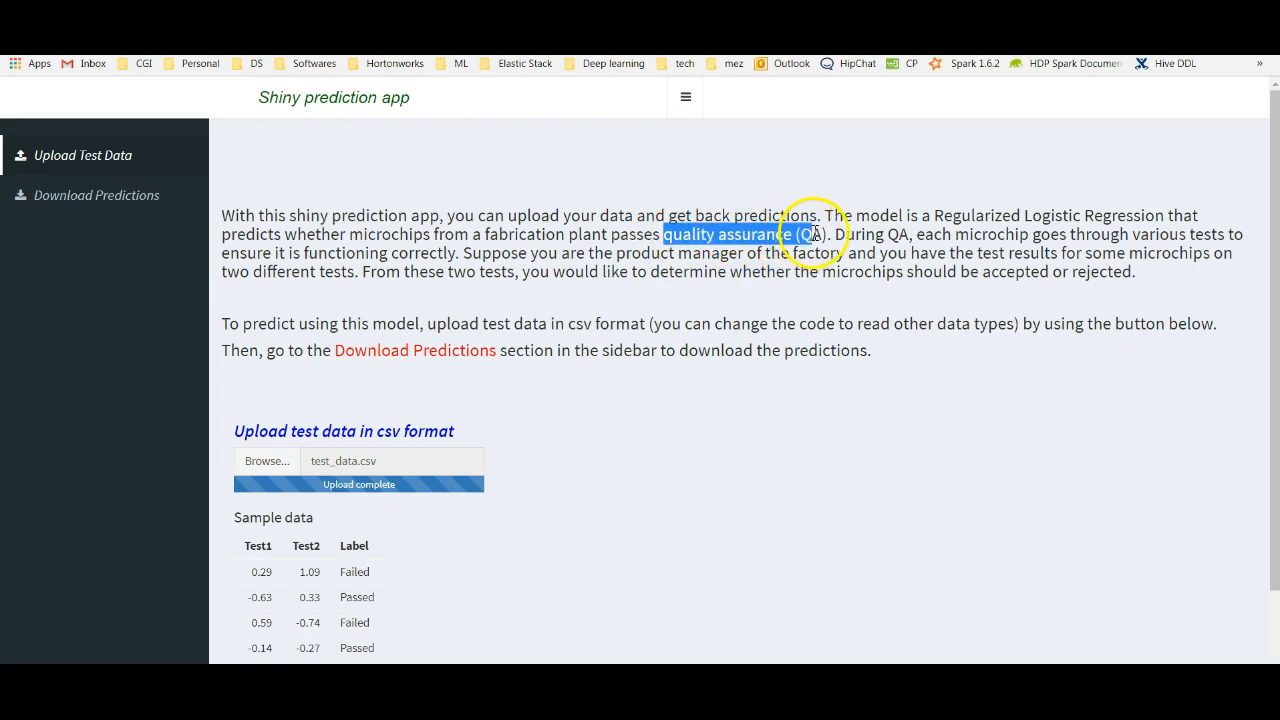
pyautogui.doubleClick(258, 545)
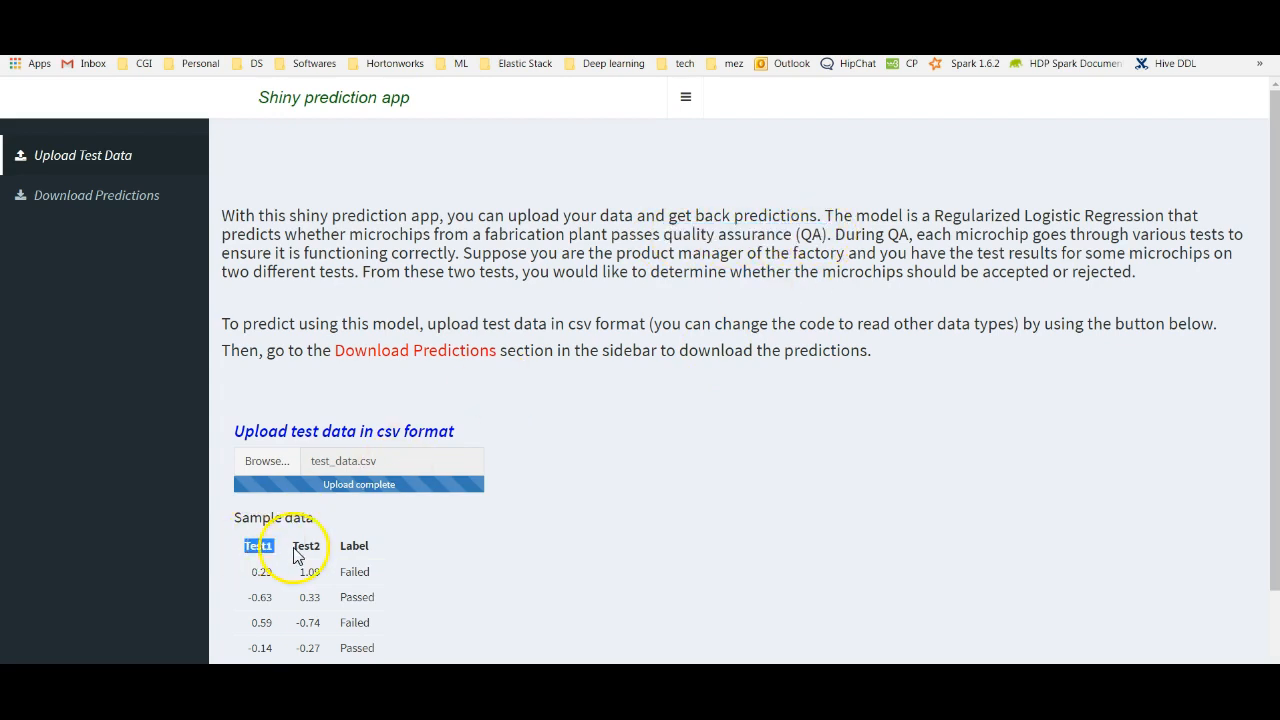
pyautogui.moveTo(603, 463)
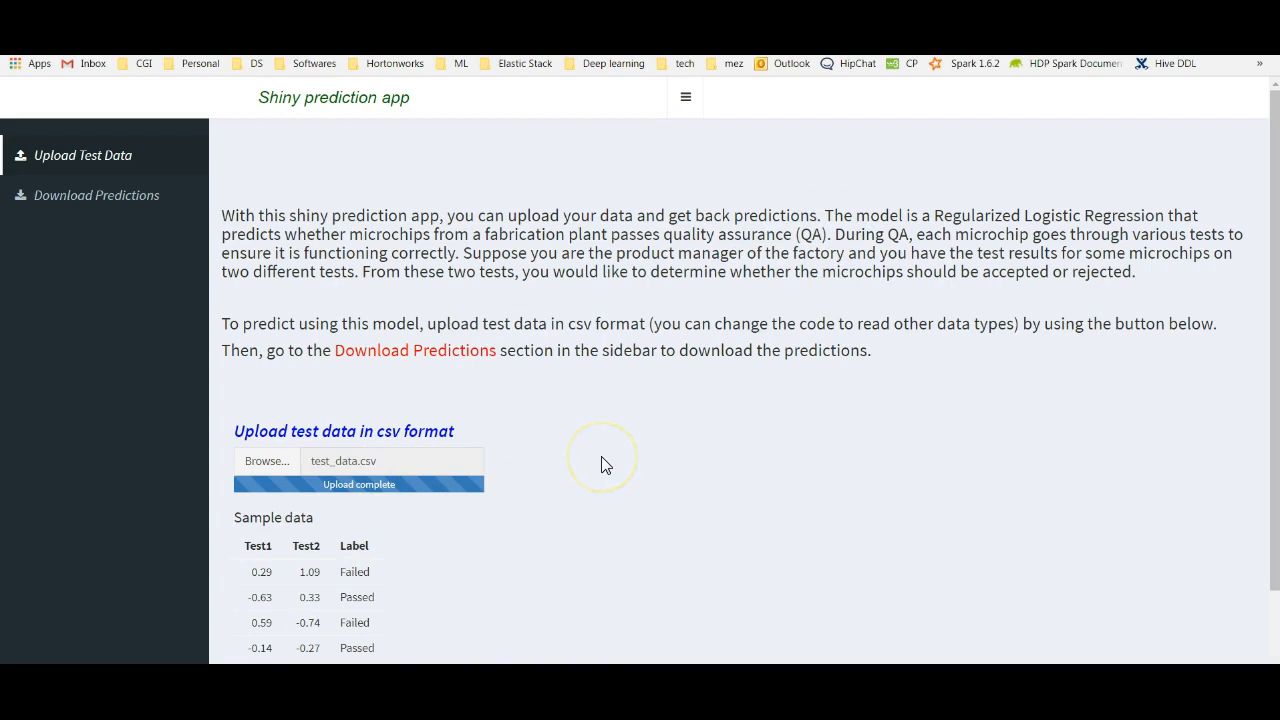
pyautogui.doubleClick(354, 545)
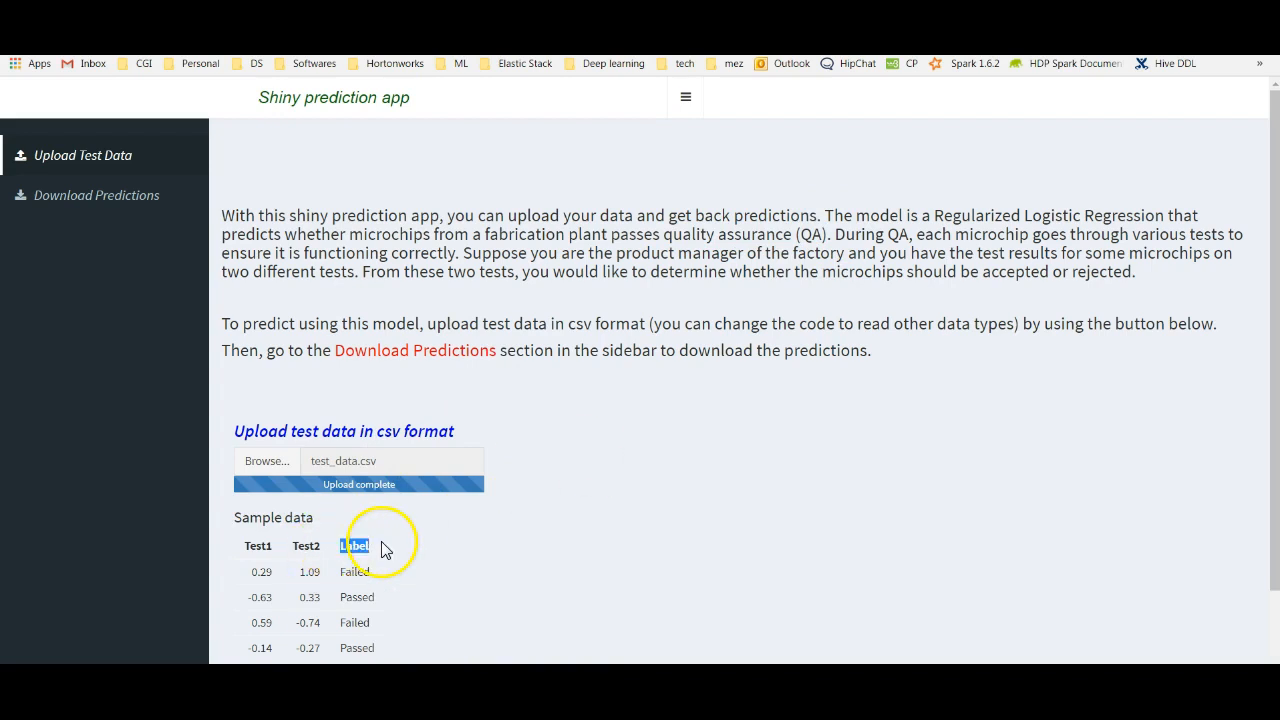
pyautogui.scroll(-3)
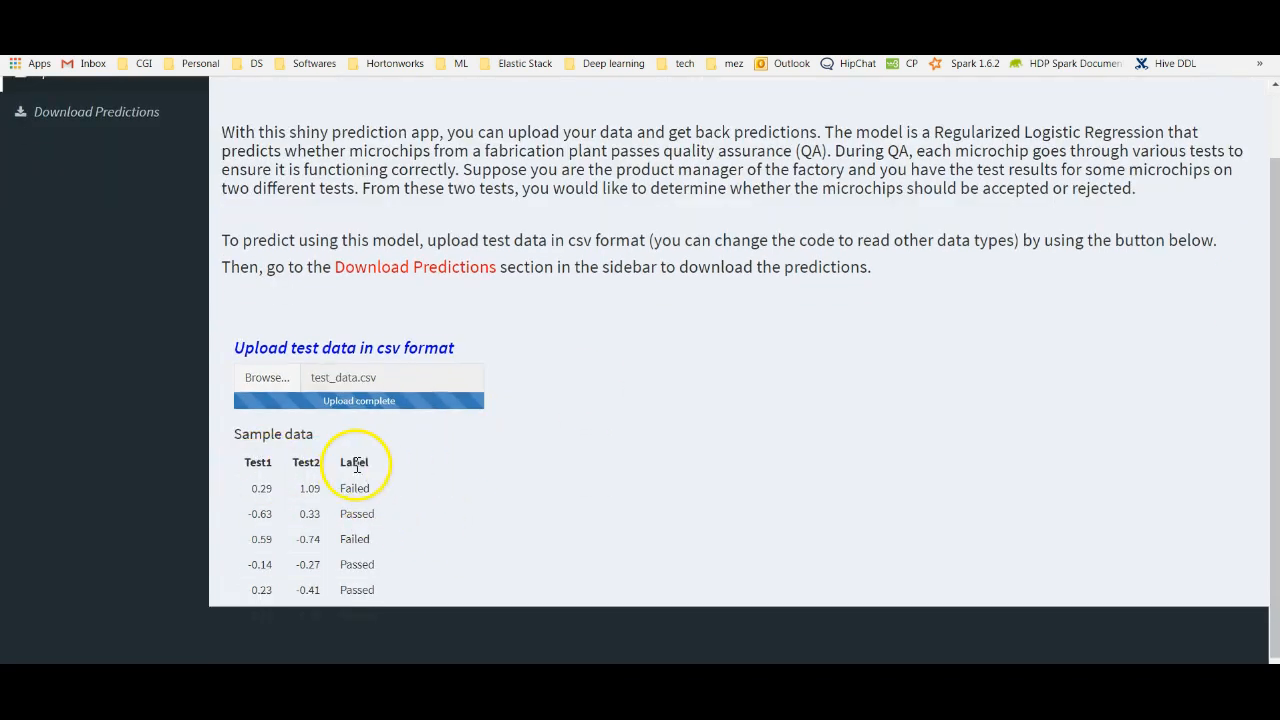
pyautogui.moveTo(433, 471)
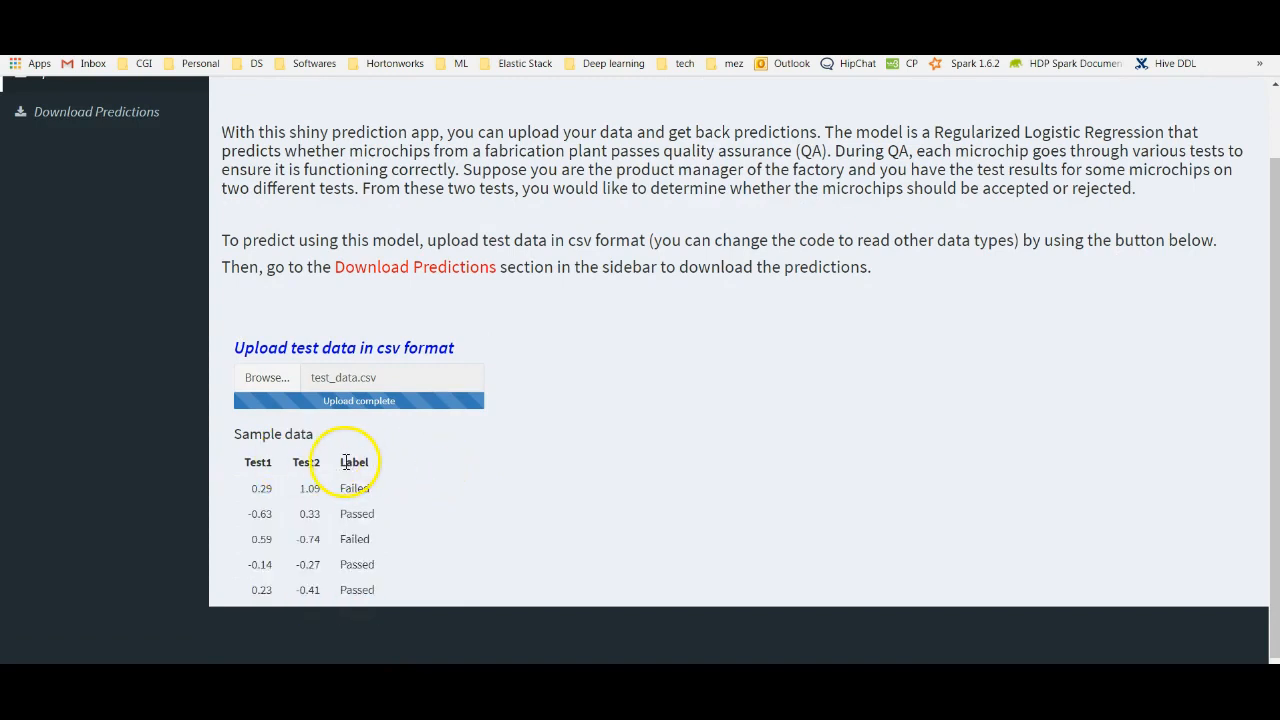
pyautogui.doubleClick(354, 462)
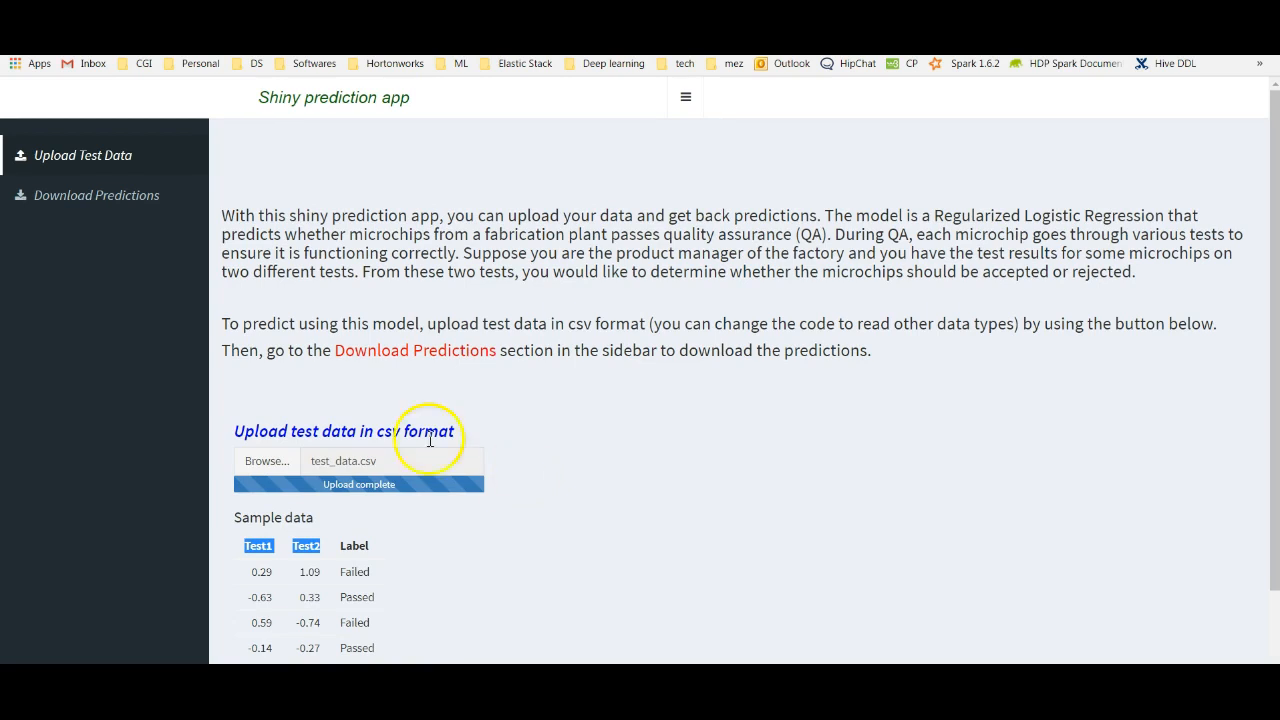
# - View the predictions section, download the predictions CSV, and switch to the R notebook
pyautogui.click(96, 195)
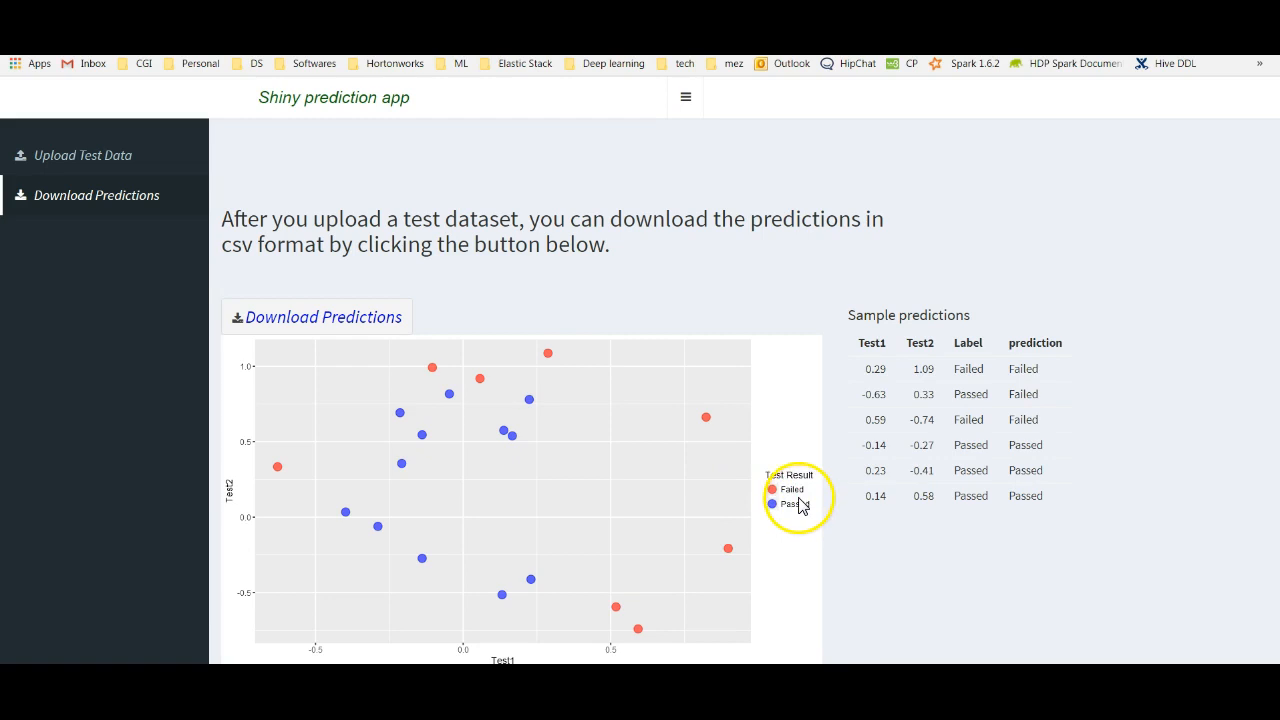
pyautogui.moveTo(503, 492)
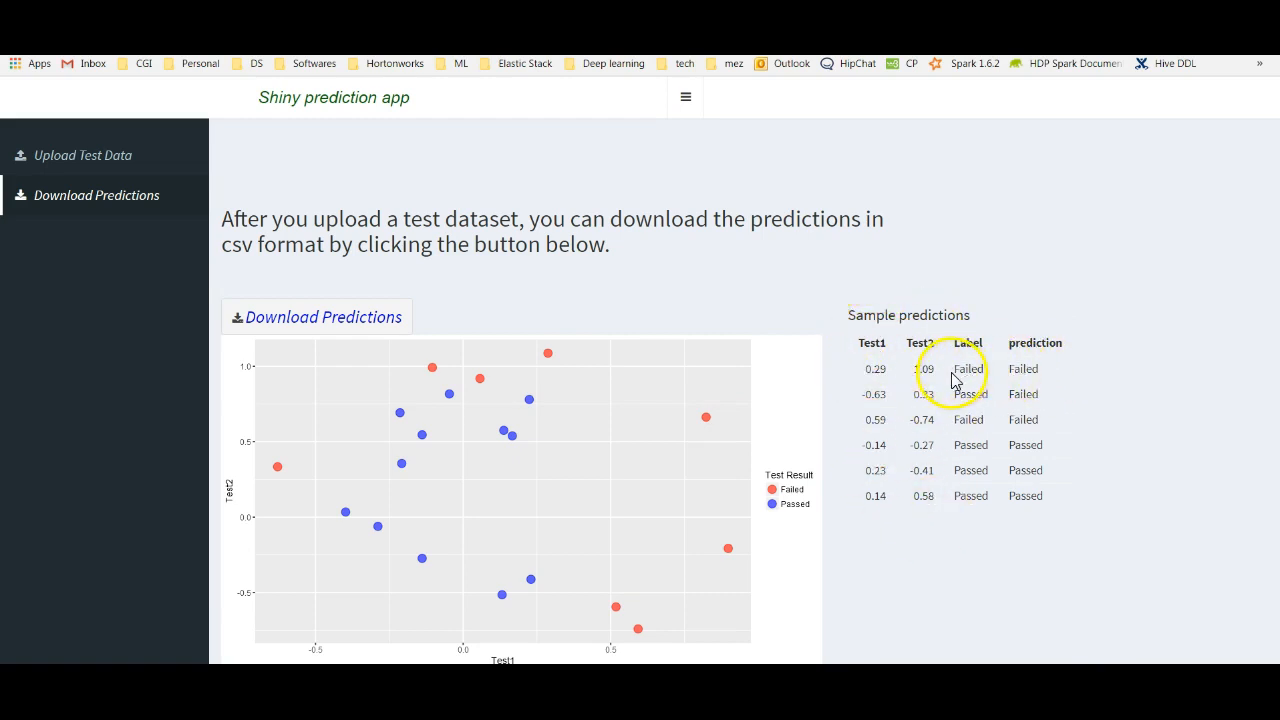
pyautogui.moveTo(958, 523)
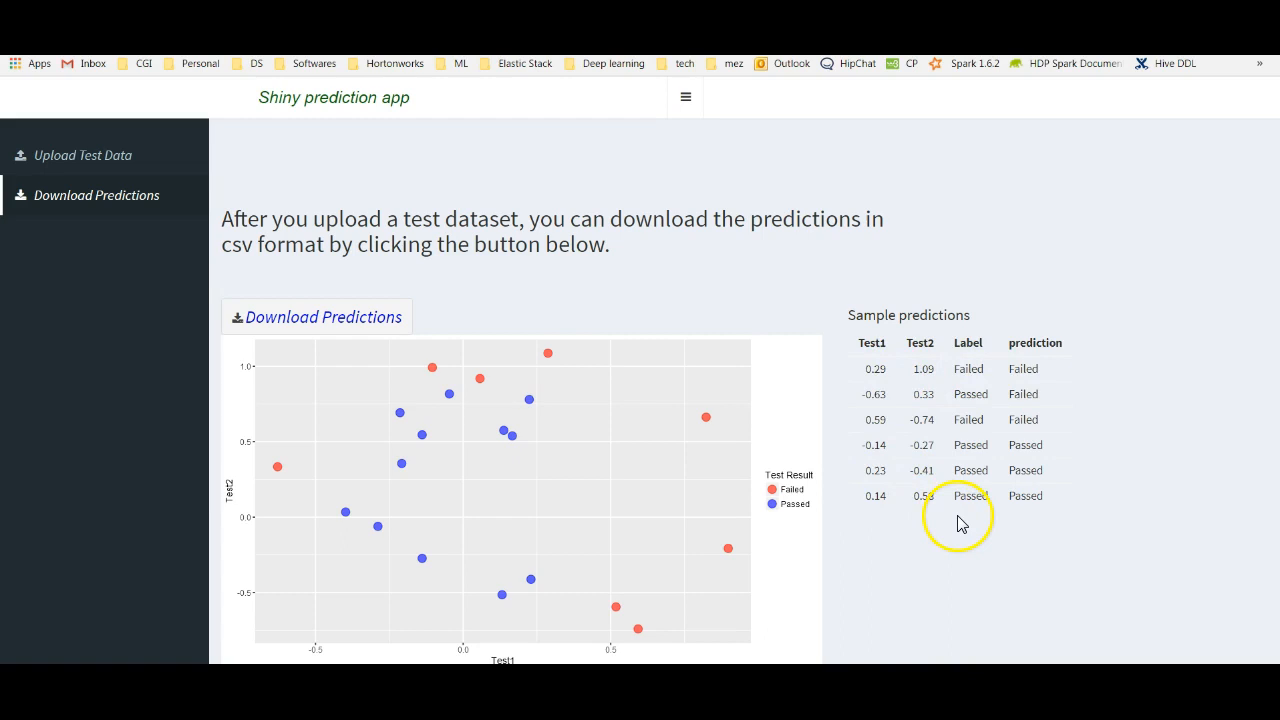
pyautogui.moveTo(1004, 516)
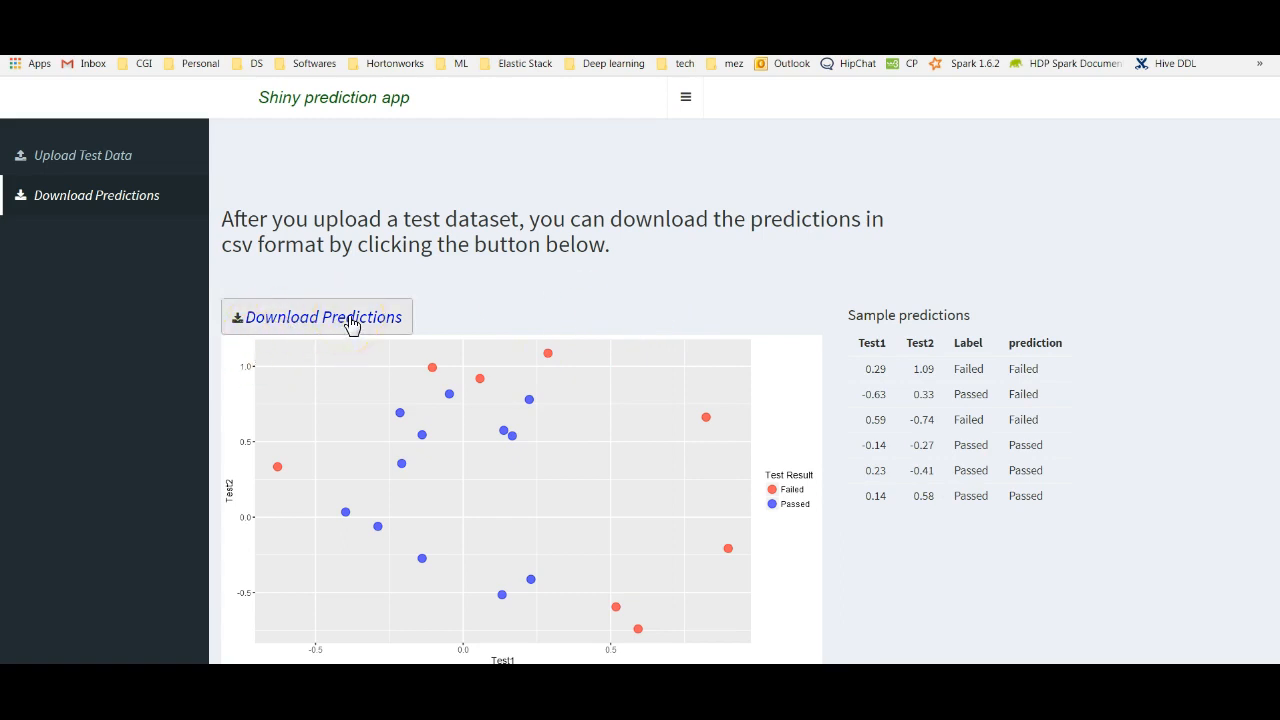
pyautogui.click(317, 317)
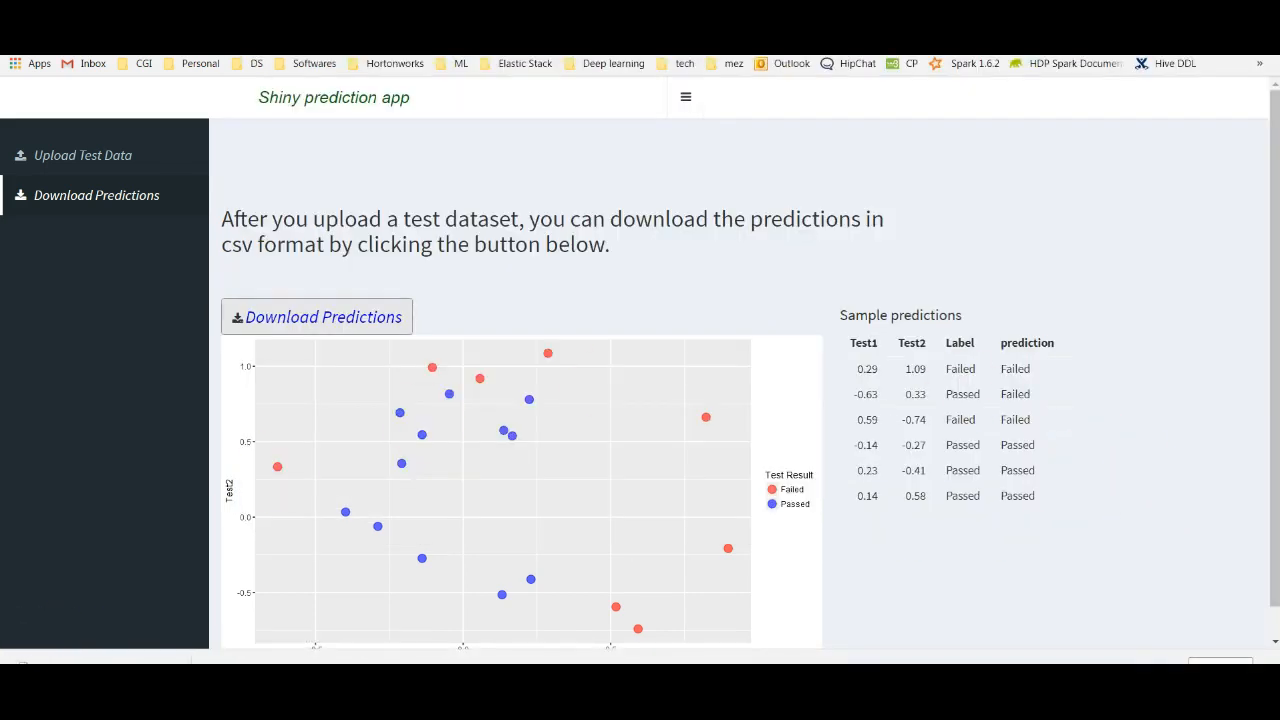
pyautogui.click(316, 316)
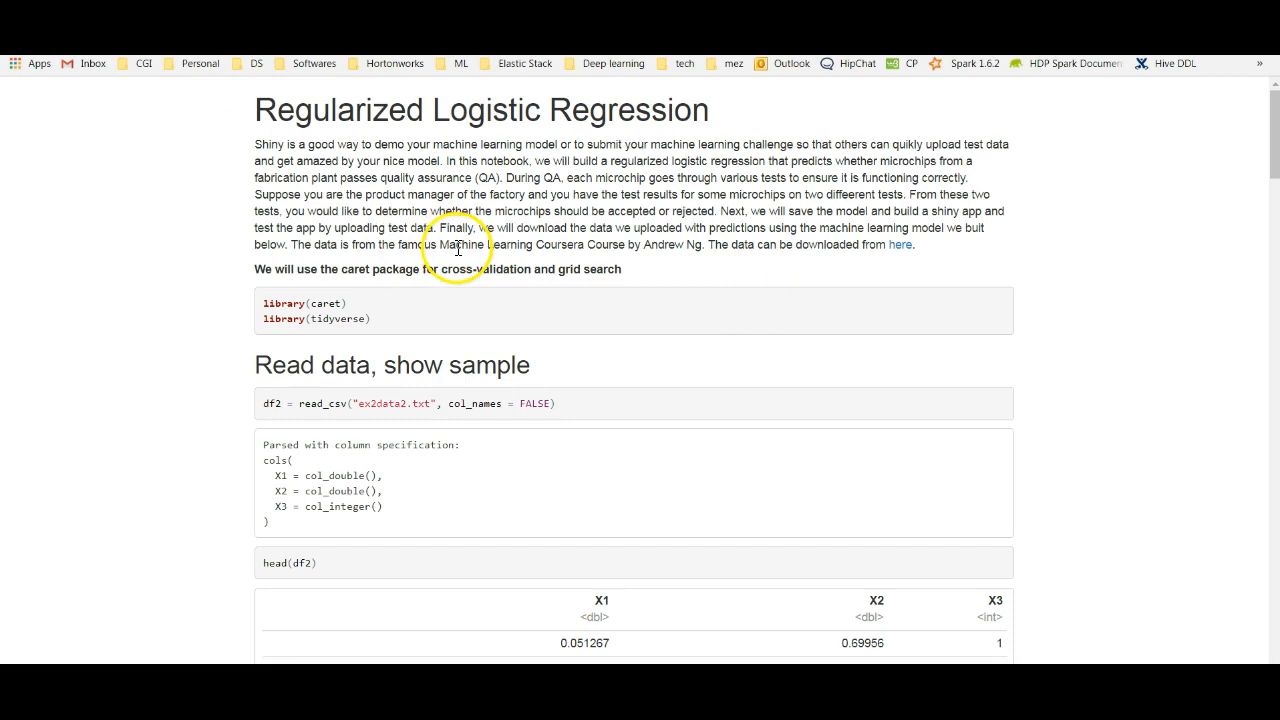
pyautogui.doubleClick(466, 245)
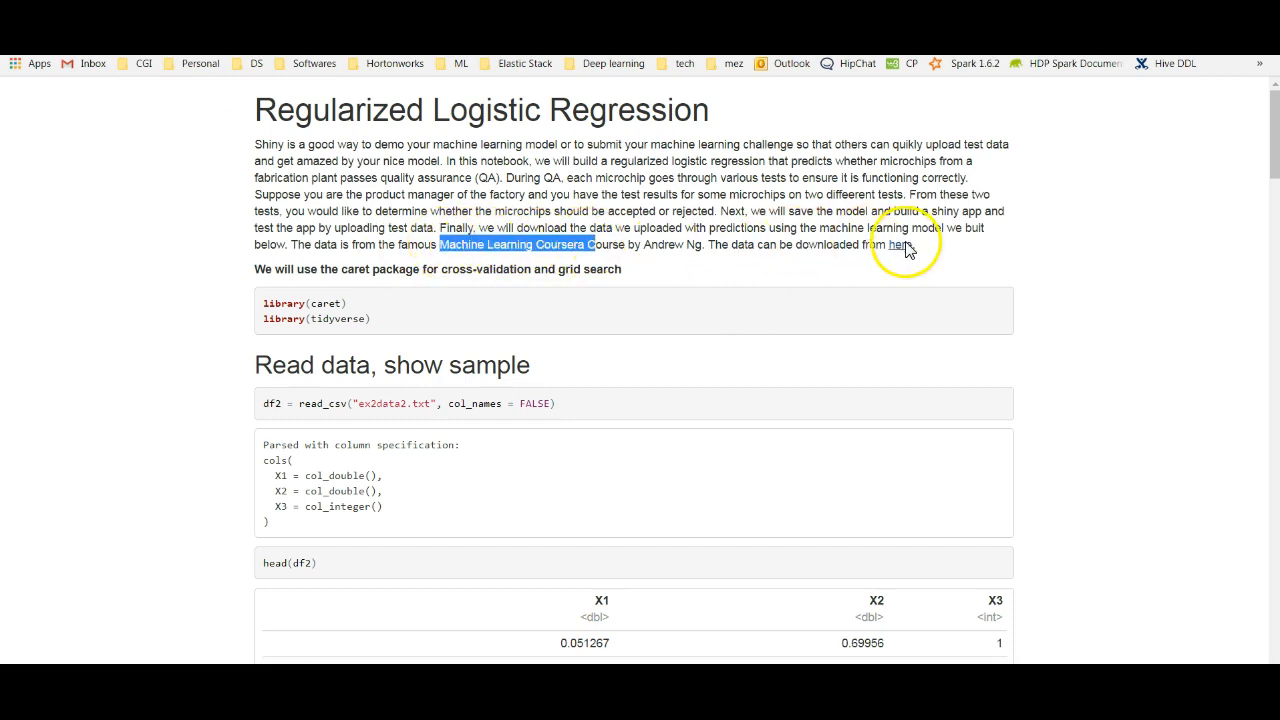
pyautogui.click(899, 245)
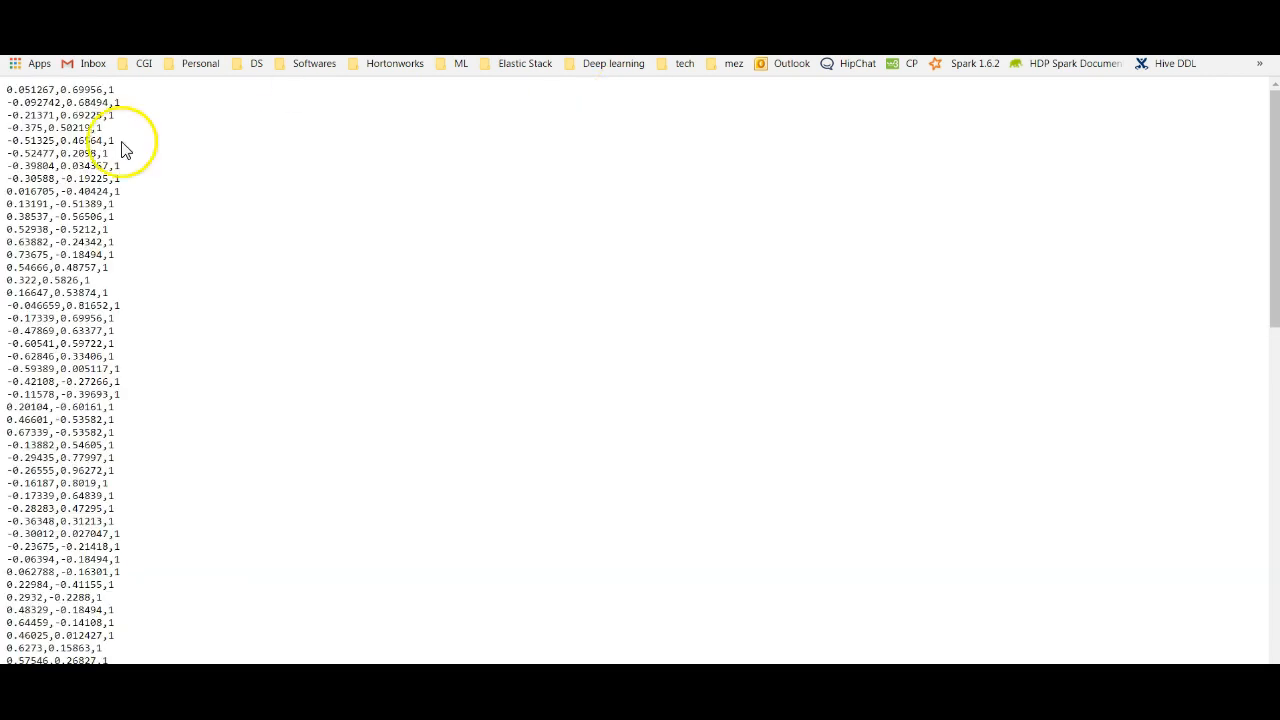
pyautogui.moveTo(22, 105)
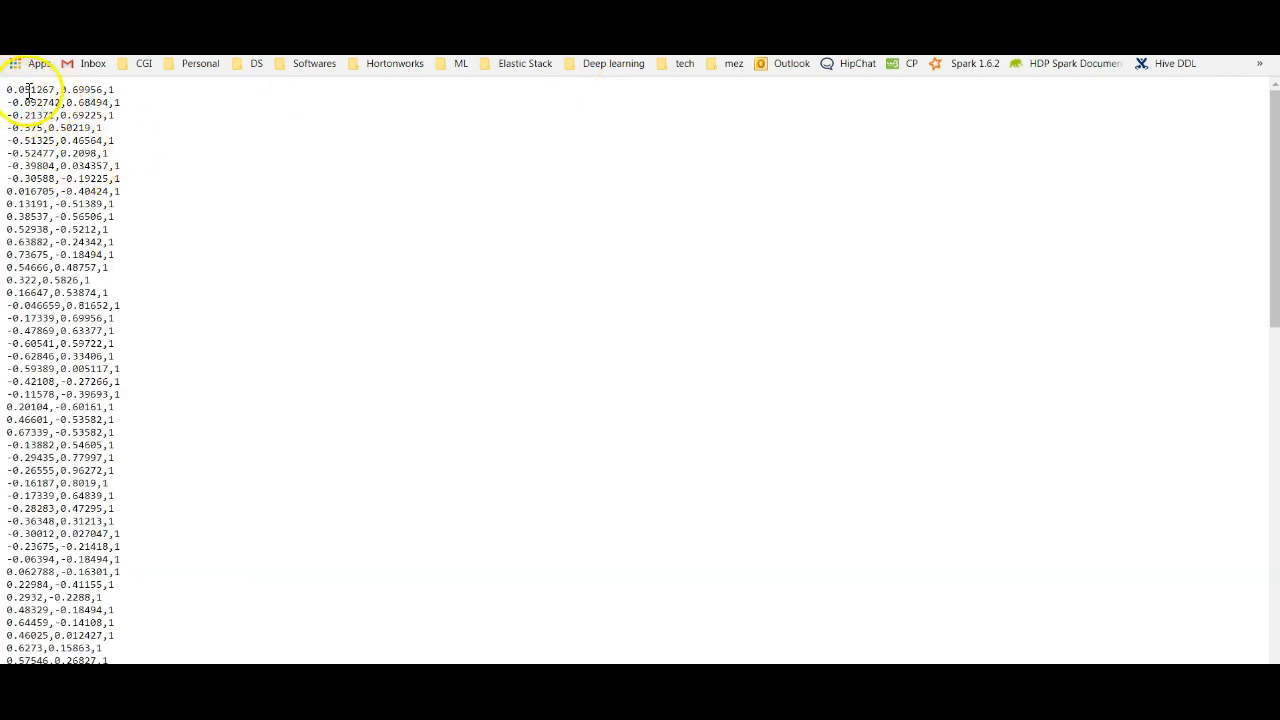
pyautogui.doubleClick(10, 89)
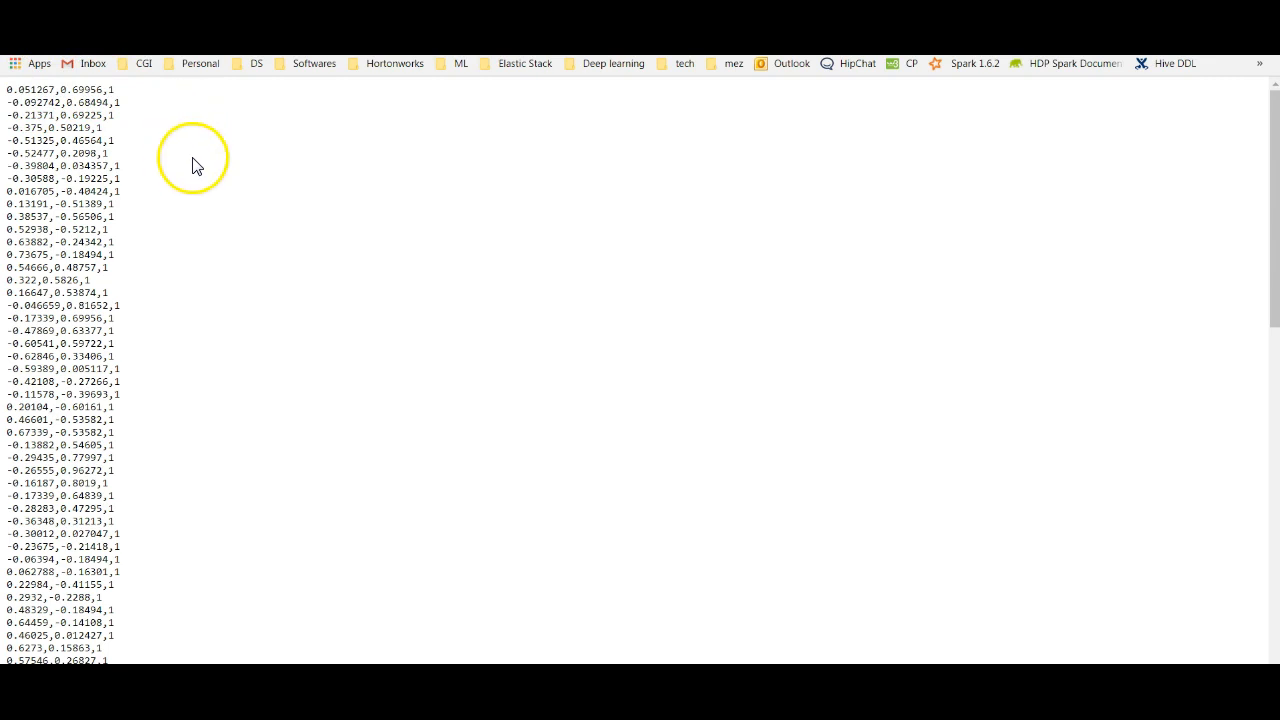
pyautogui.moveTo(260, 258)
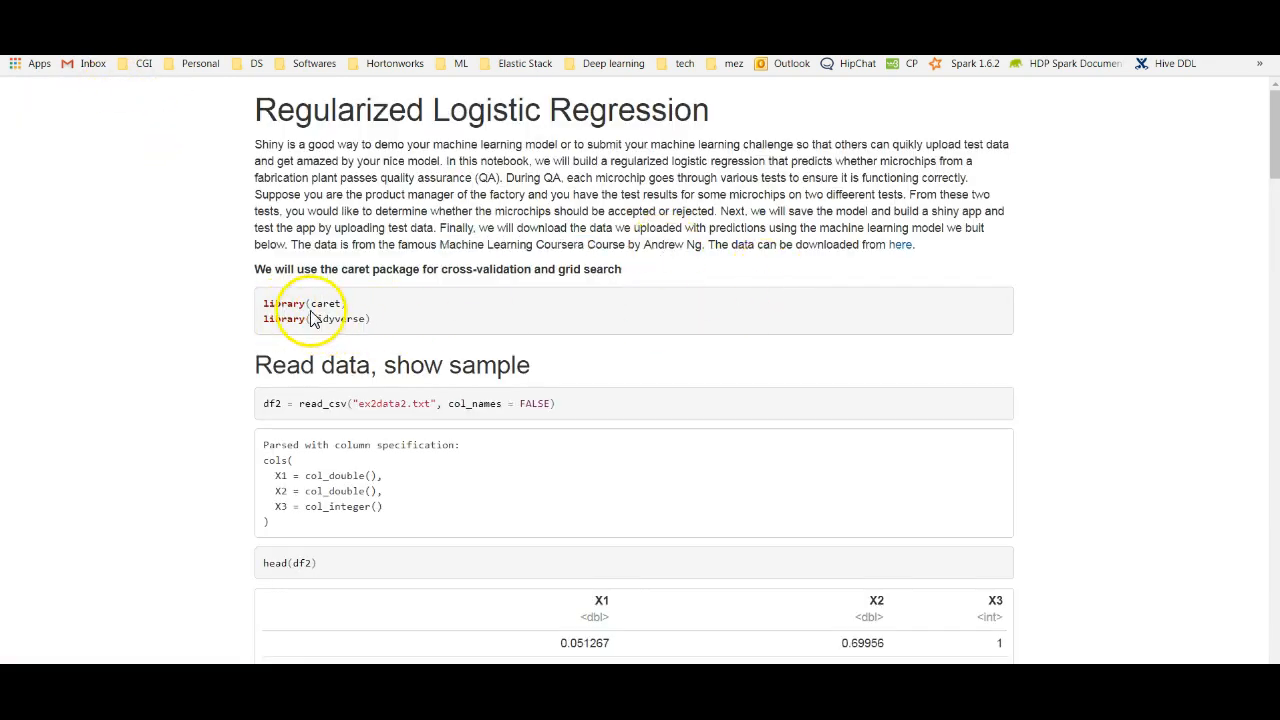
pyautogui.doubleClick(326, 303)
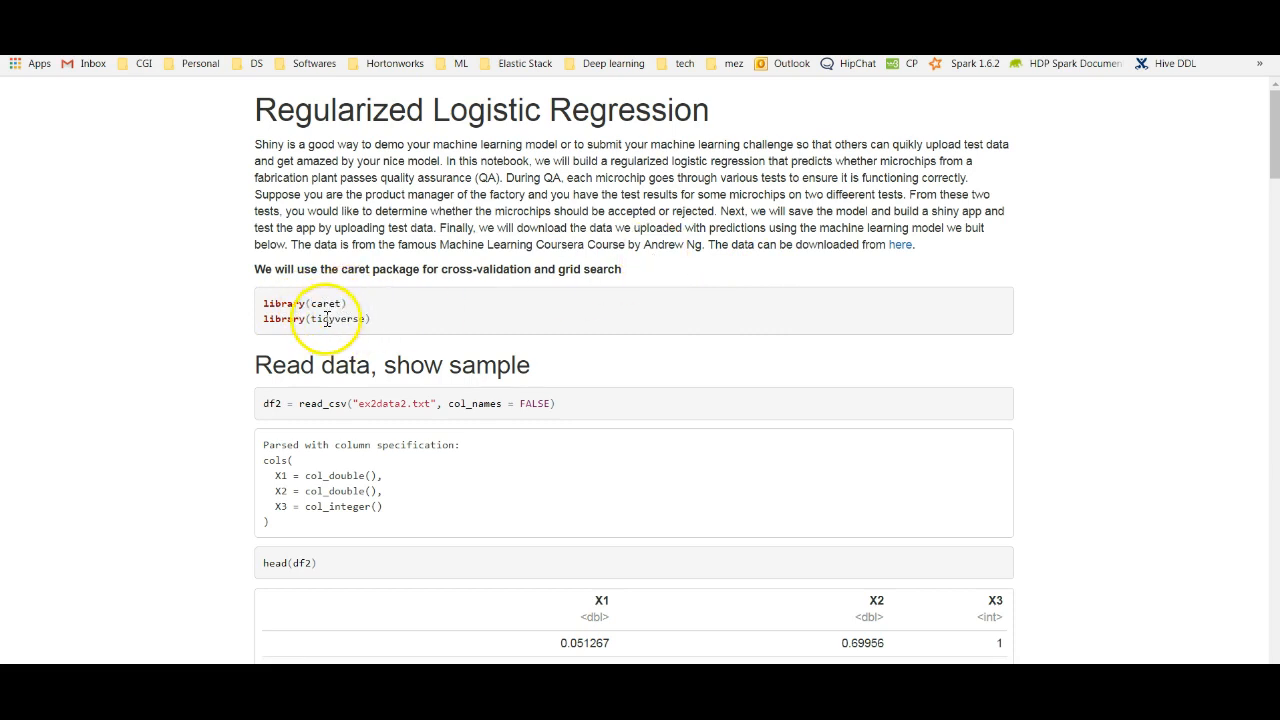
pyautogui.doubleClick(337, 318)
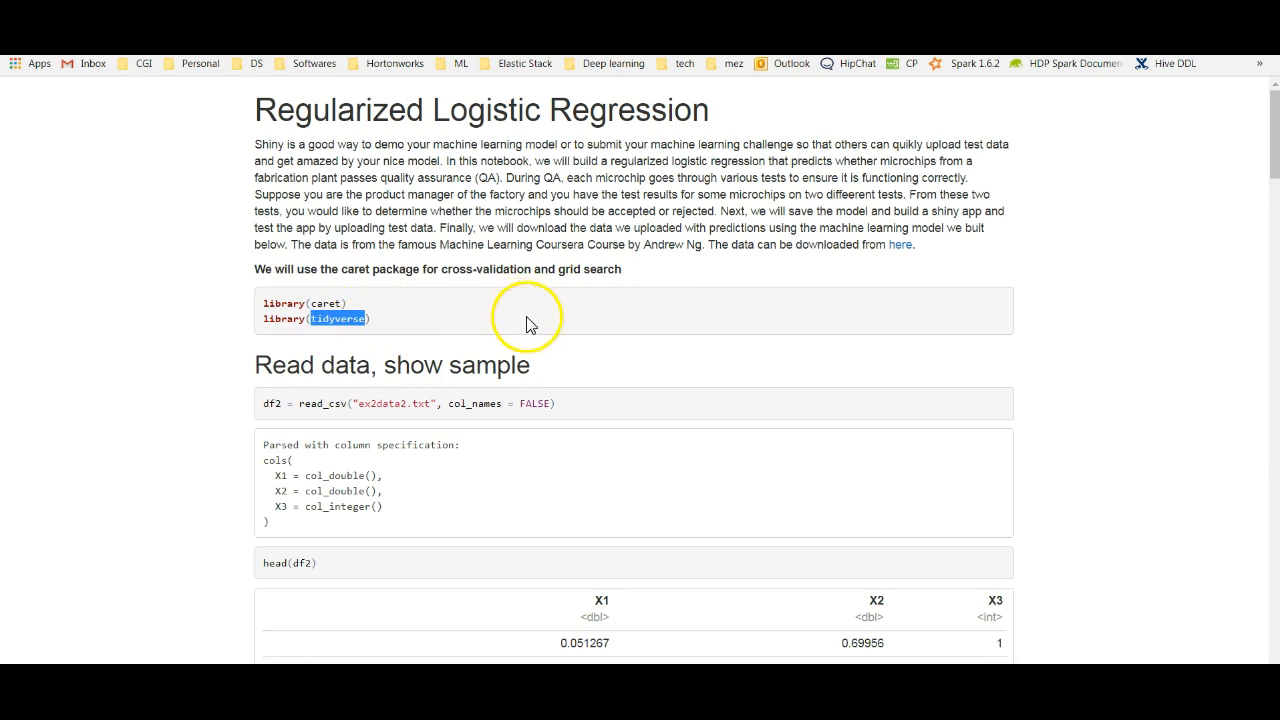
pyautogui.moveTo(578, 304)
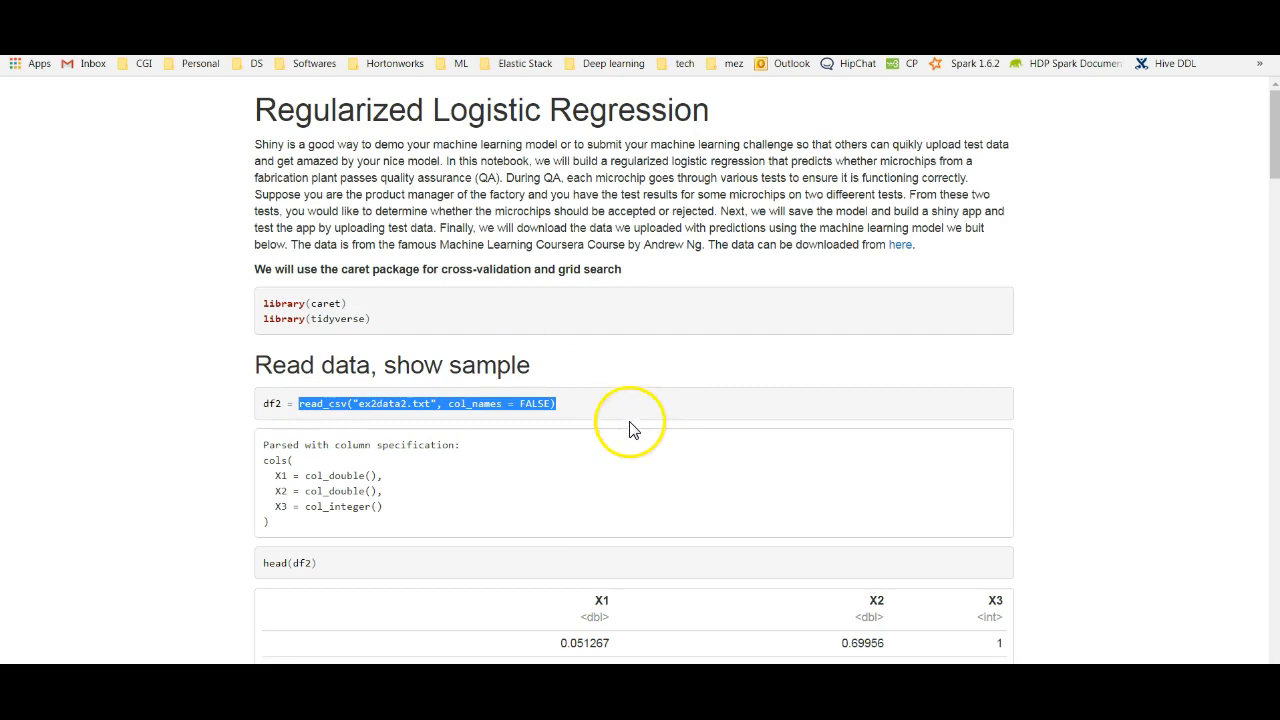
pyautogui.scroll(-3)
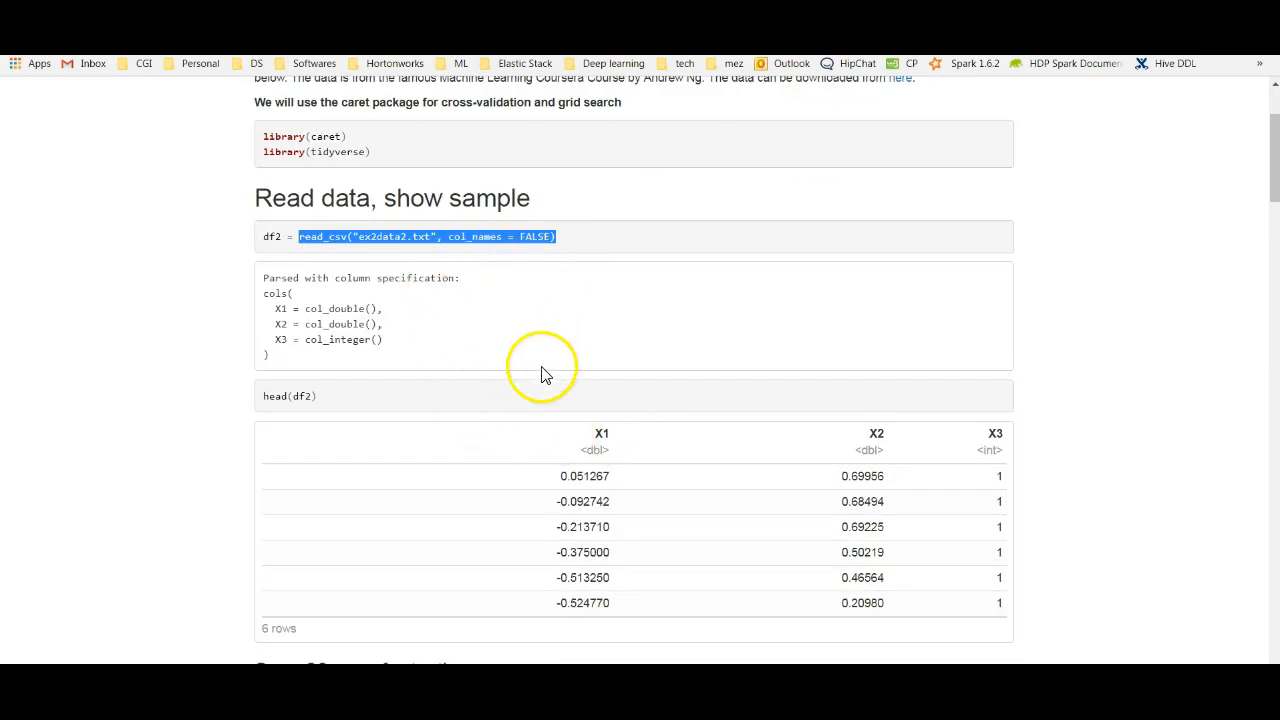
pyautogui.moveTo(668, 438)
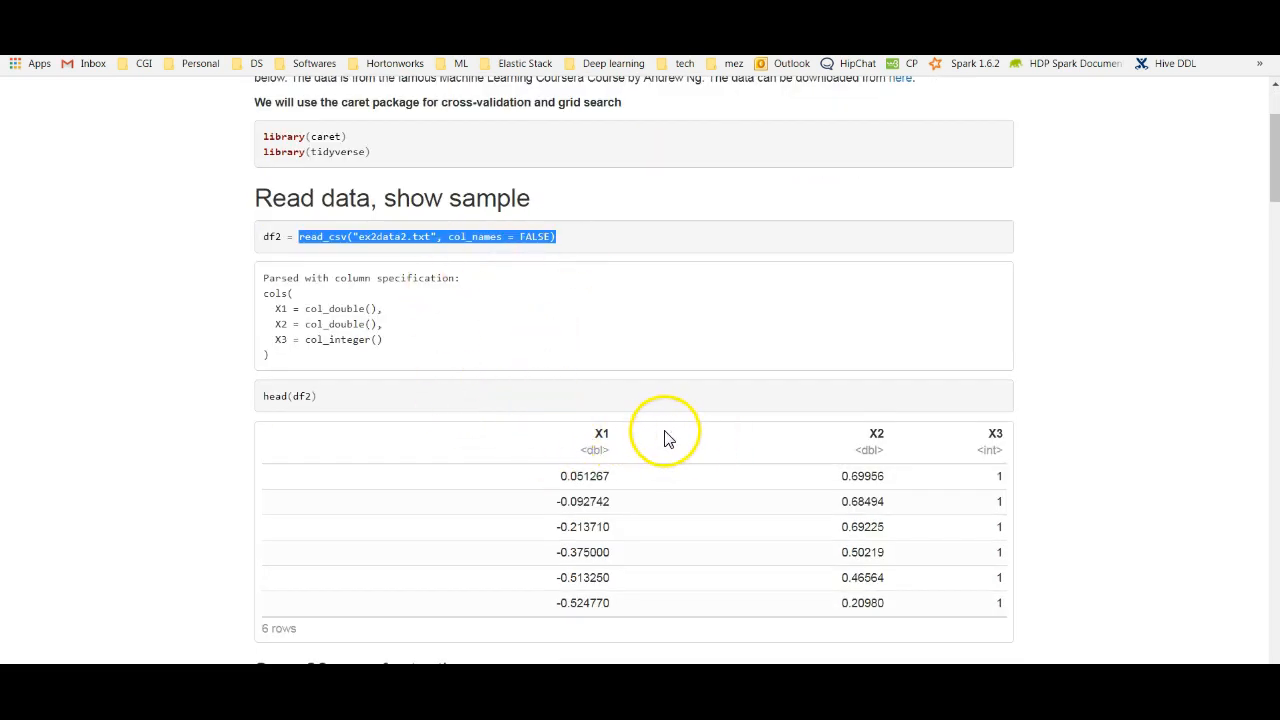
pyautogui.moveTo(992, 557)
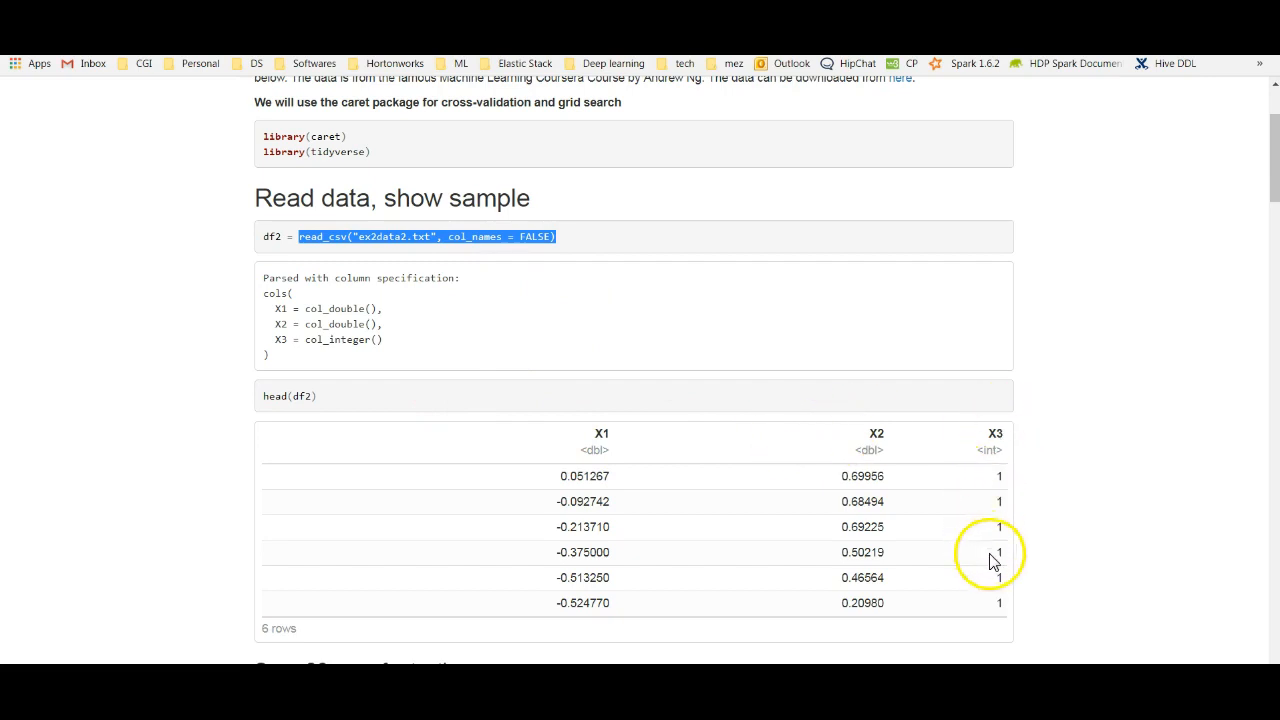
pyautogui.scroll(-3)
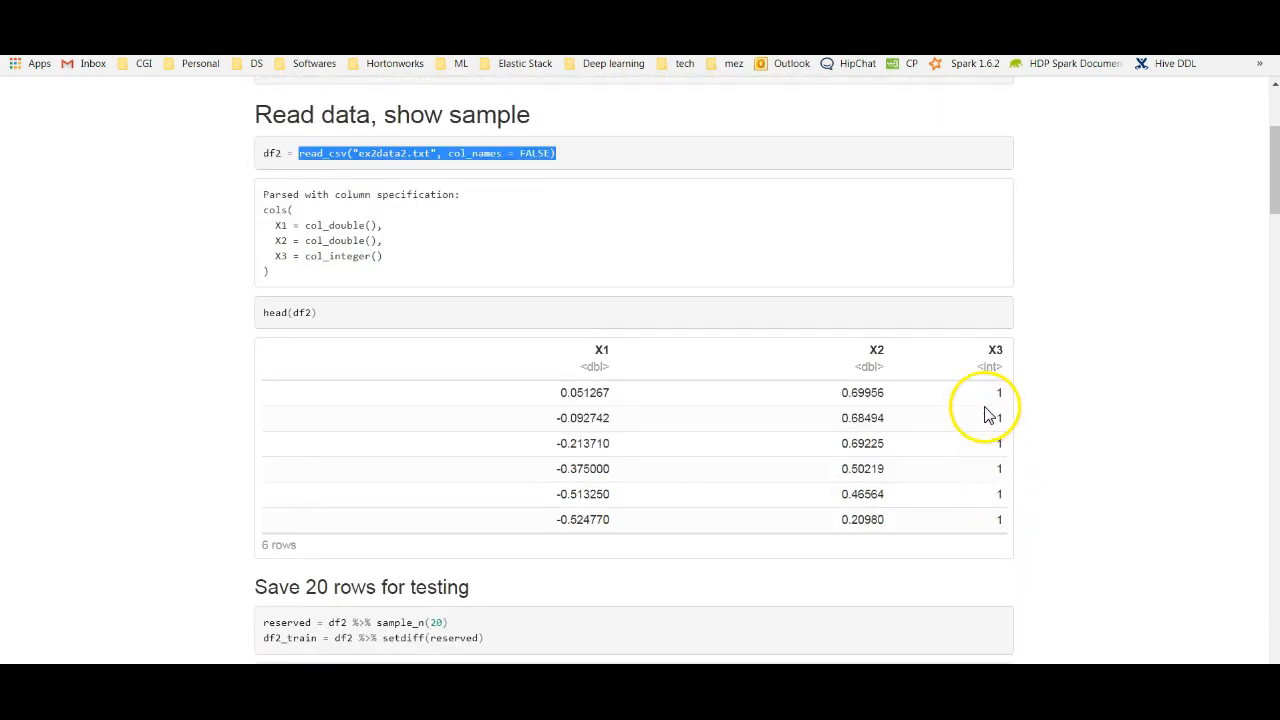
pyautogui.scroll(-3)
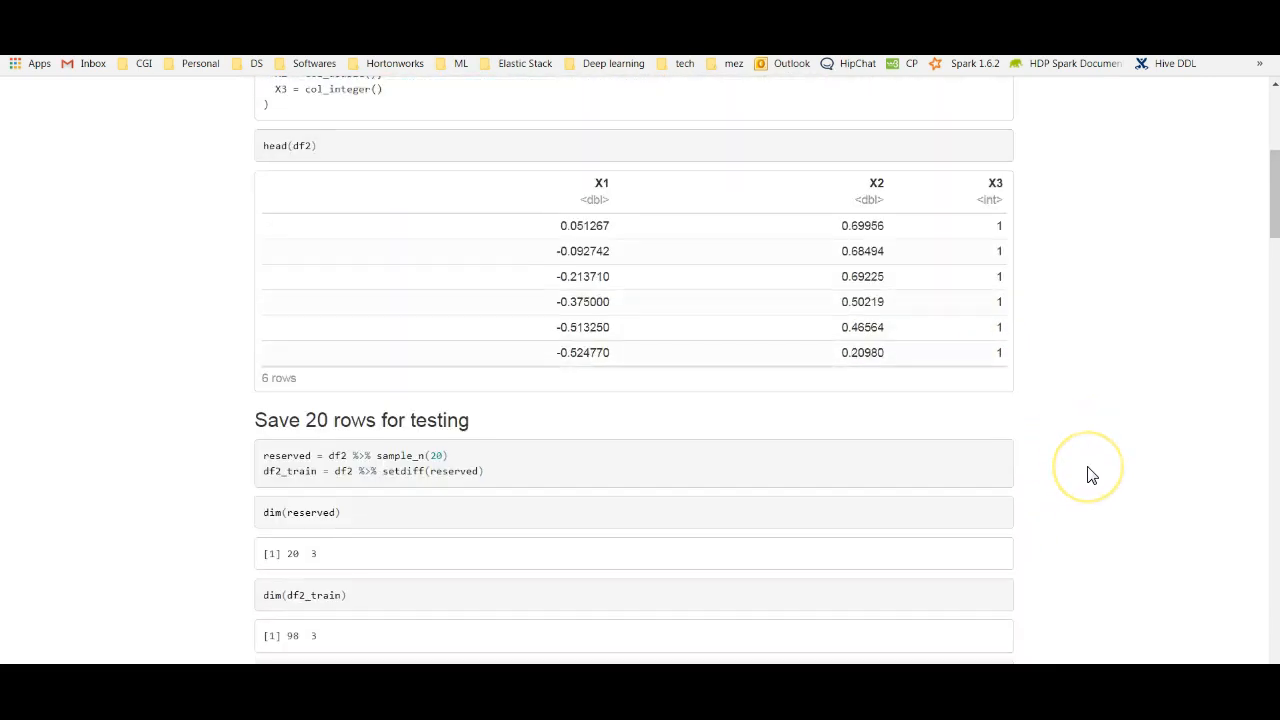
pyautogui.moveTo(200, 442)
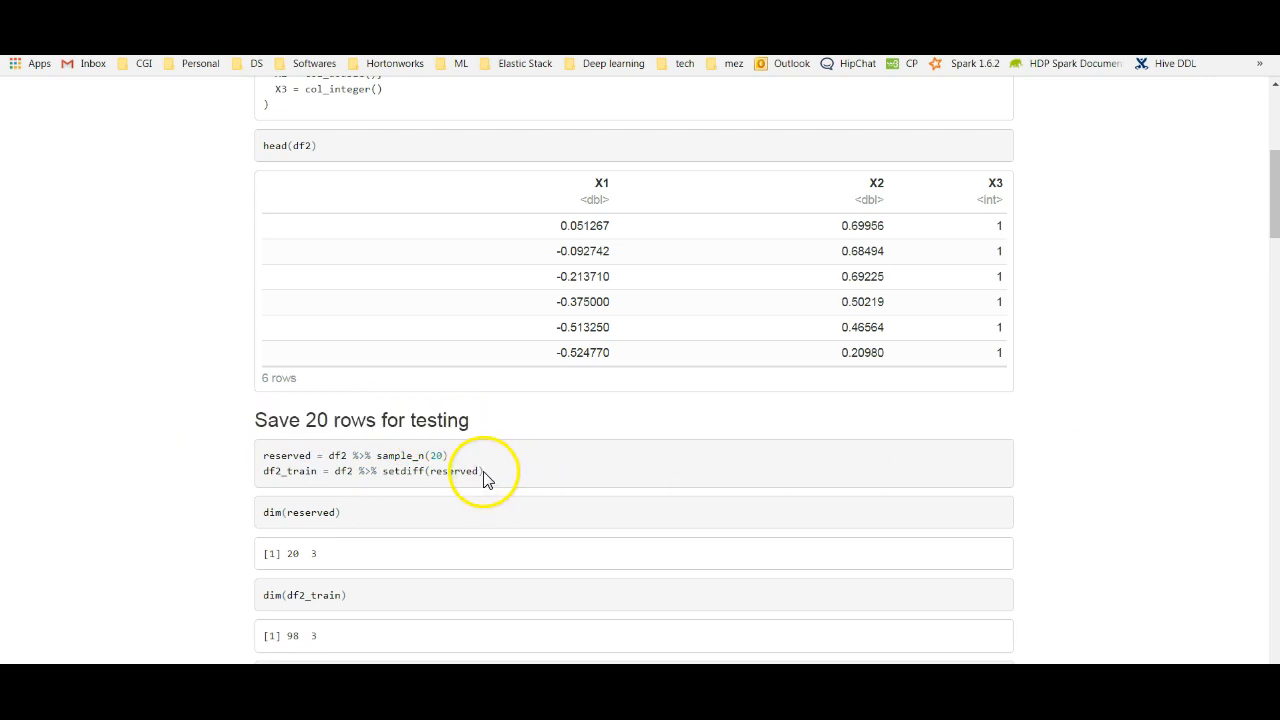
pyautogui.moveTo(480, 470); pyautogui.dragTo(265, 456)
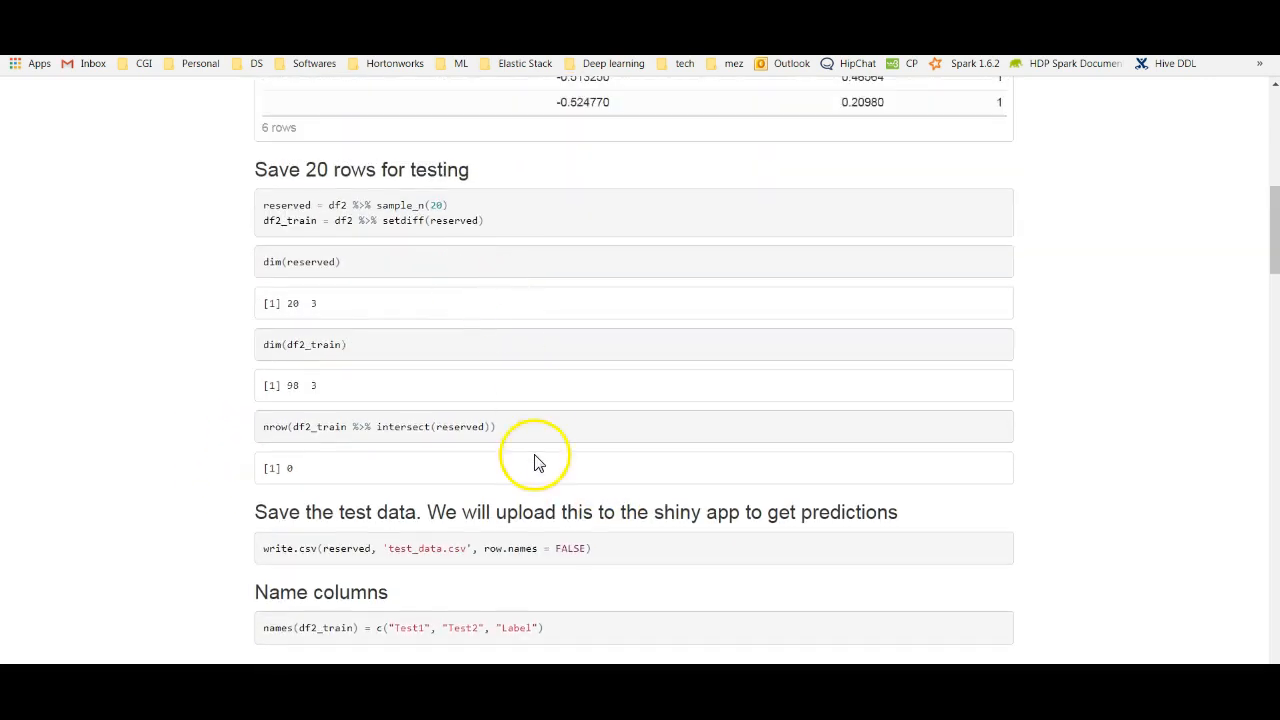
pyautogui.scroll(-3)
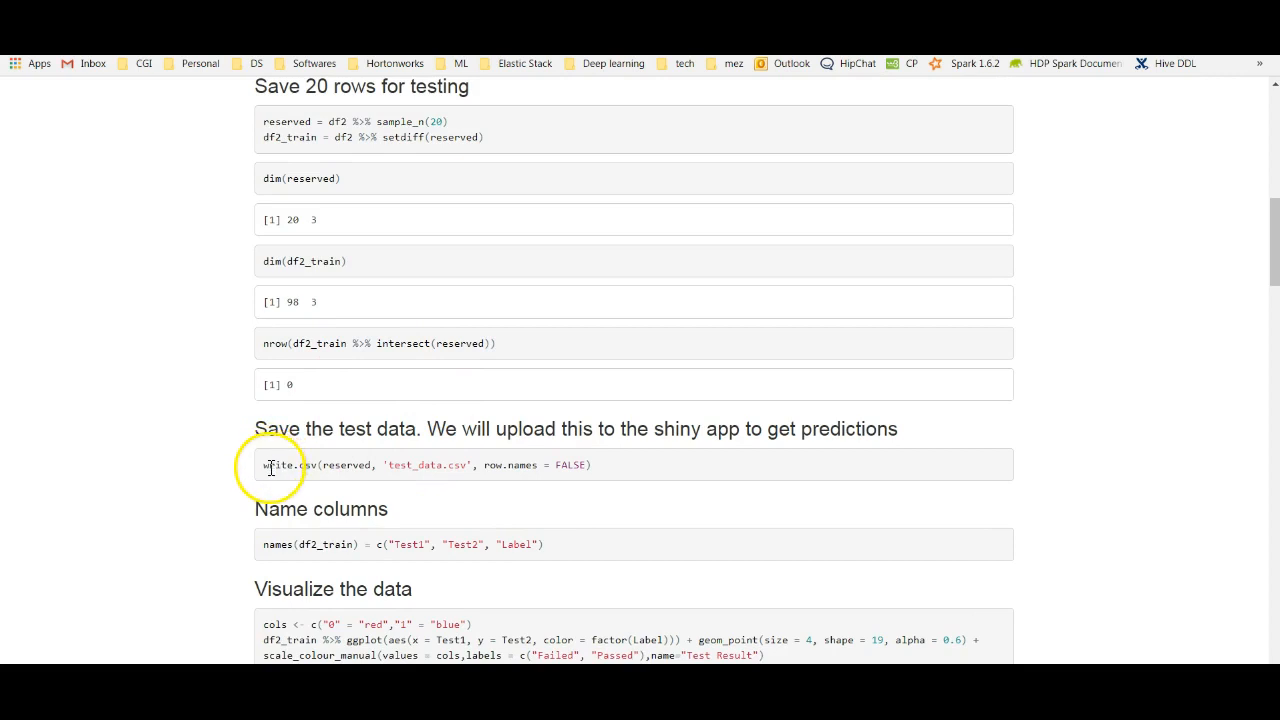
pyautogui.tripleClick(427, 464)
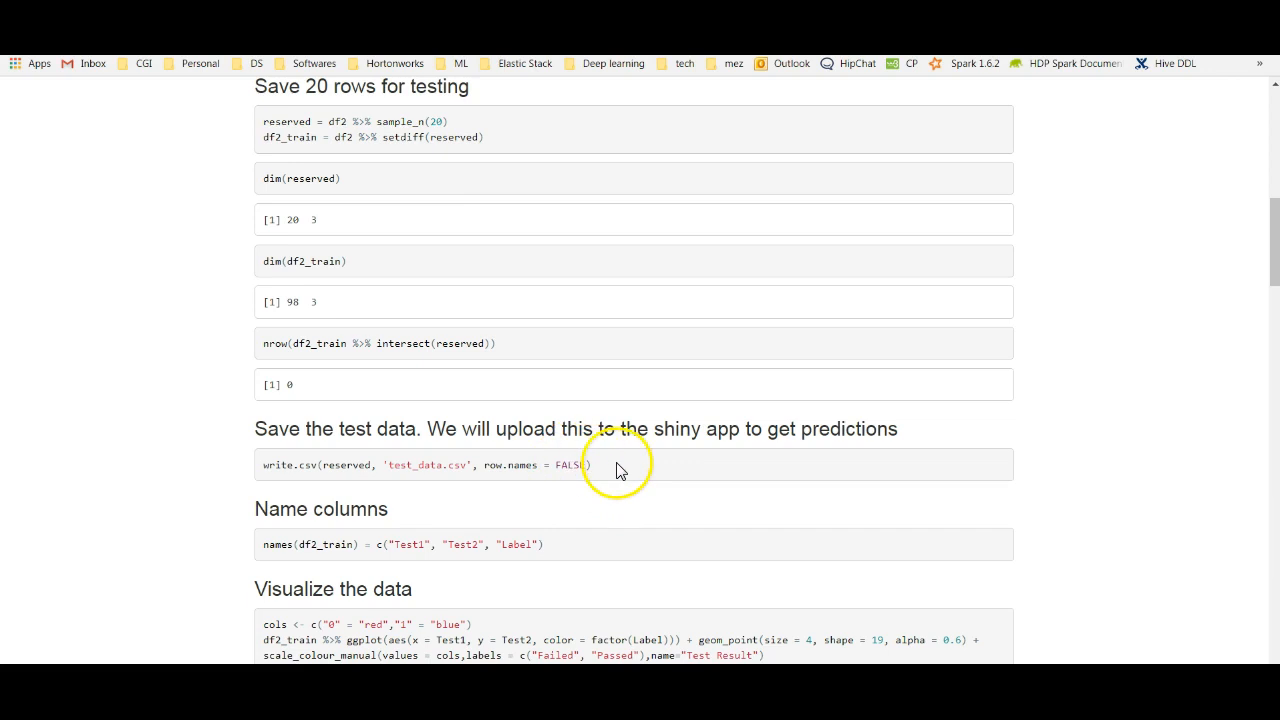
pyautogui.moveTo(690, 510)
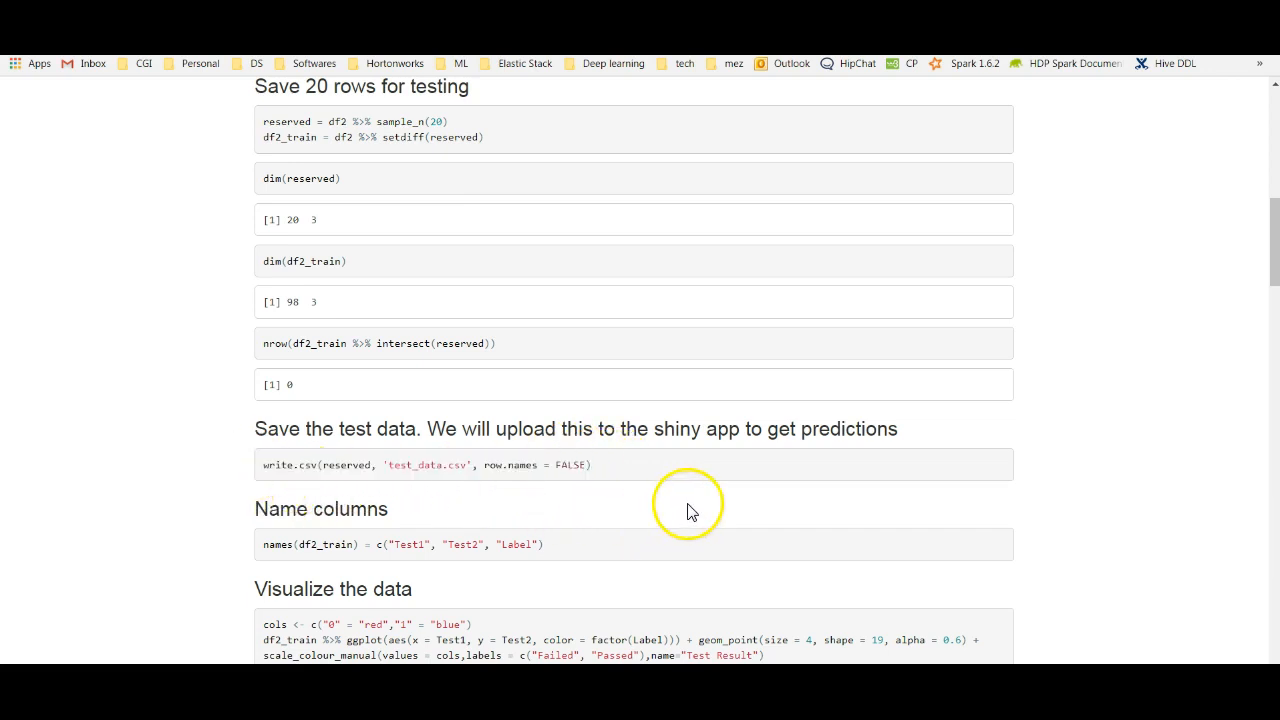
pyautogui.scroll(-3)
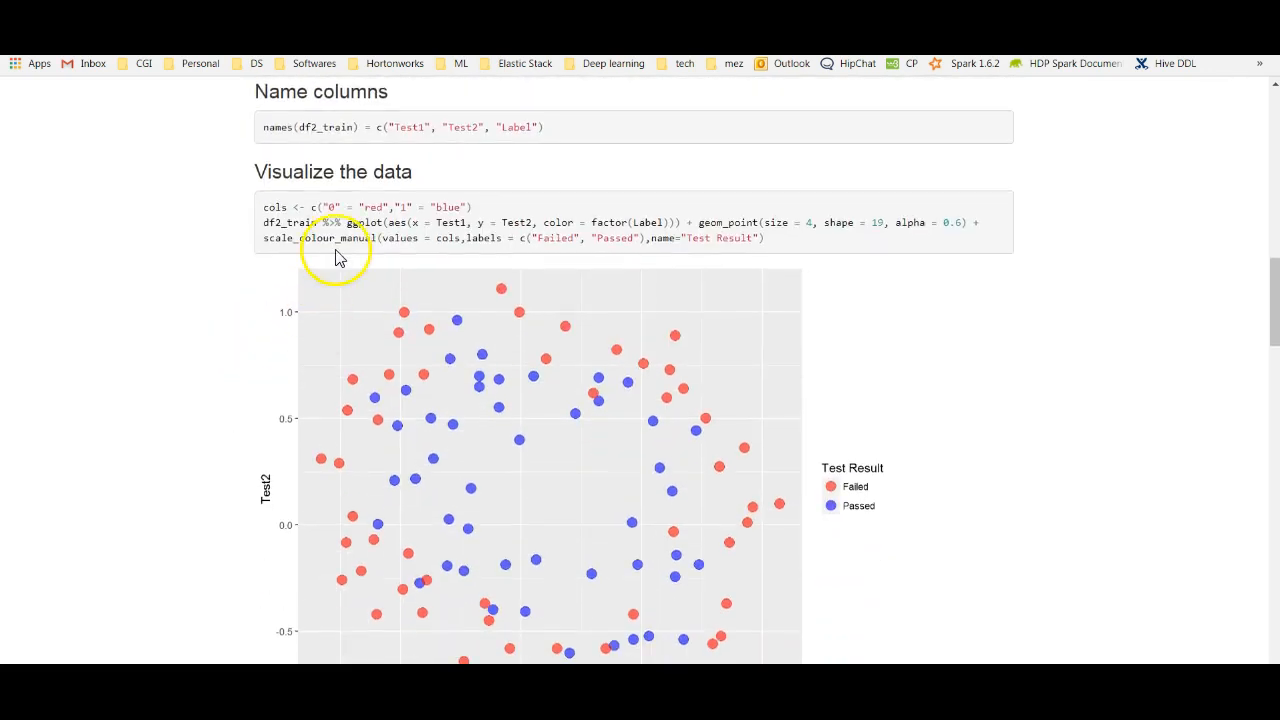
pyautogui.scroll(-3)
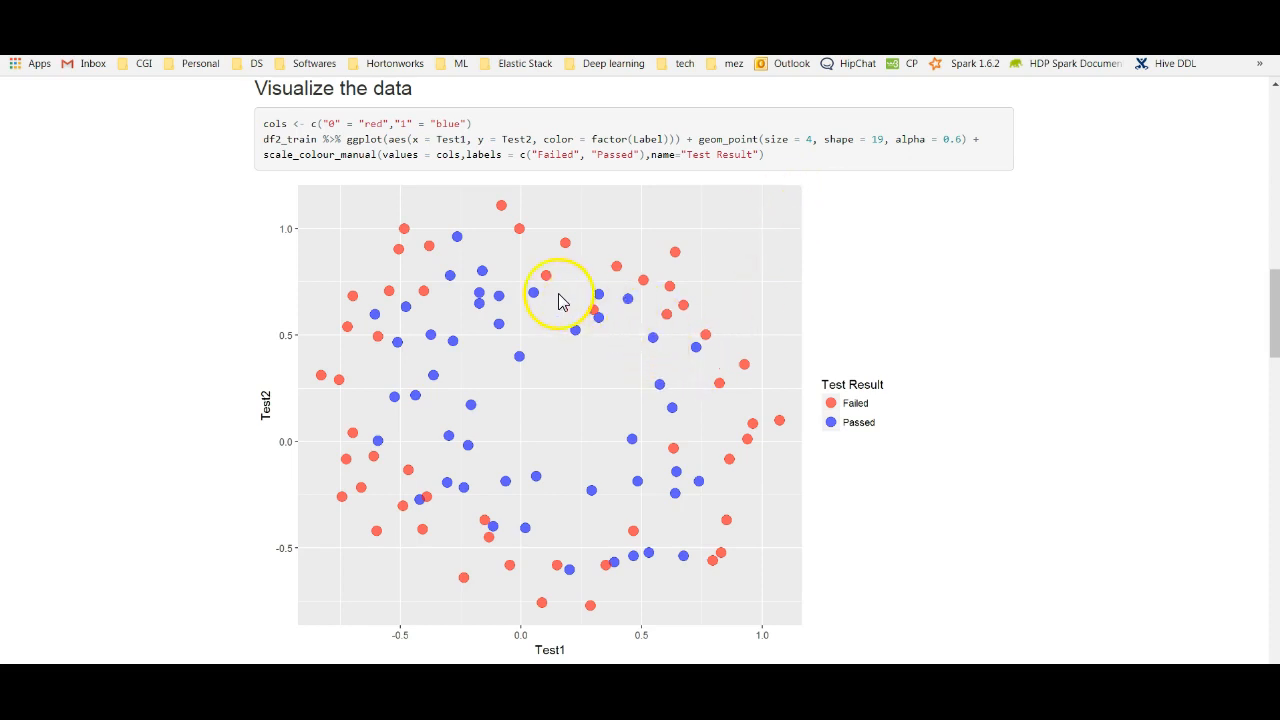
pyautogui.moveTo(690, 545)
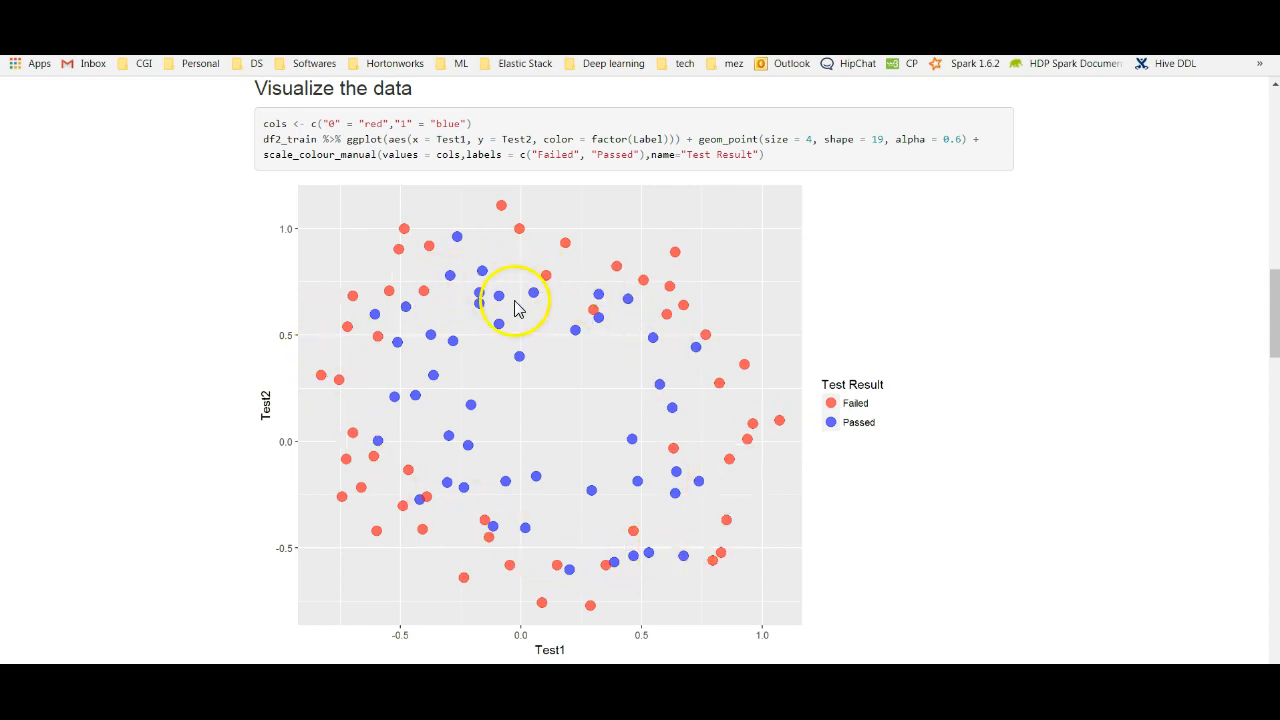
pyautogui.moveTo(670, 492)
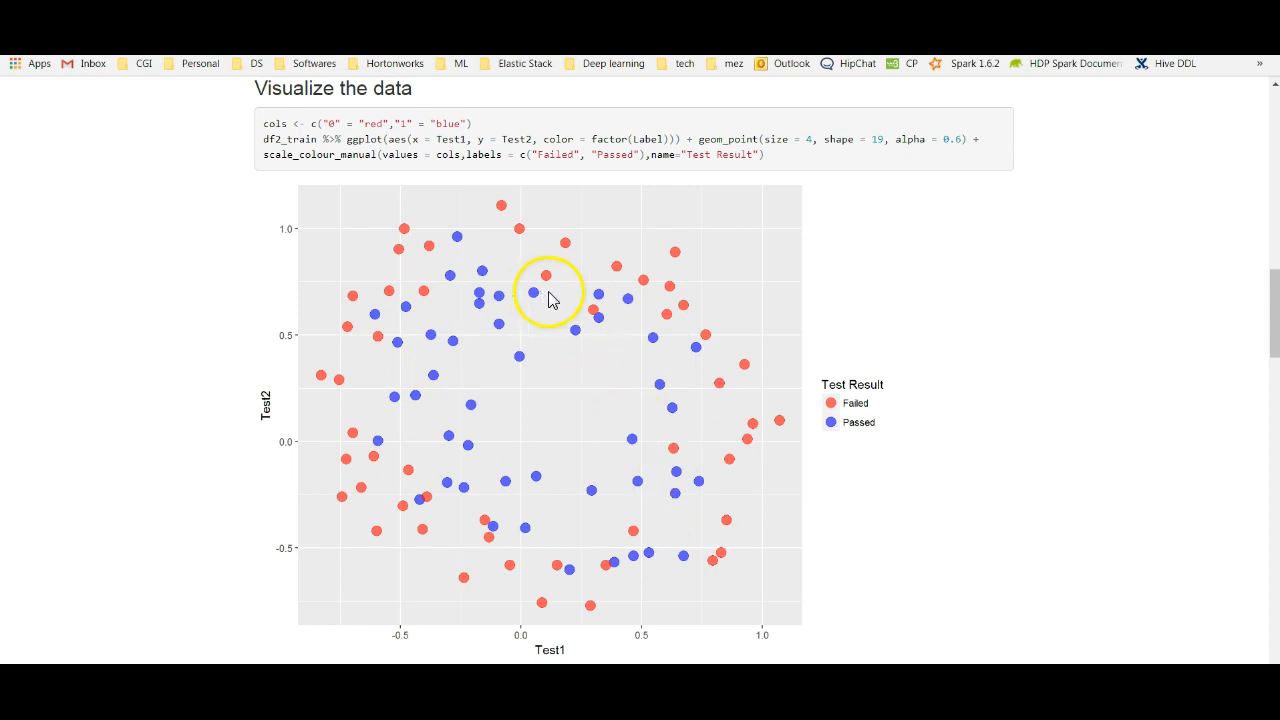
pyautogui.scroll(-3)
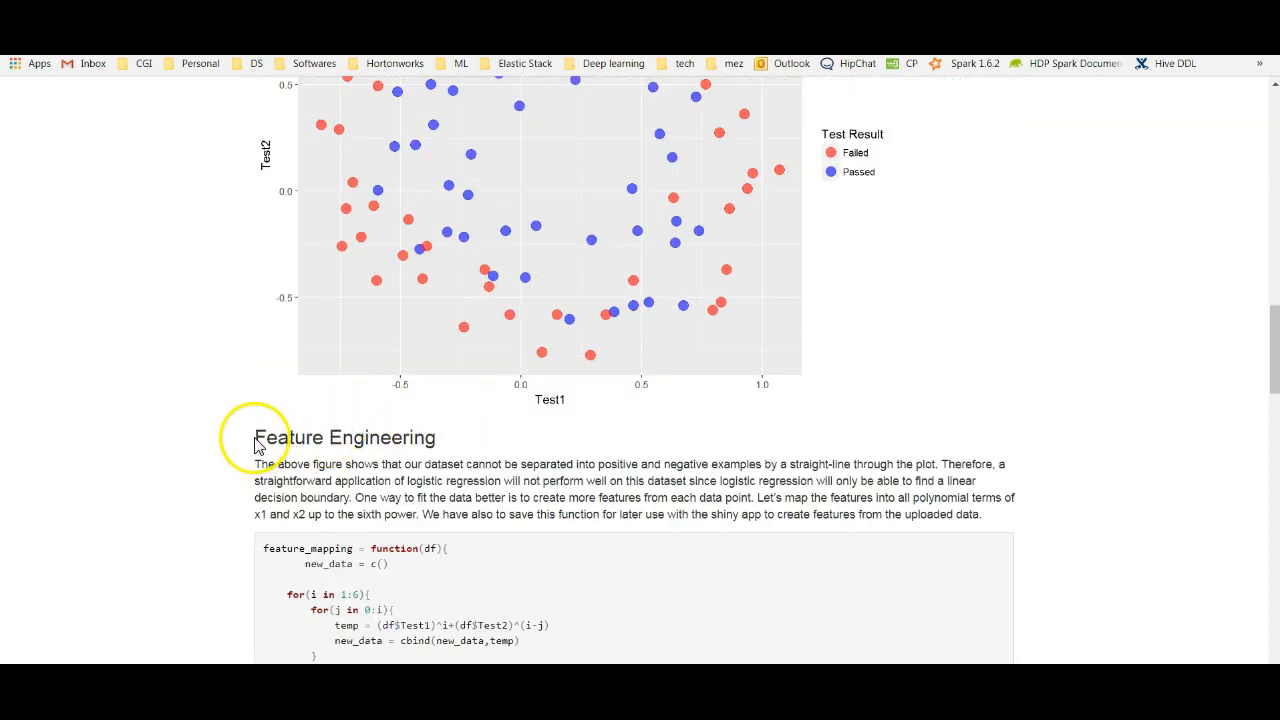
pyautogui.doubleClick(344, 437)
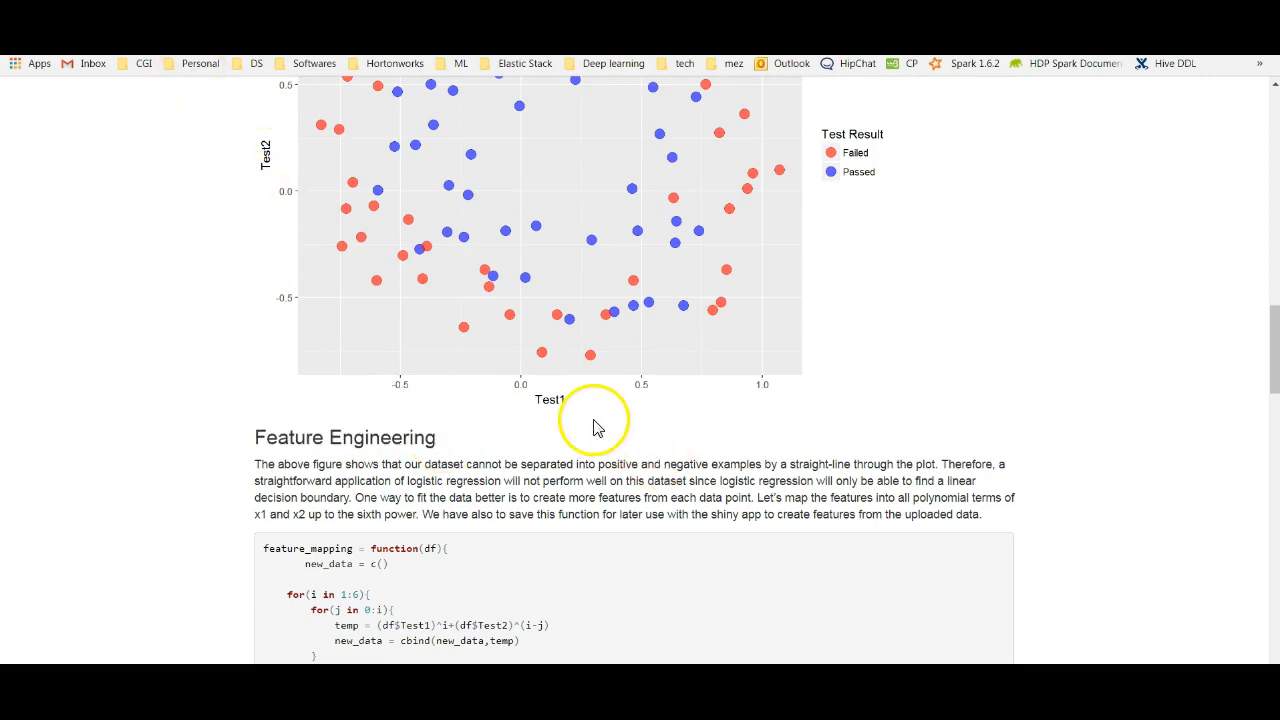
pyautogui.scroll(-3)
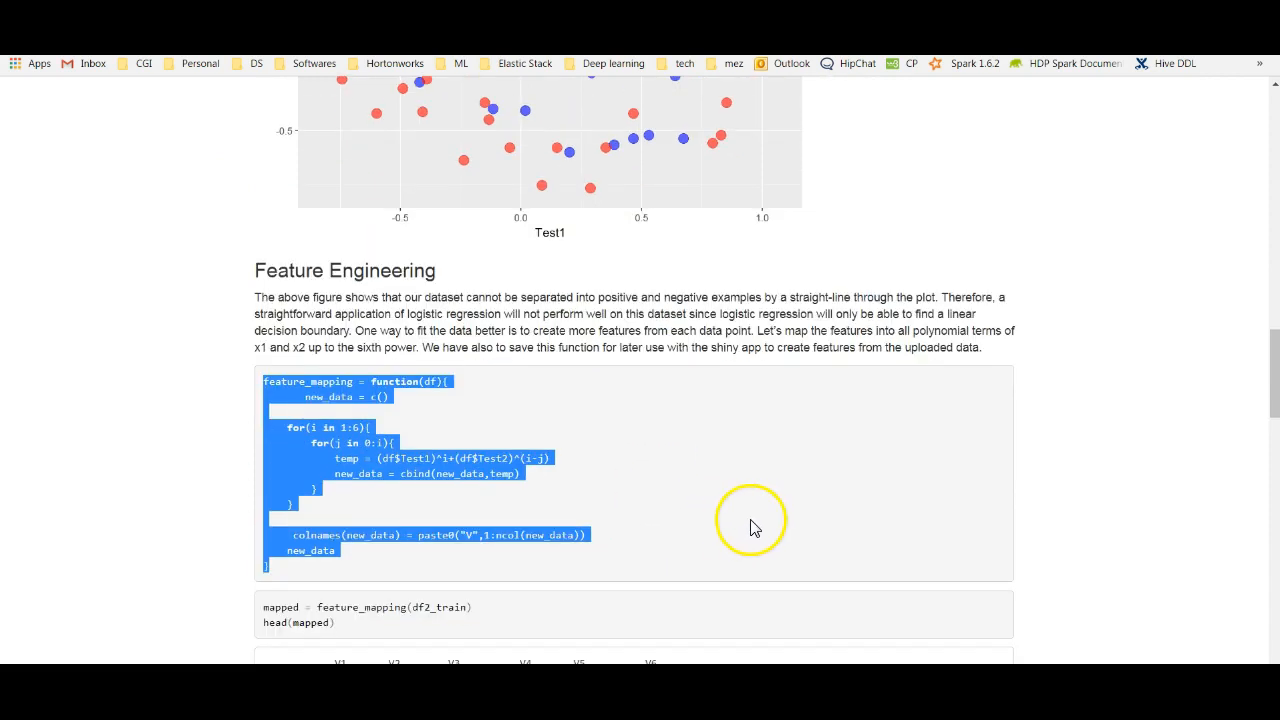
pyautogui.moveTo(645, 548)
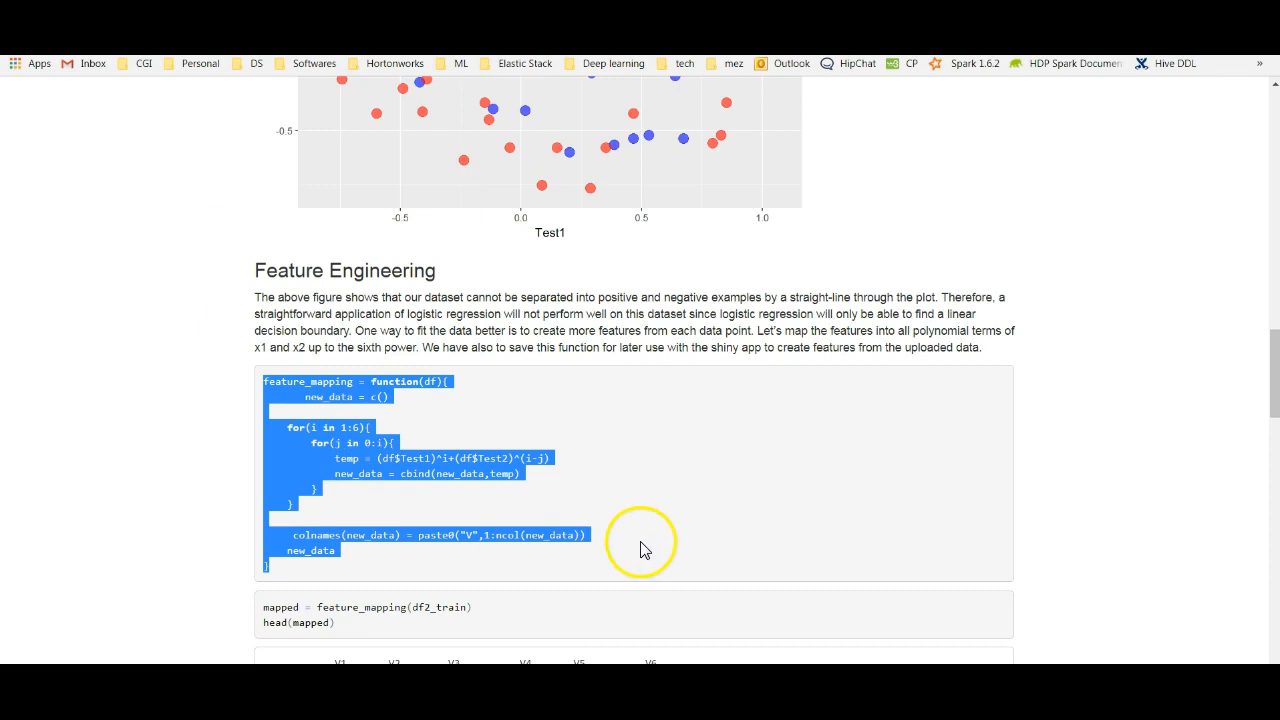
pyautogui.moveTo(303, 578)
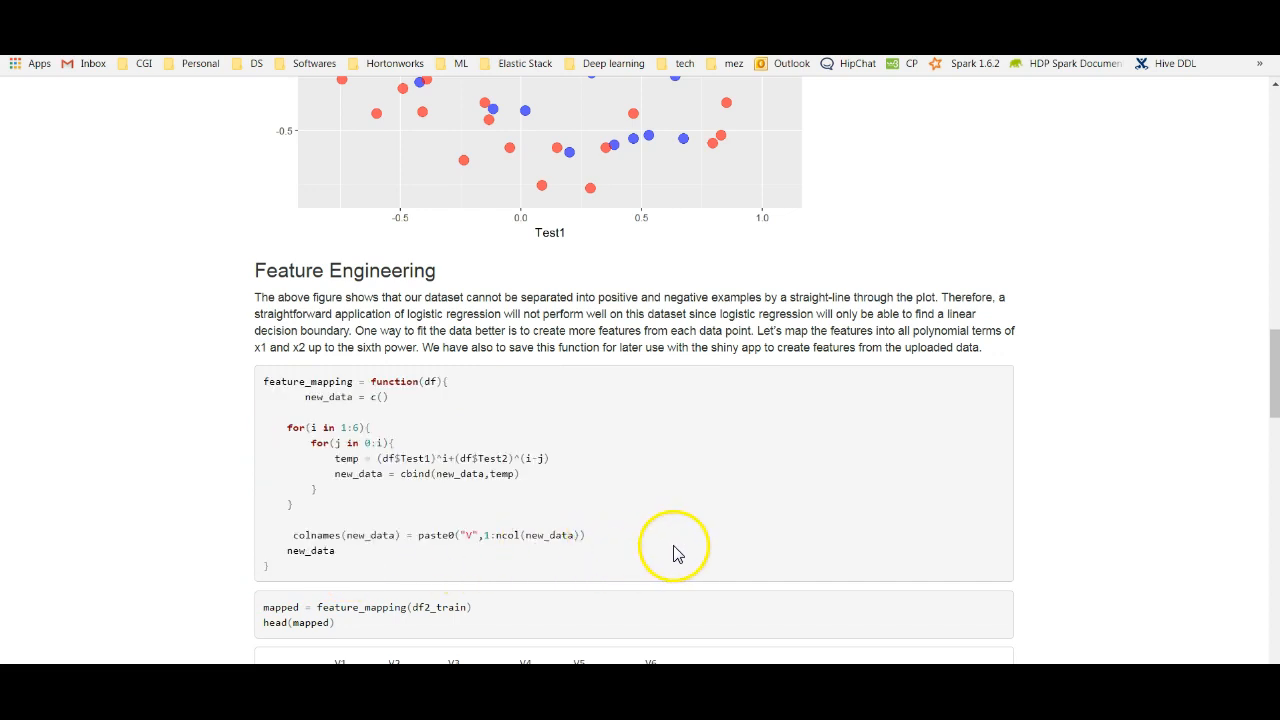
pyautogui.scroll(-3)
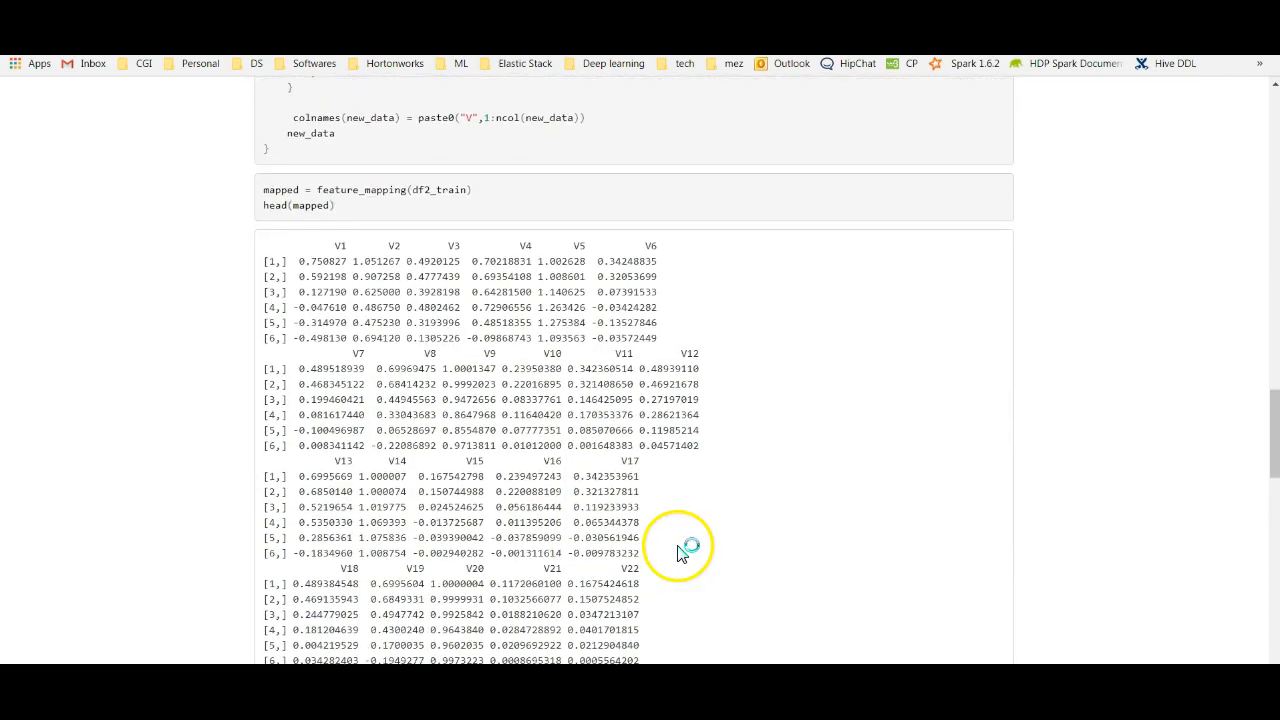
pyautogui.scroll(-3)
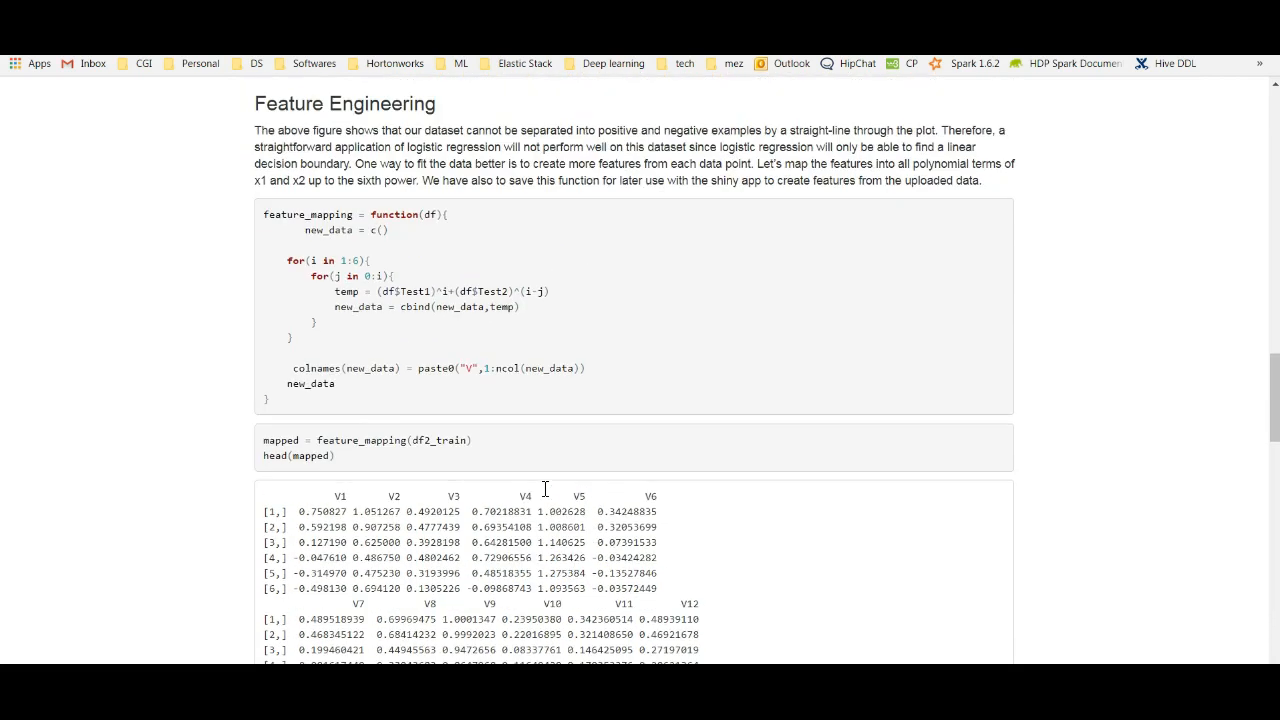
pyautogui.scroll(-3)
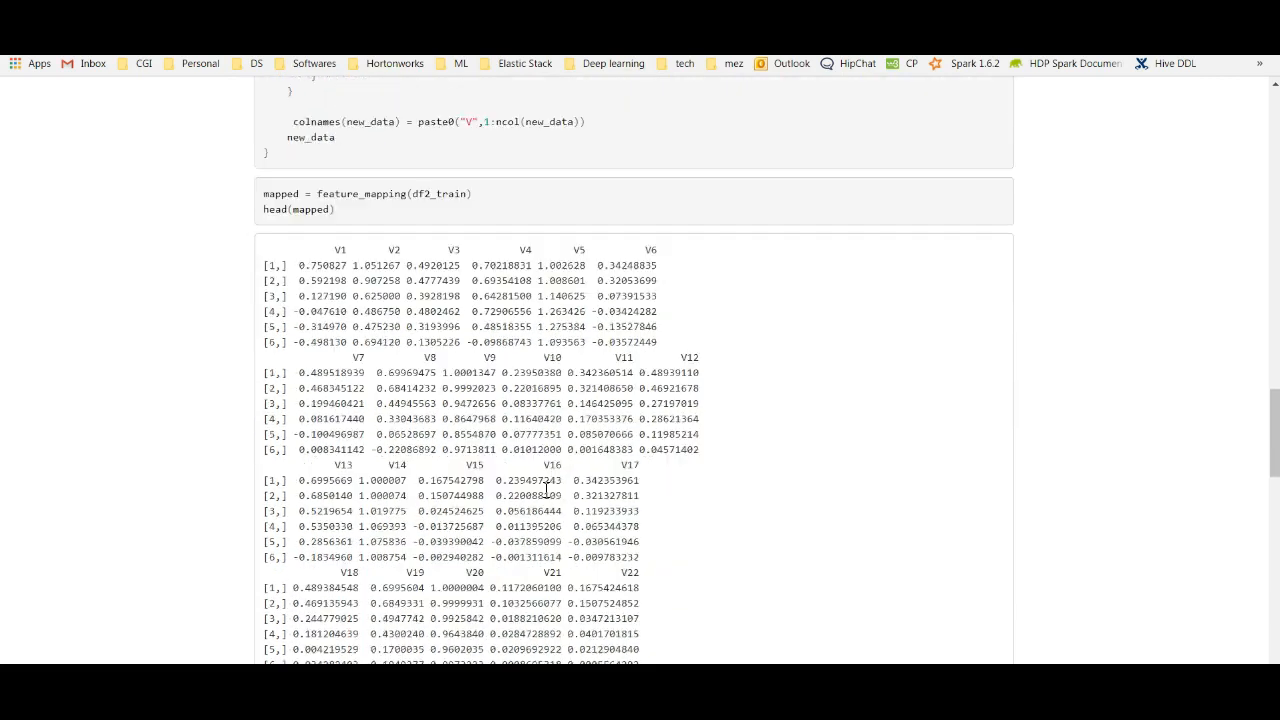
pyautogui.scroll(-3)
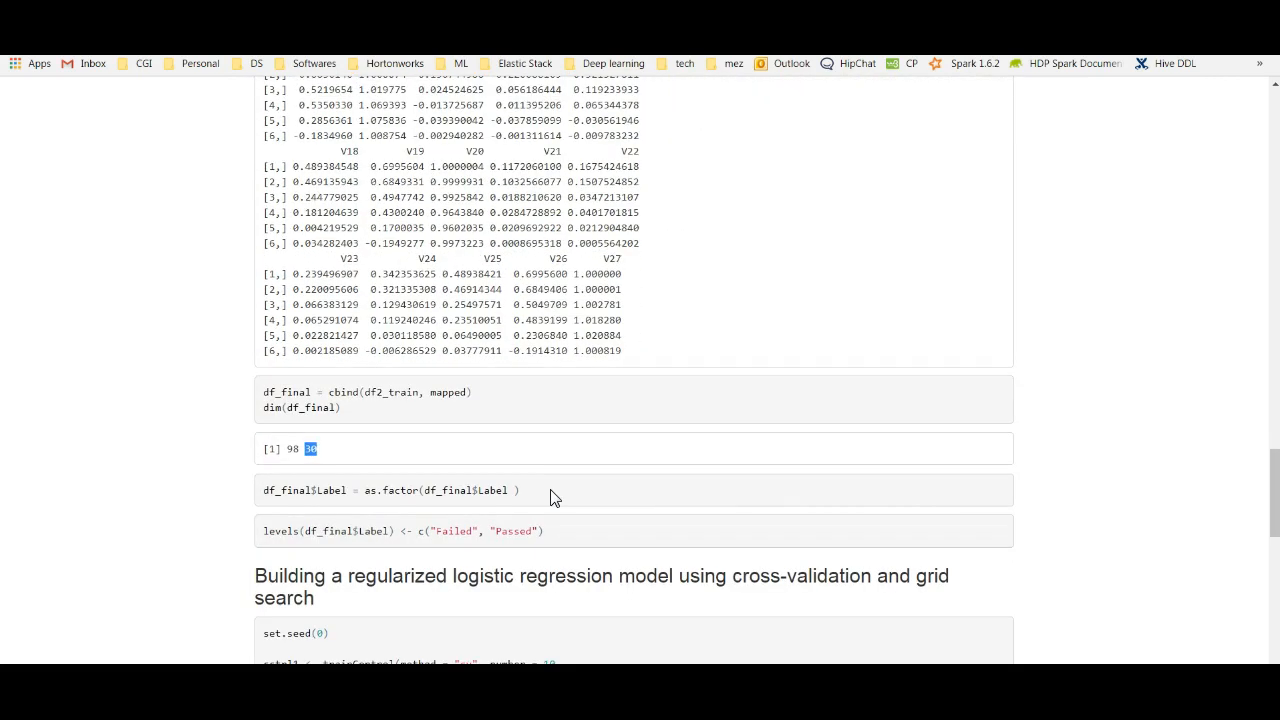
pyautogui.scroll(-3)
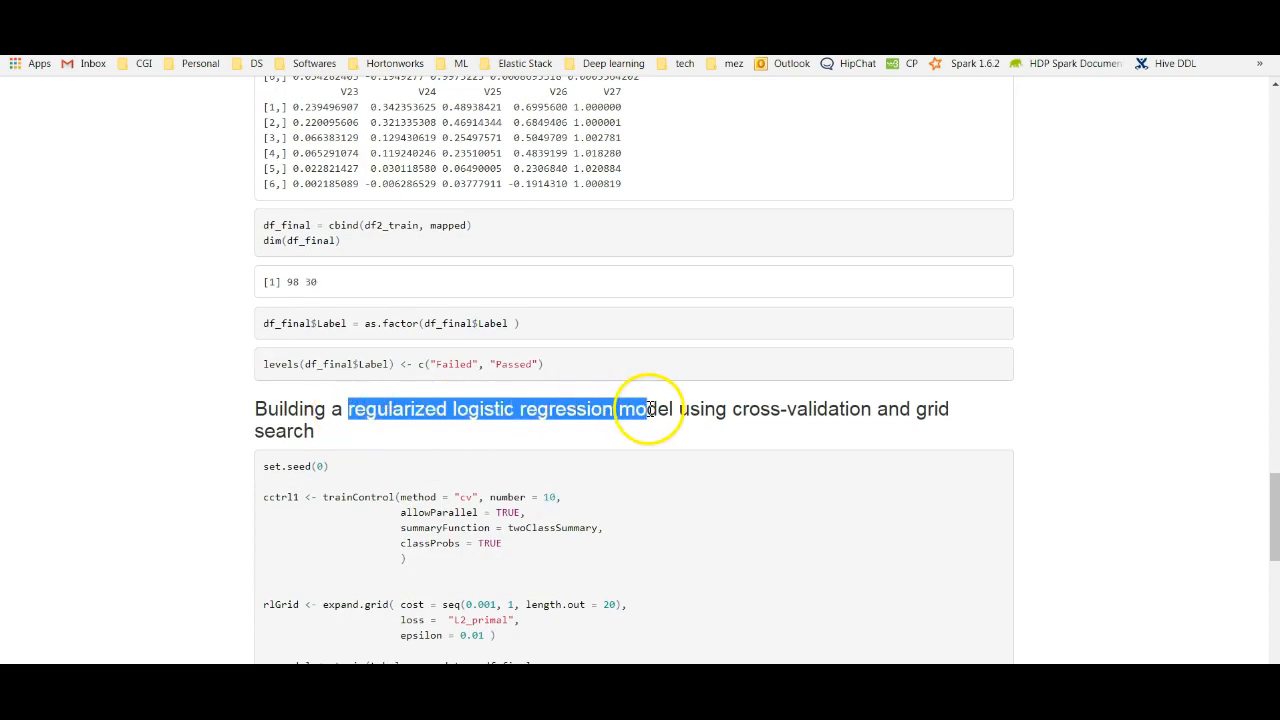
pyautogui.scroll(-3)
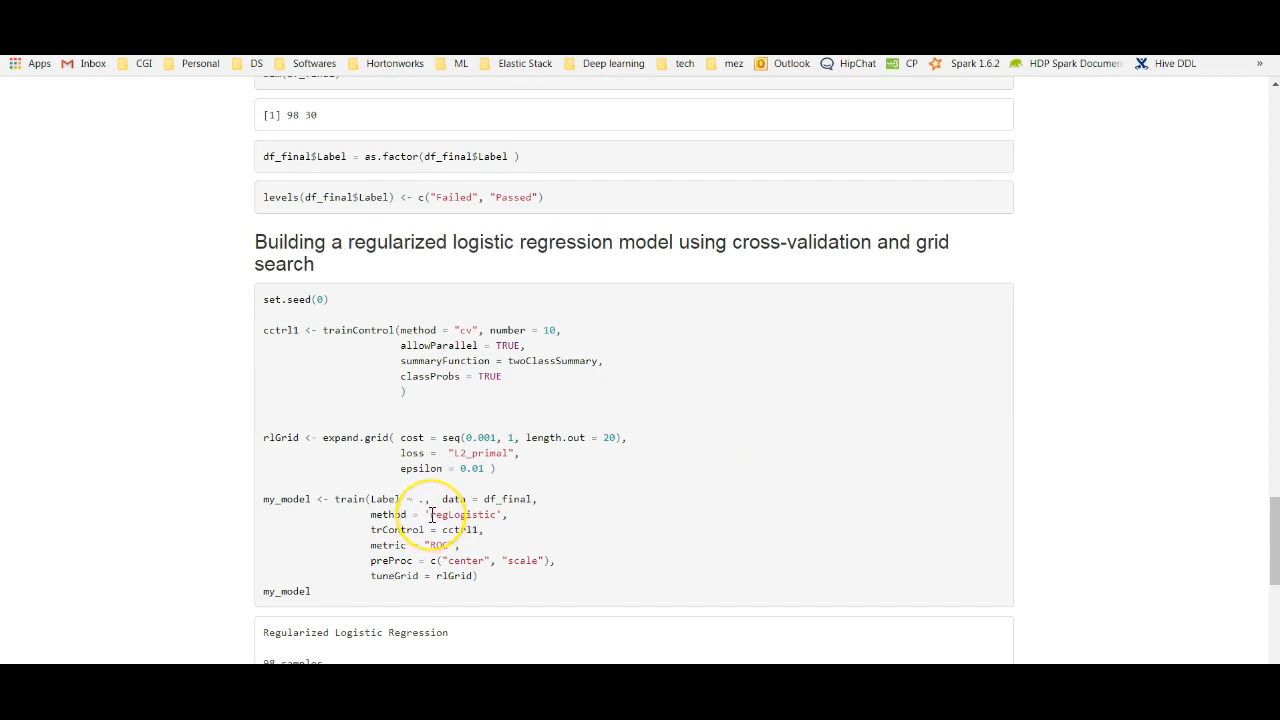
pyautogui.moveTo(740, 262)
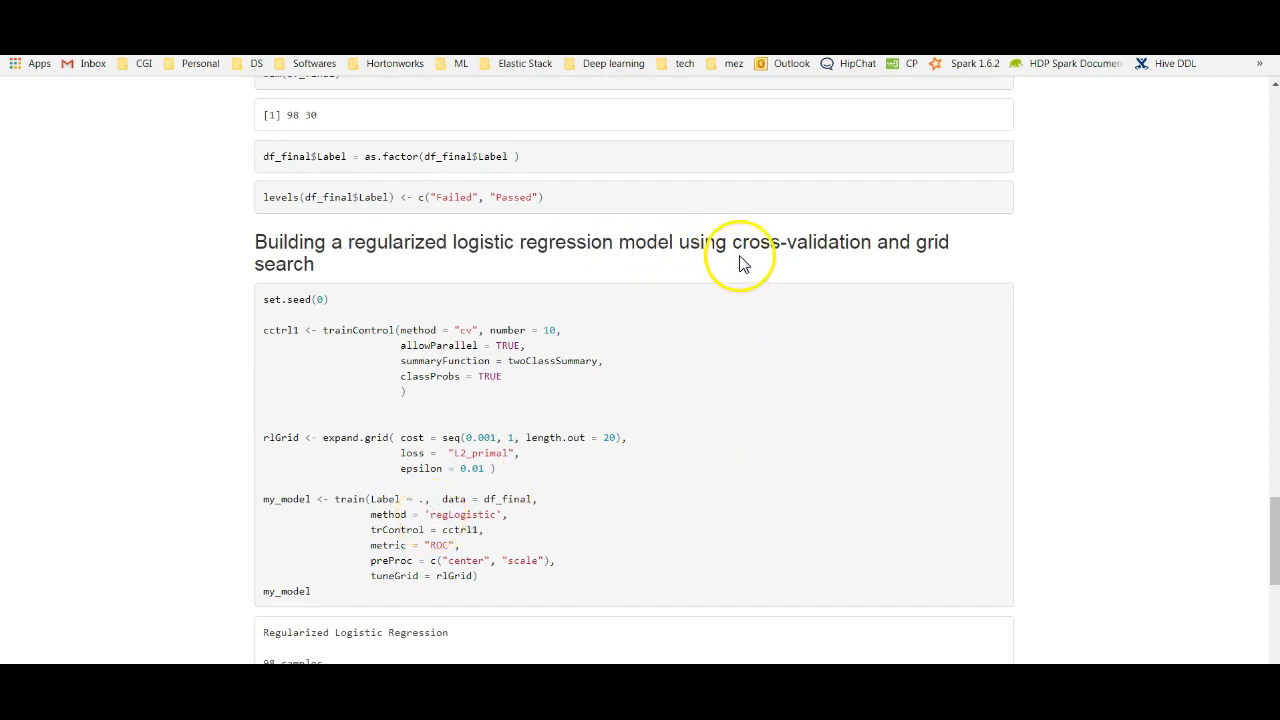
pyautogui.moveTo(557, 444)
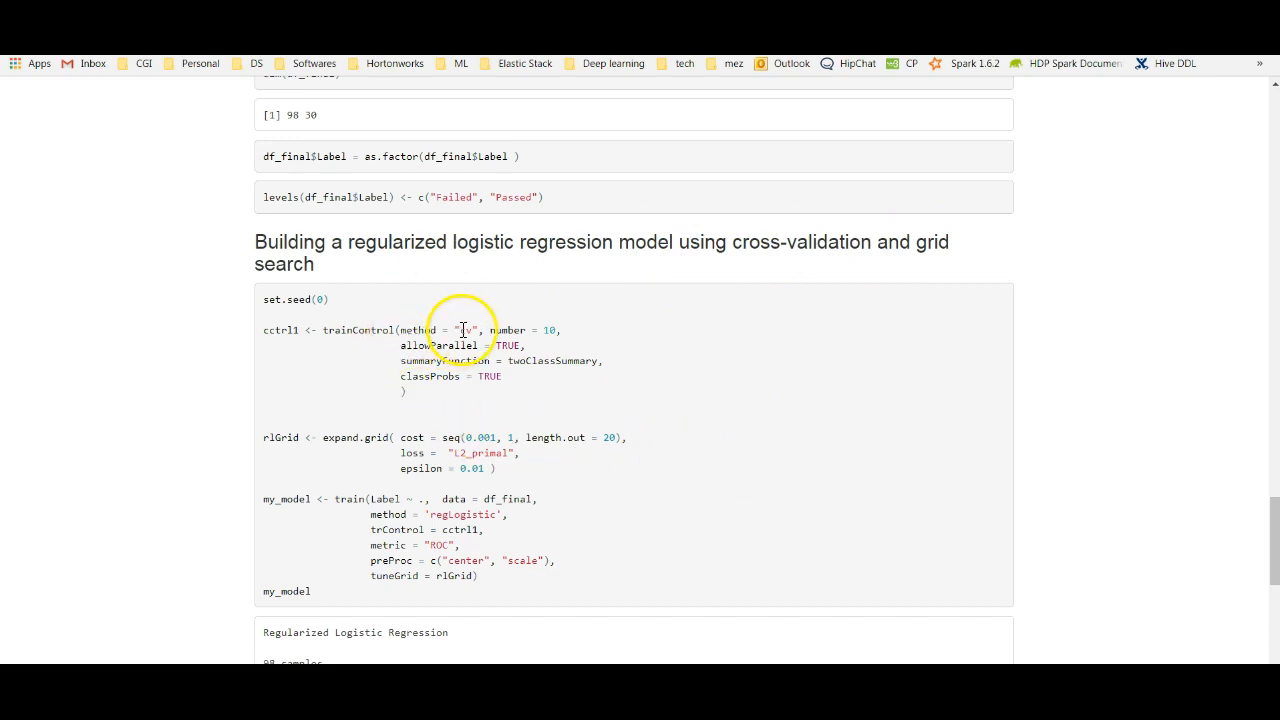
pyautogui.moveTo(400, 330); pyautogui.dragTo(562, 330)
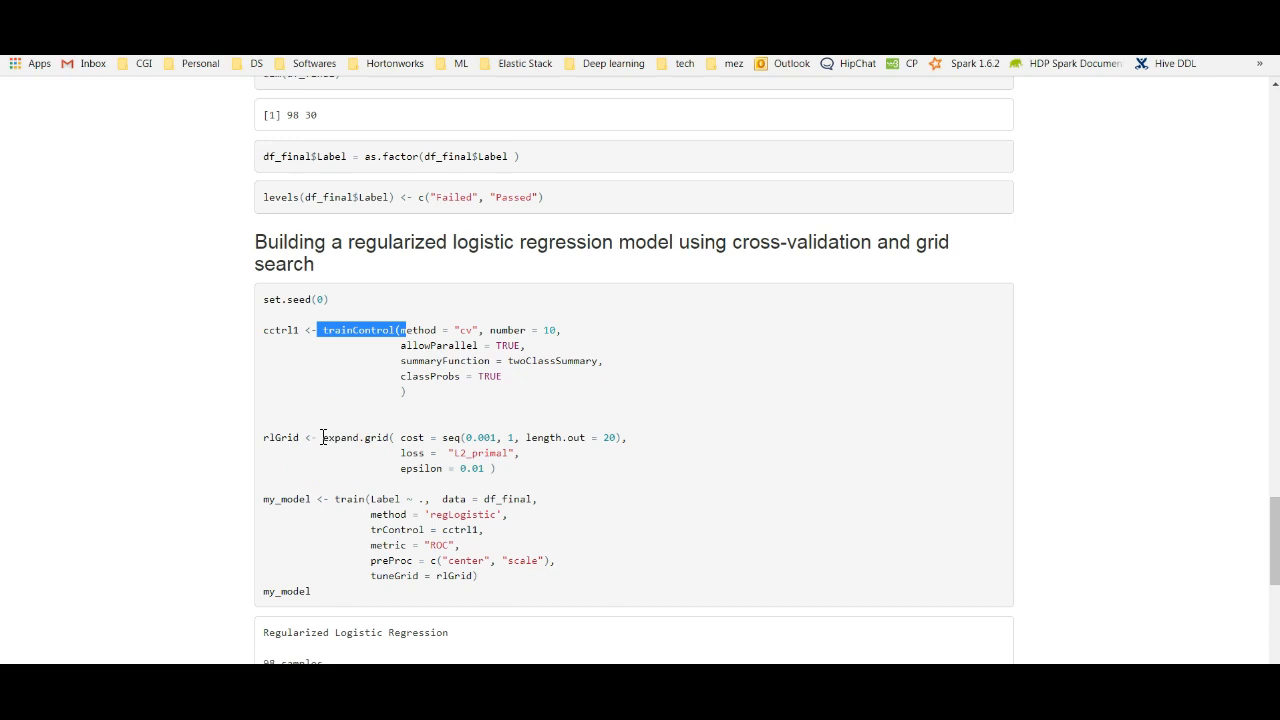
pyautogui.doubleClick(347, 437)
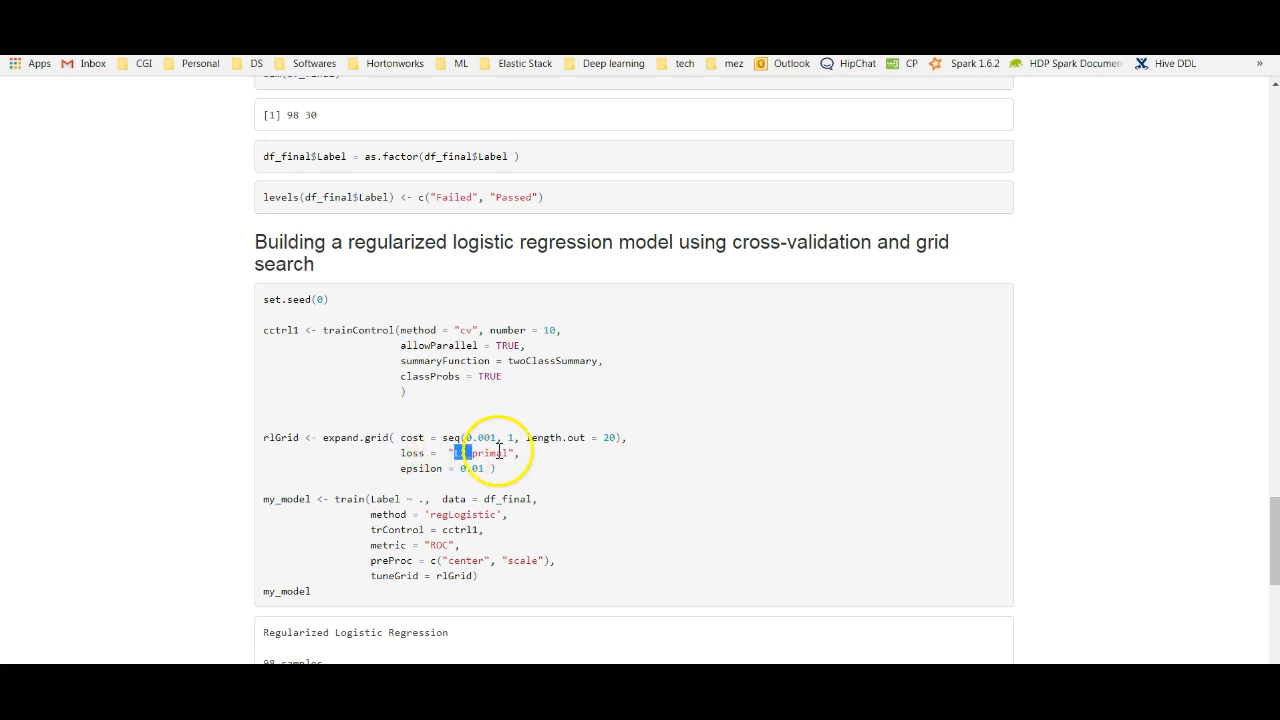
pyautogui.doubleClick(411, 437)
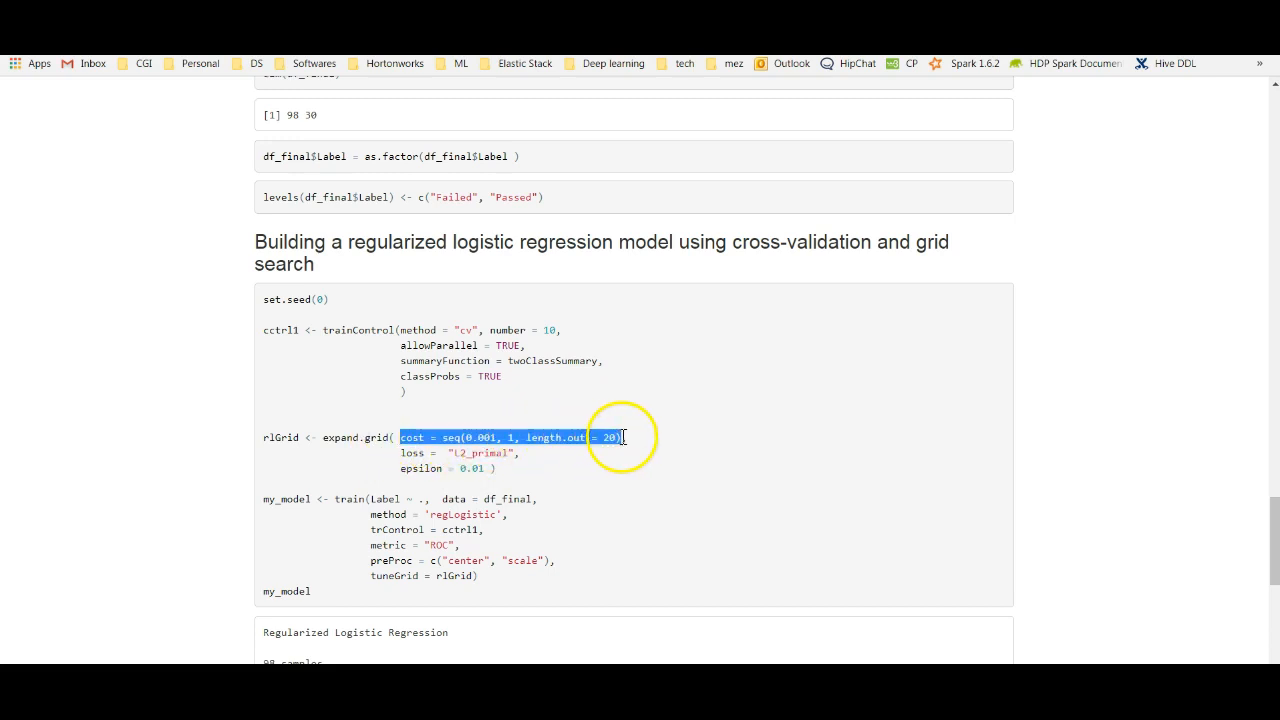
pyautogui.click(620, 437)
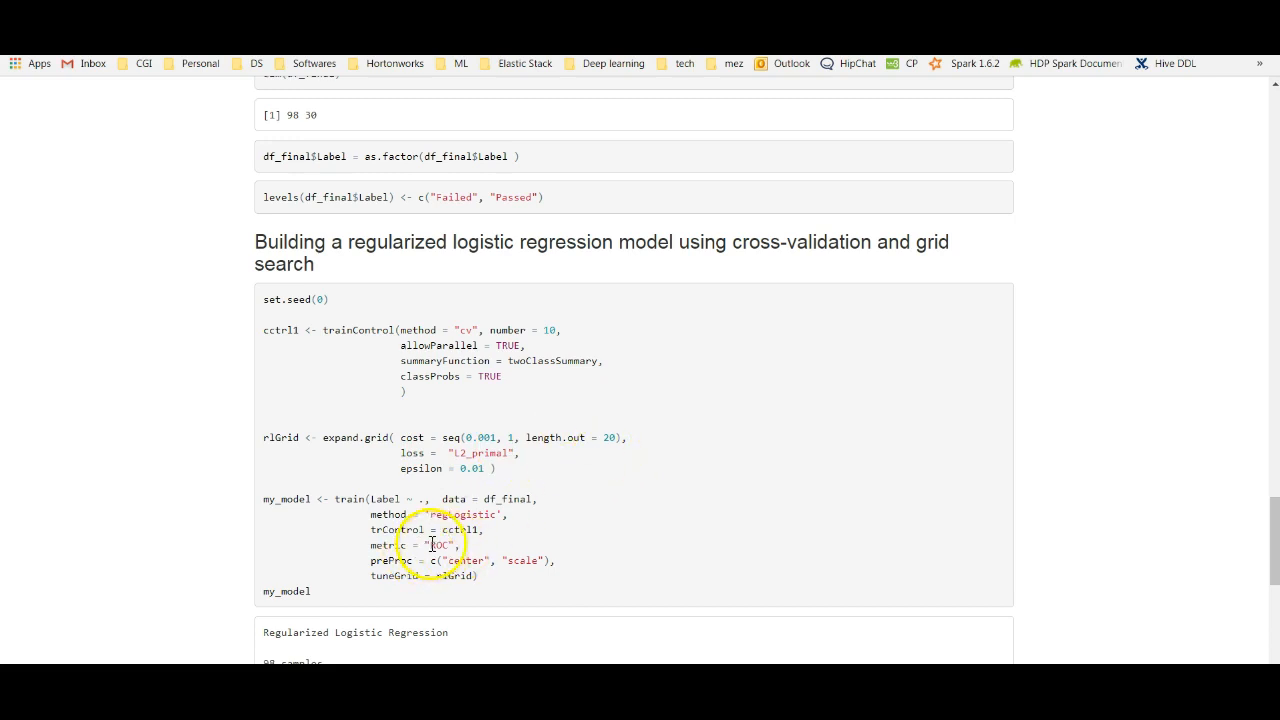
pyautogui.doubleClick(438, 544)
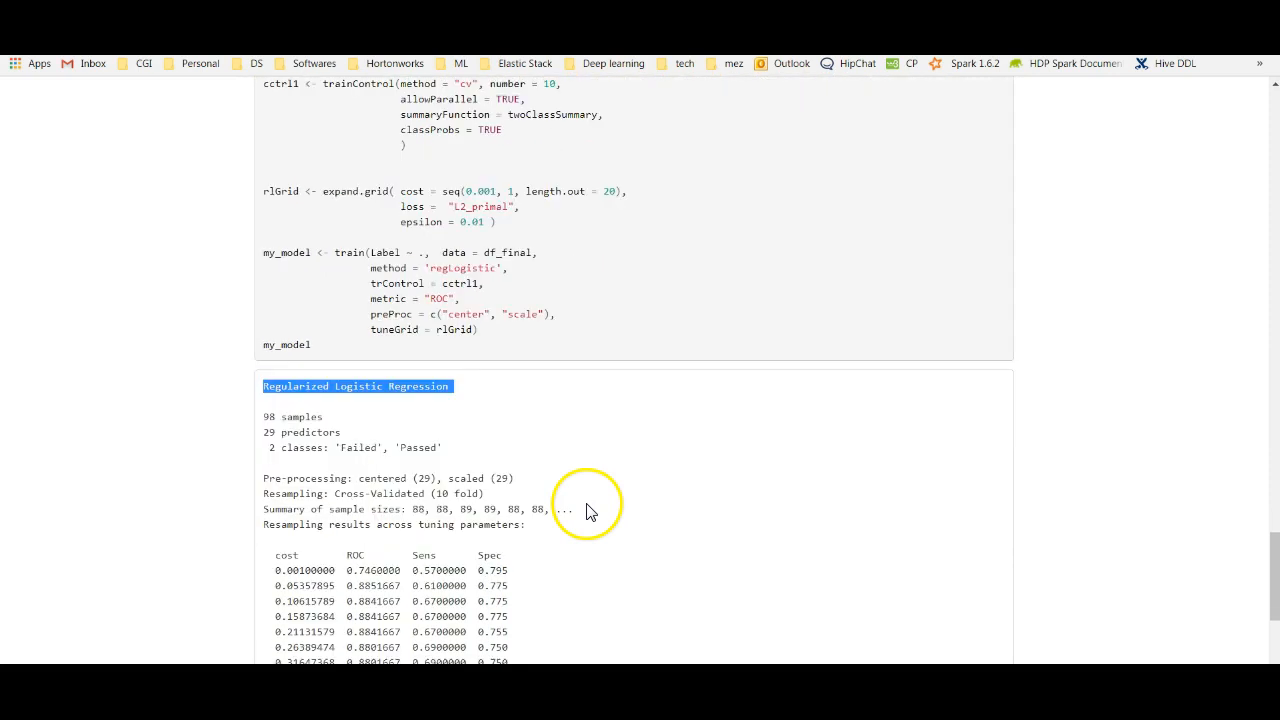
pyautogui.scroll(-3)
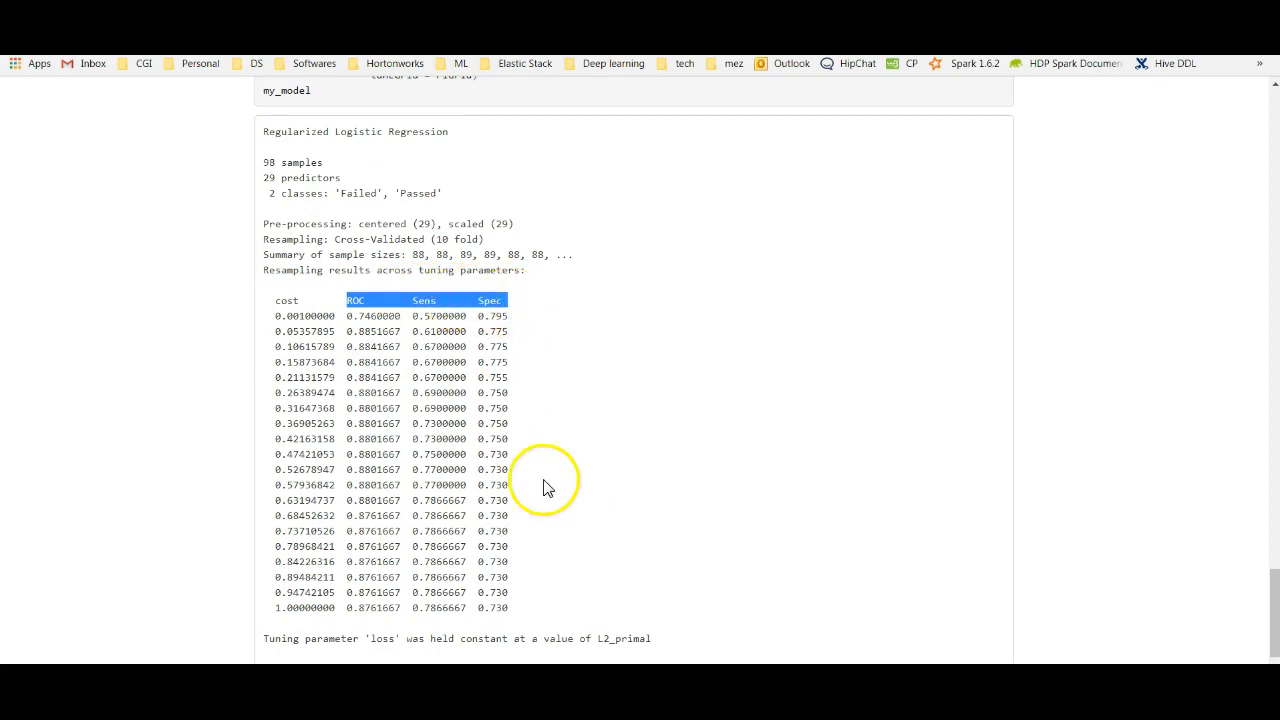
pyautogui.scroll(-3)
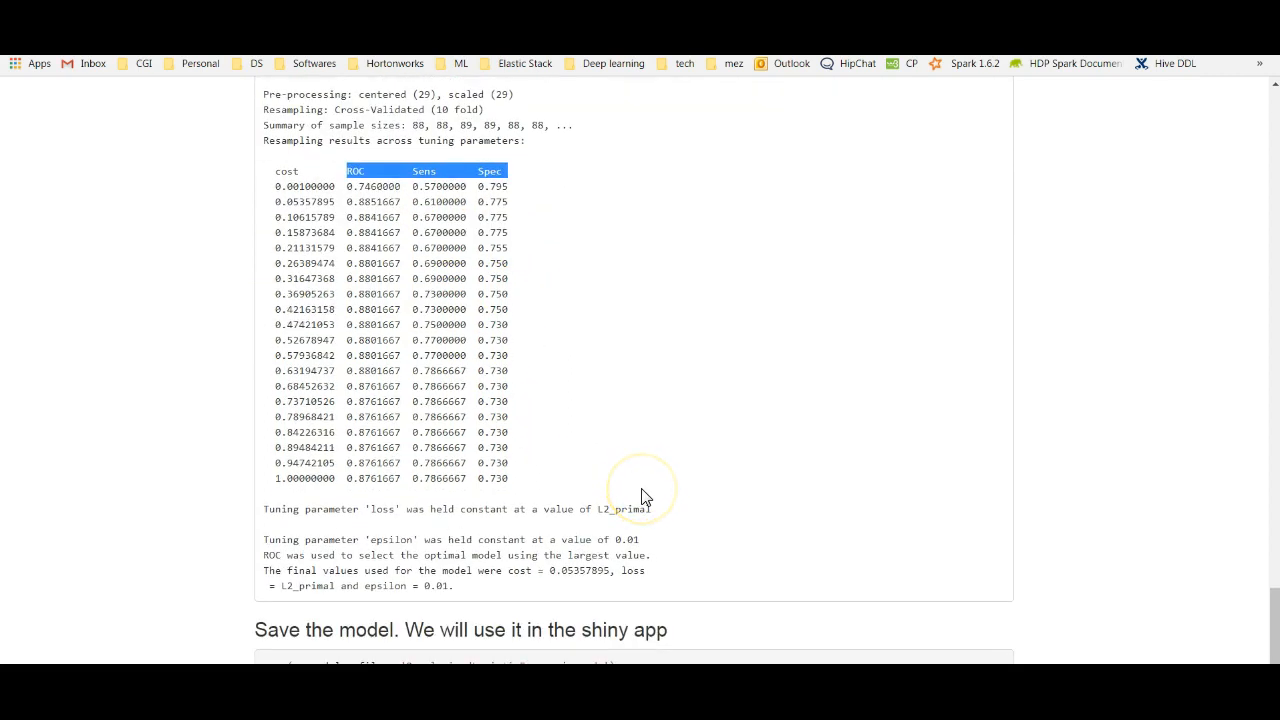
pyautogui.moveTo(355, 188)
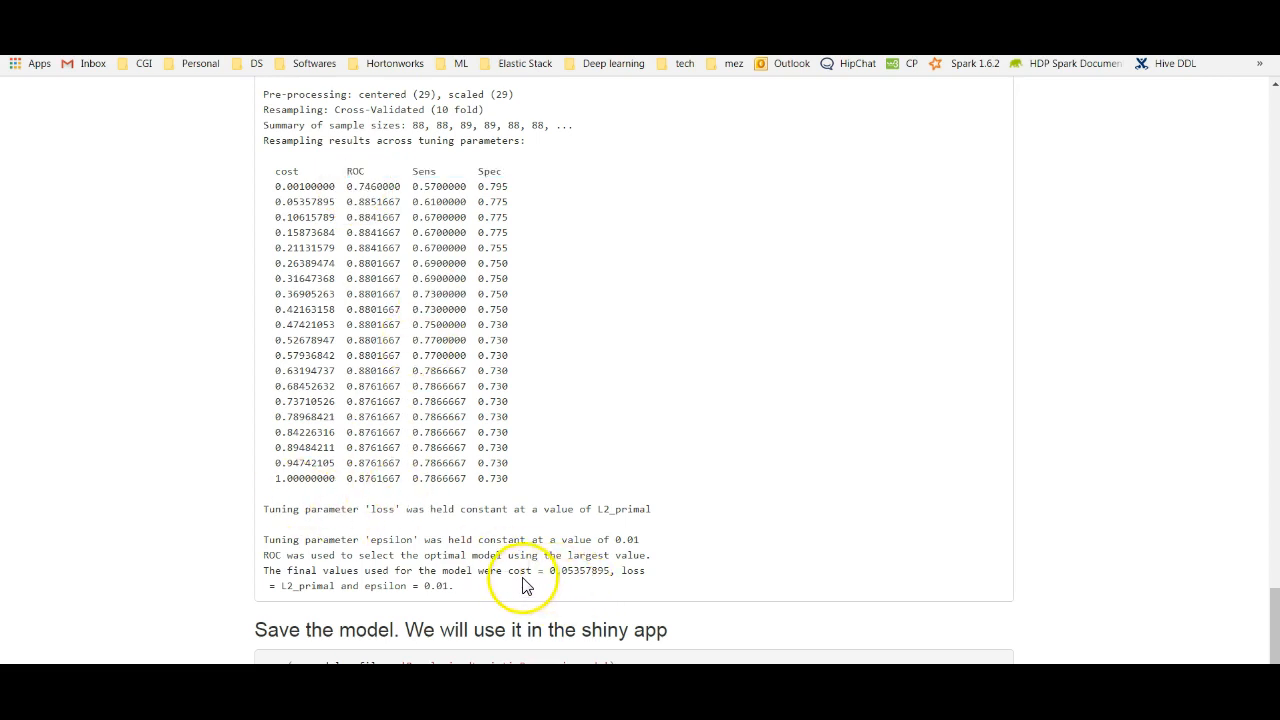
pyautogui.doubleClick(587, 570)
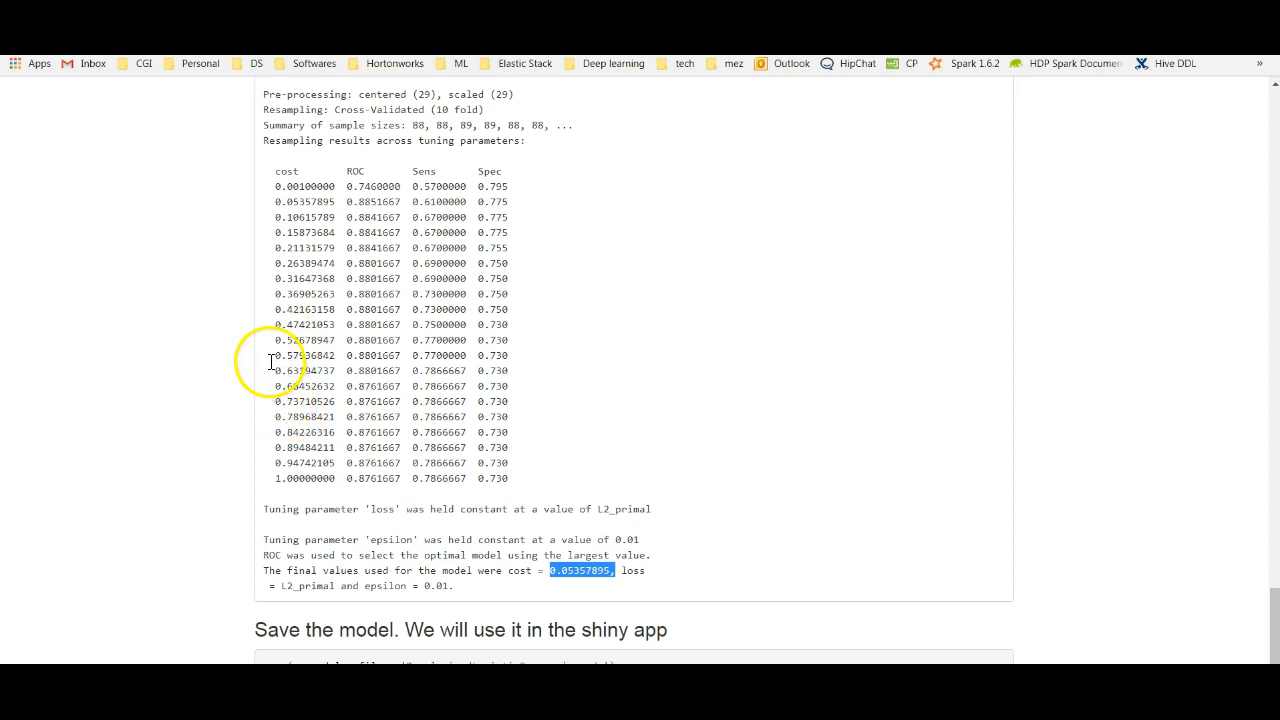
pyautogui.moveTo(277, 309)
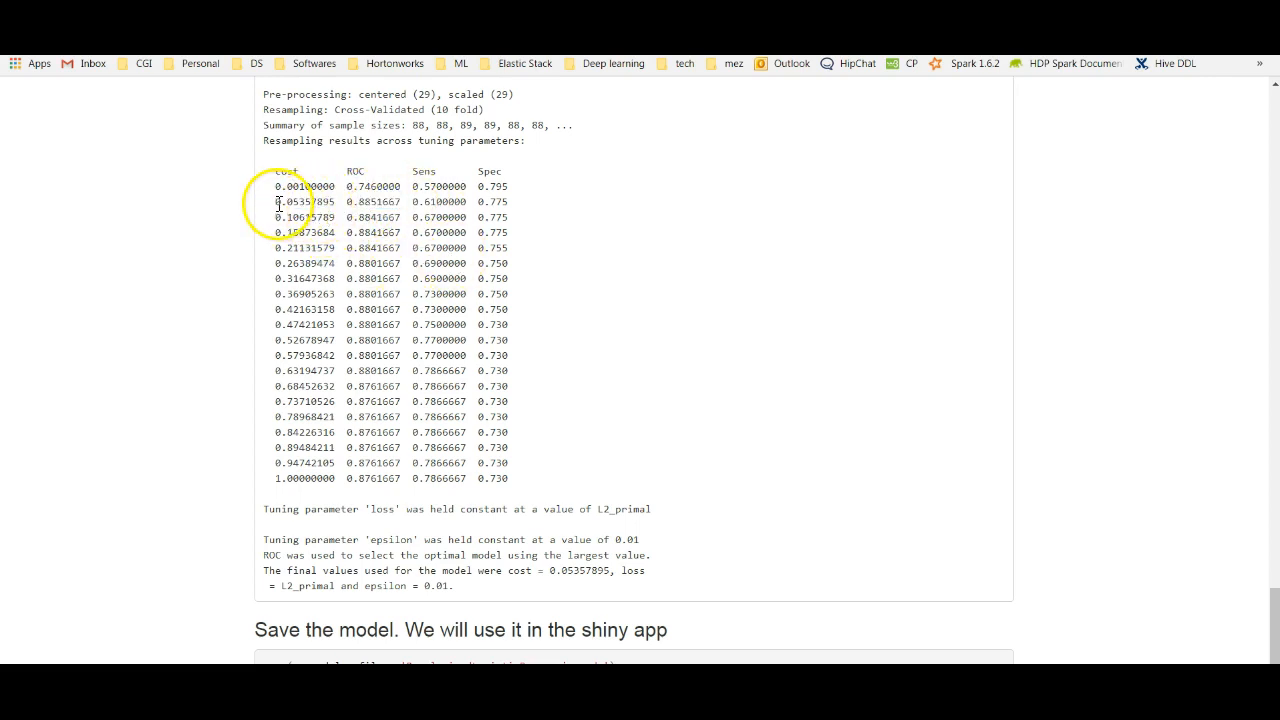
pyautogui.doubleClick(304, 201)
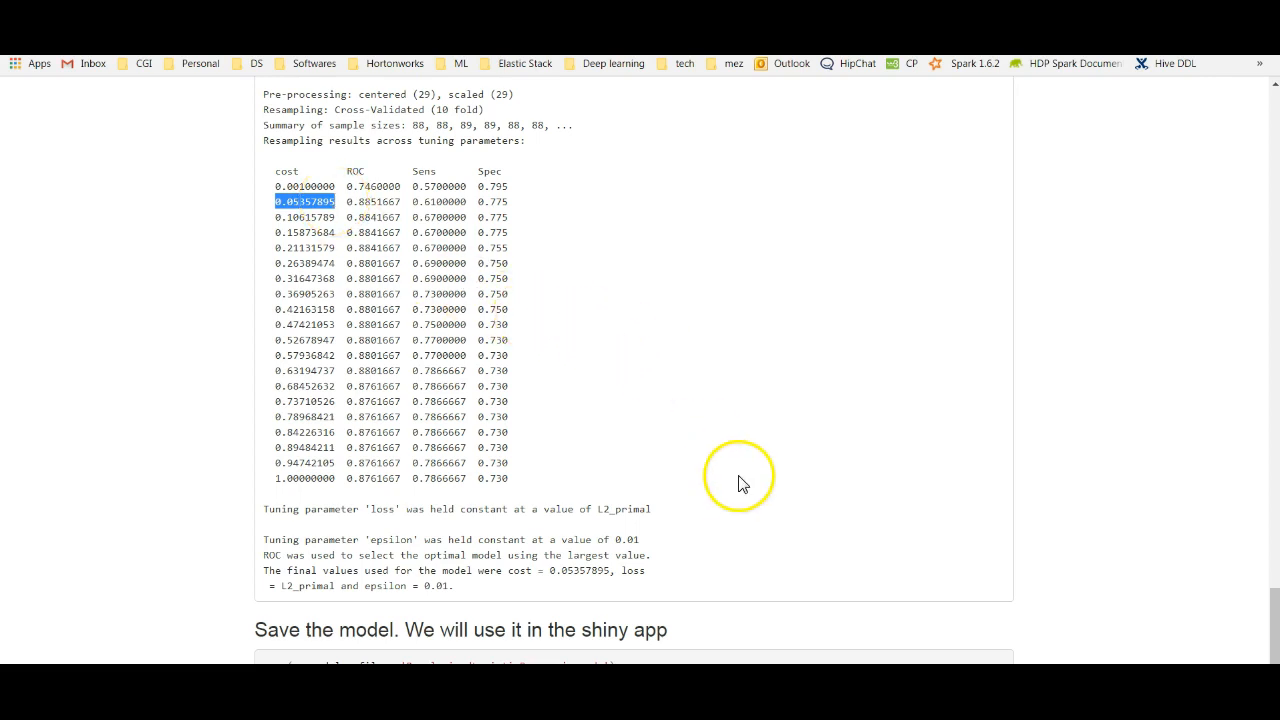
pyautogui.moveTo(1270, 607)
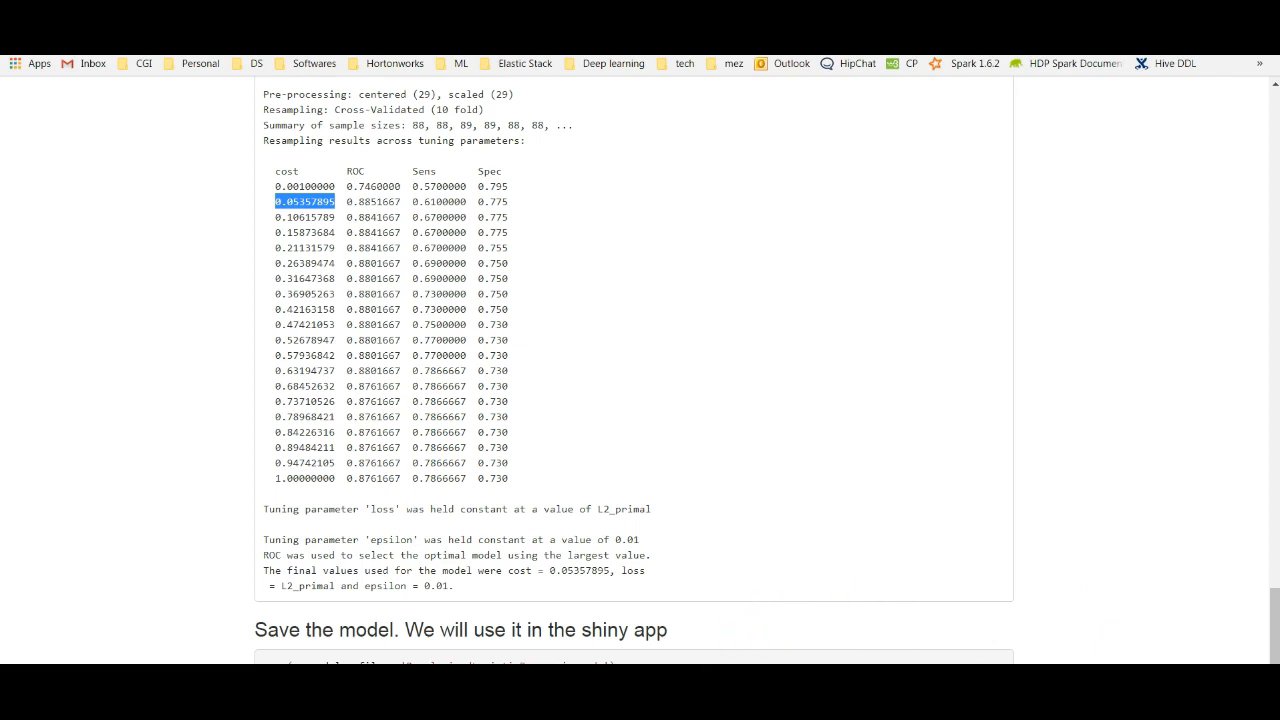
pyautogui.scroll(-3)
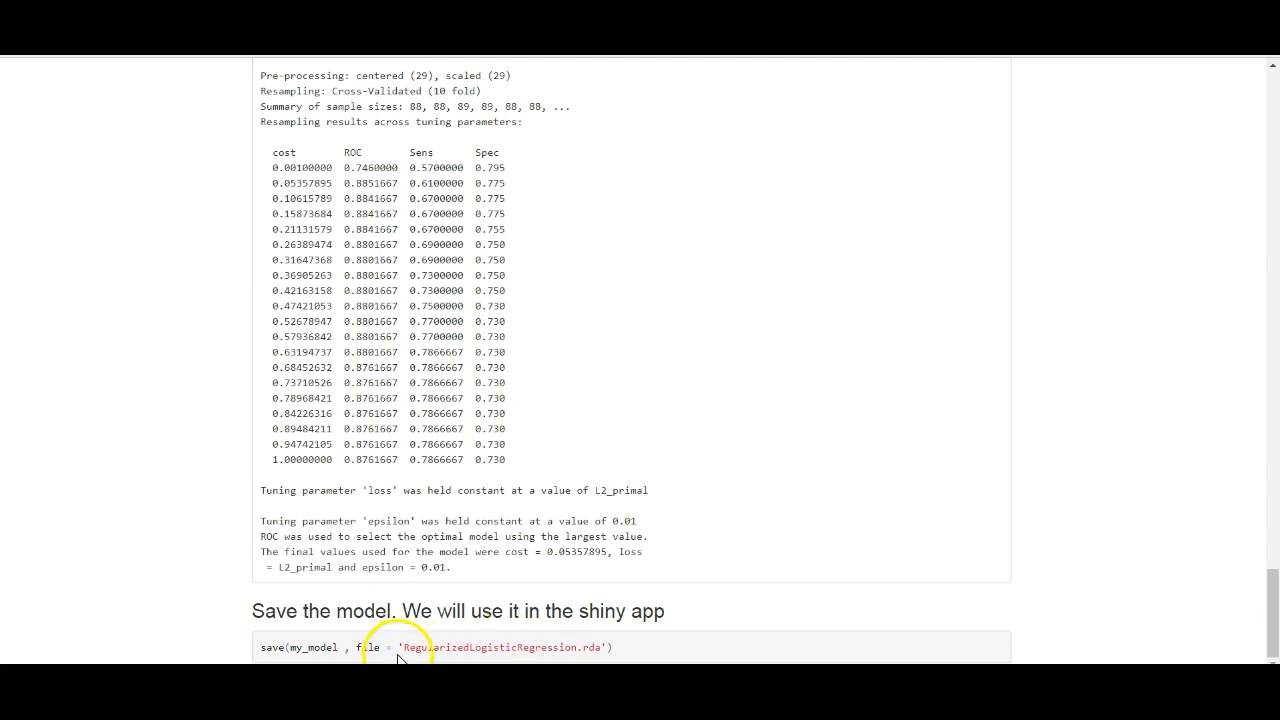
pyautogui.doubleClick(505, 647)
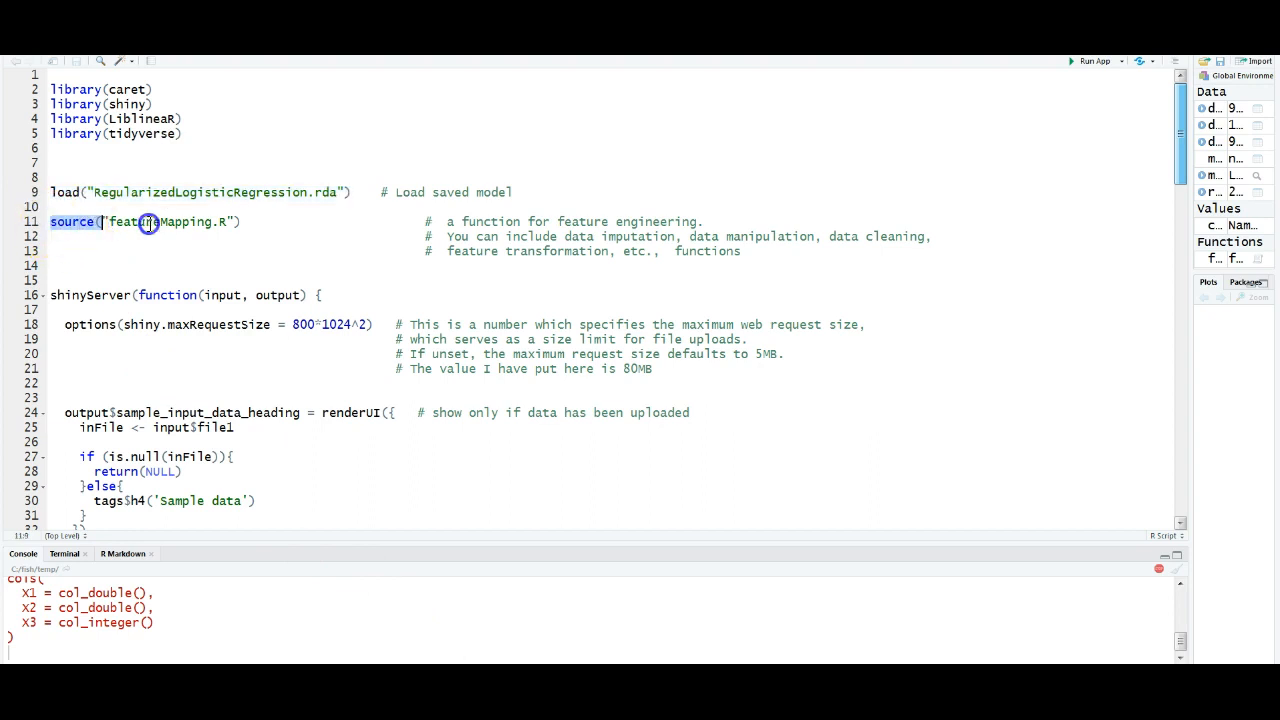
# - Review server.R's model loading and 800 upload limit, then scroll to the predictions block
pyautogui.click(258, 221)
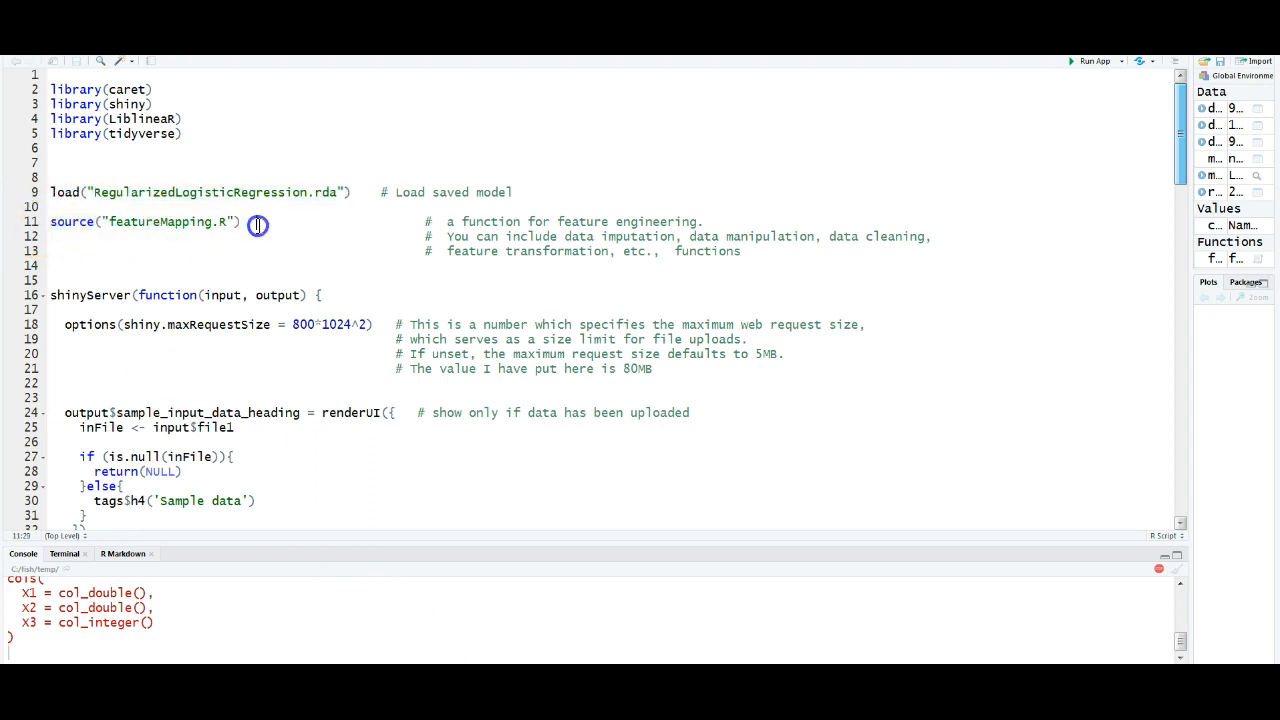
pyautogui.click(255, 221)
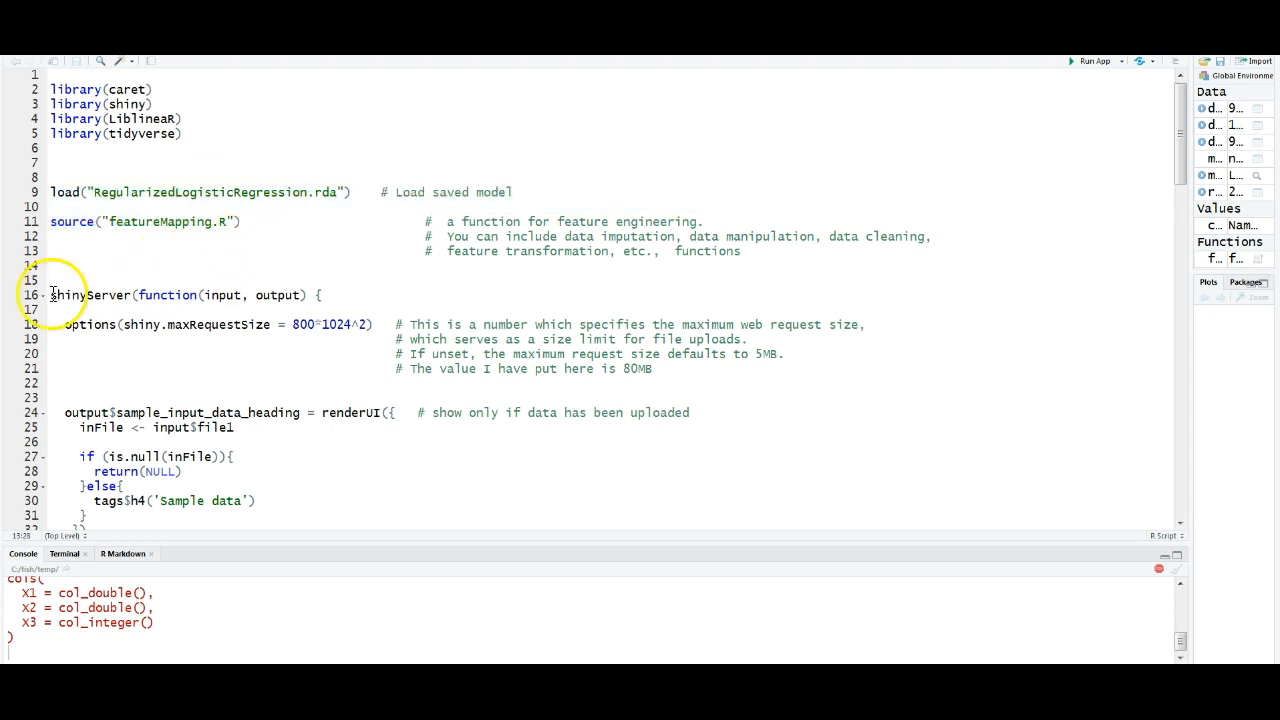
pyautogui.click(248, 221)
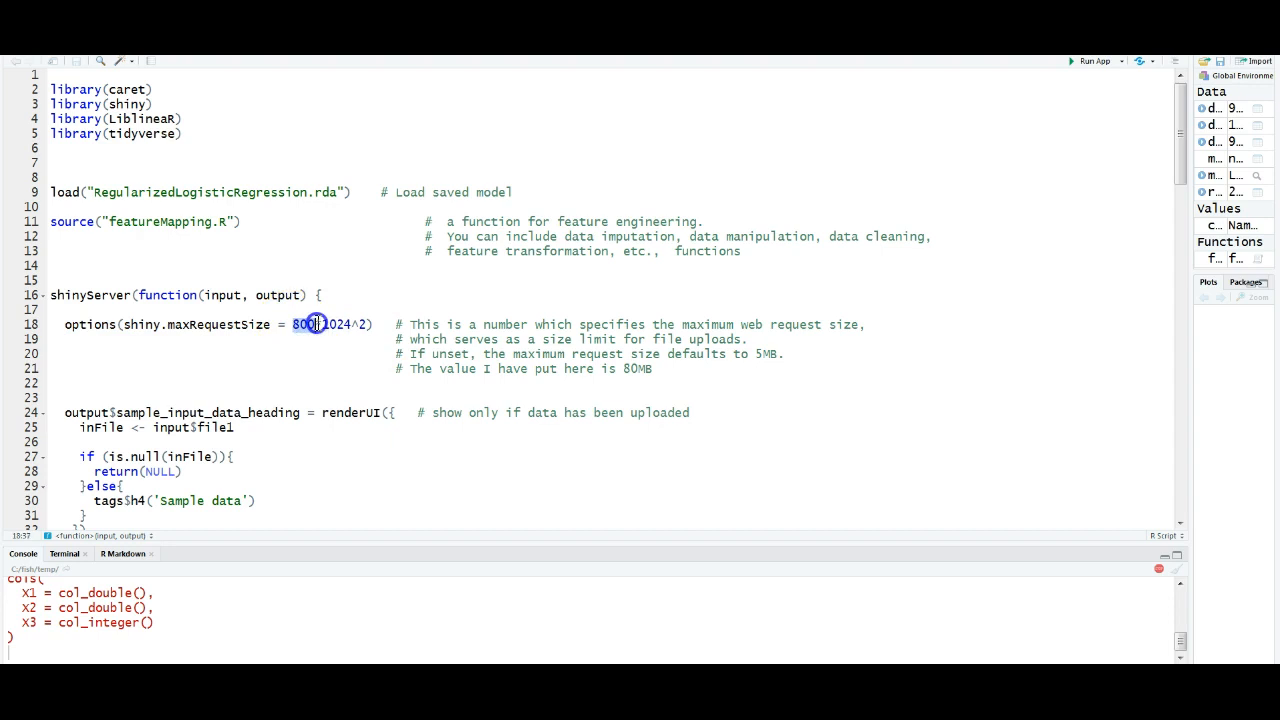
pyautogui.doubleClick(301, 324)
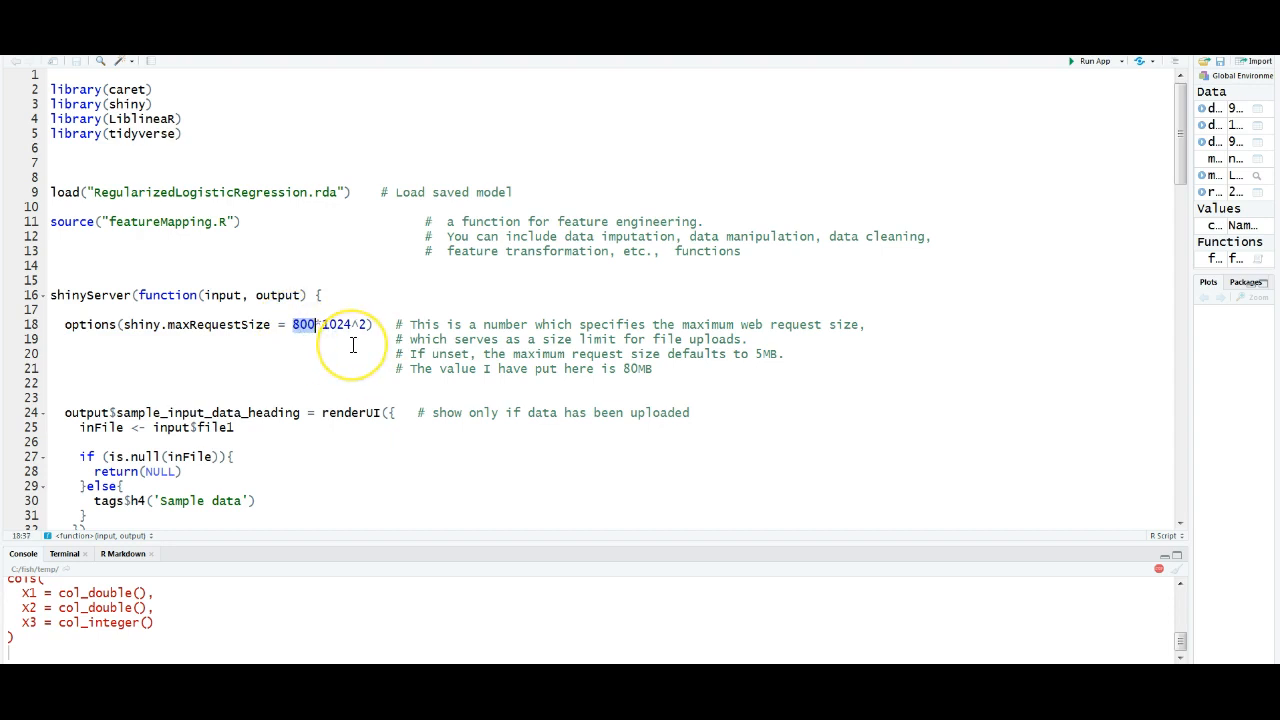
pyautogui.scroll(-3)
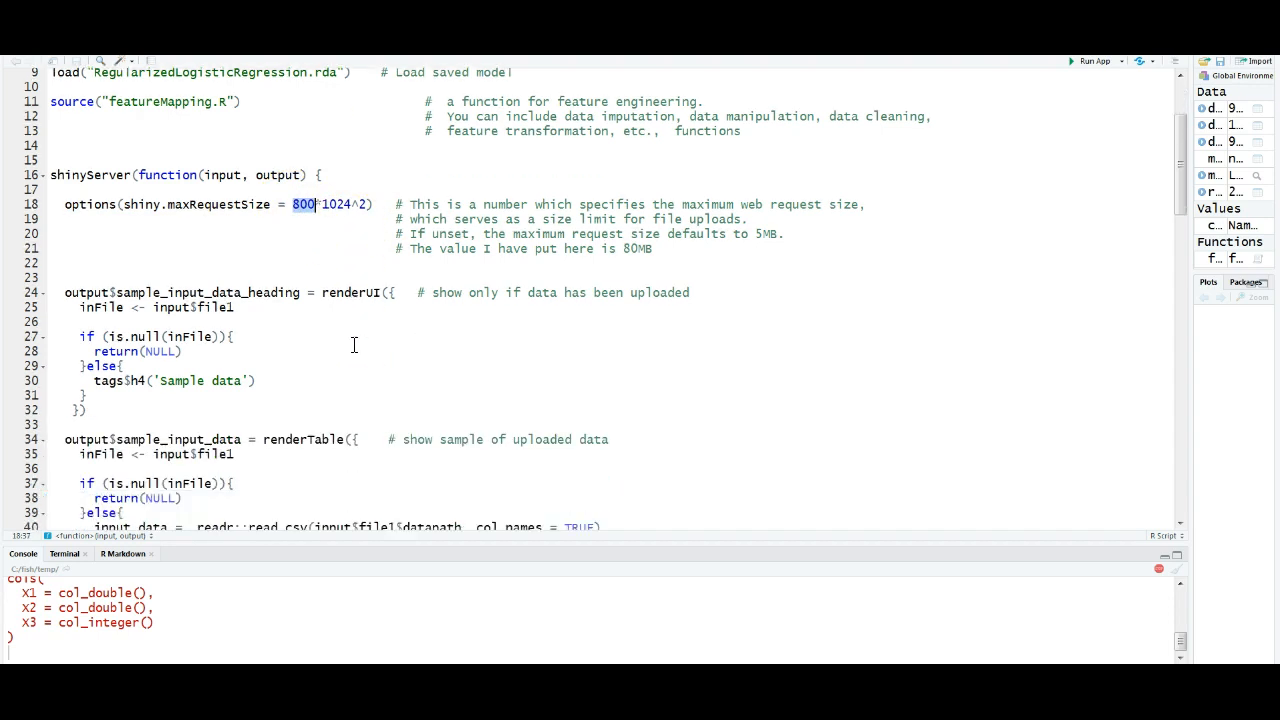
pyautogui.scroll(-3)
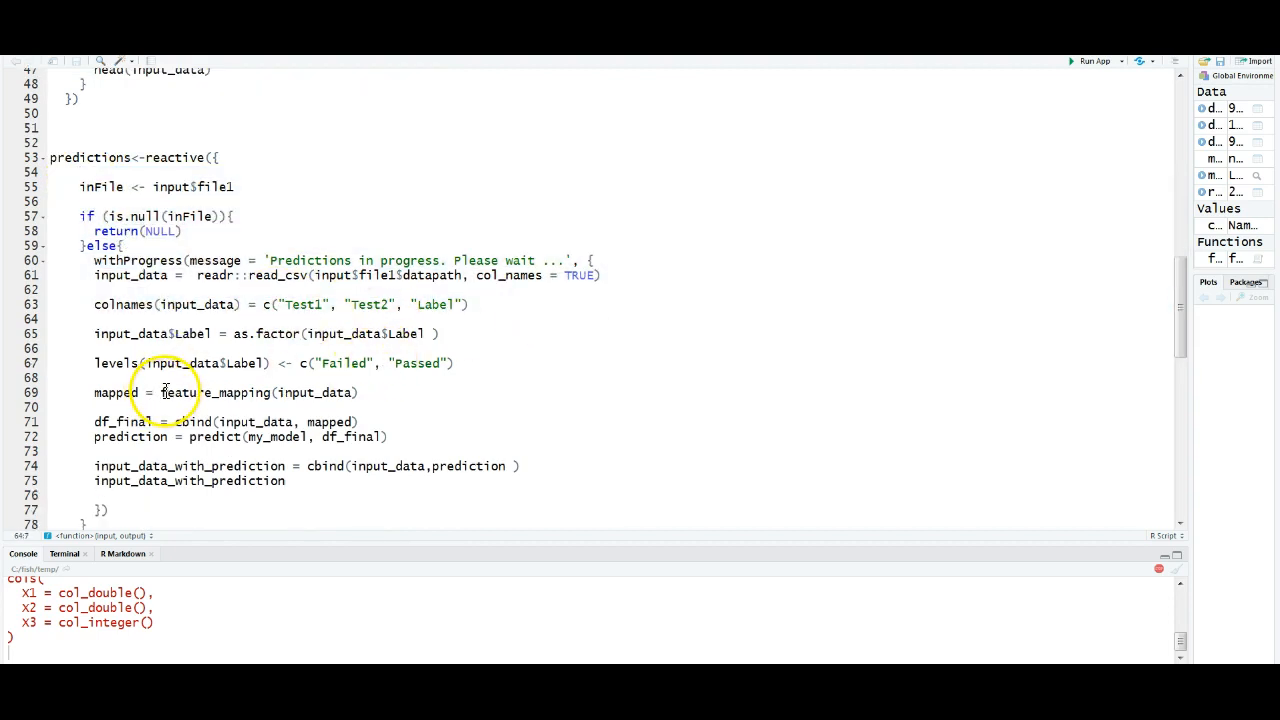
pyautogui.doubleClick(215, 392)
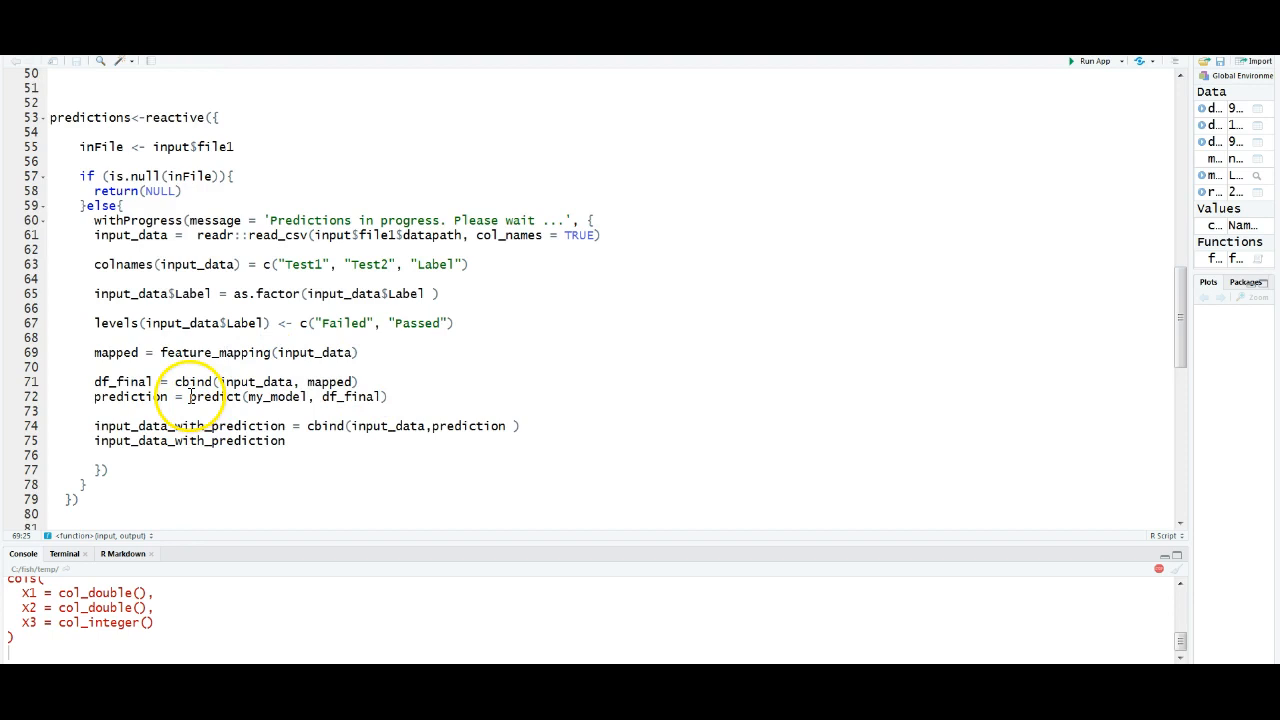
pyautogui.doubleClick(210, 396)
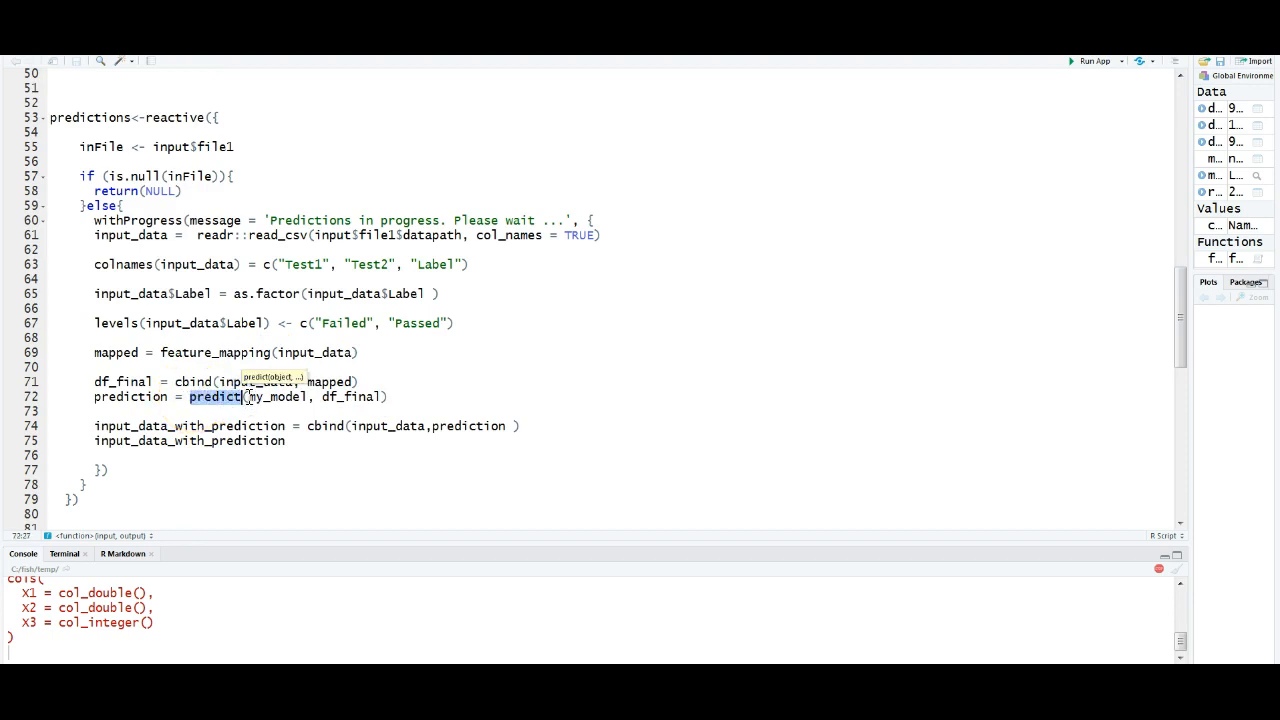
pyautogui.click(305, 396)
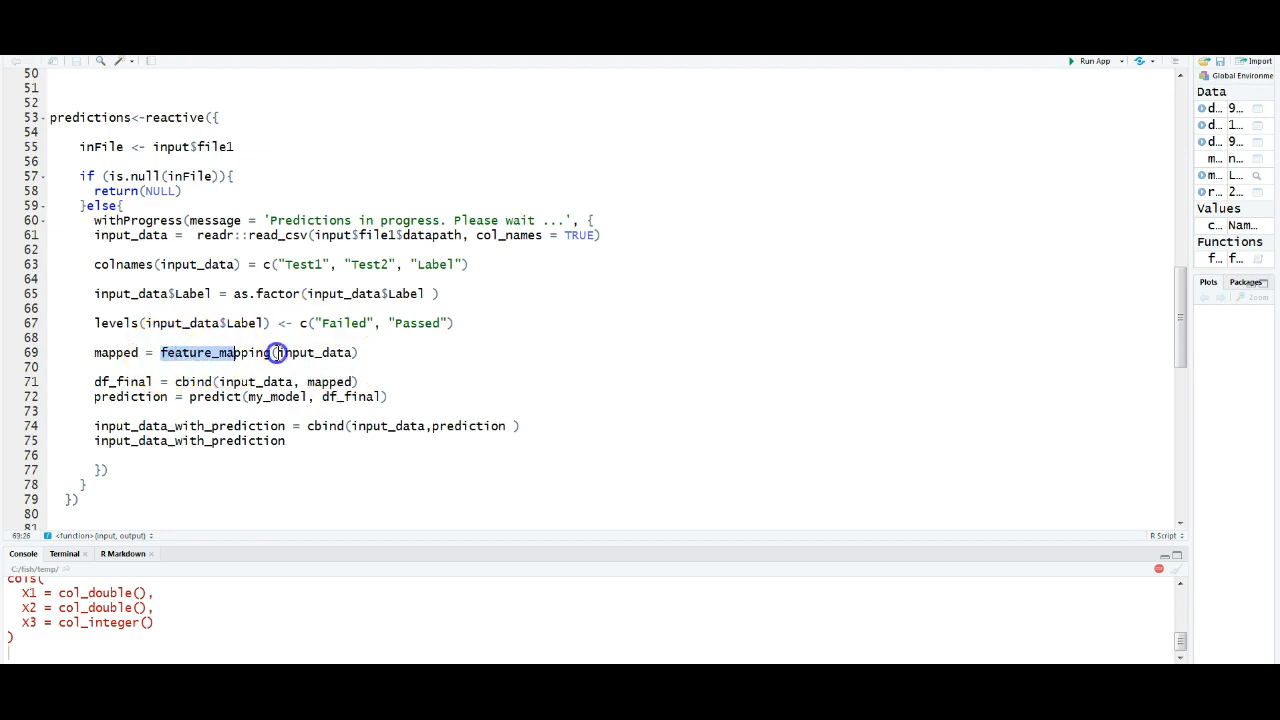
pyautogui.scroll(-3)
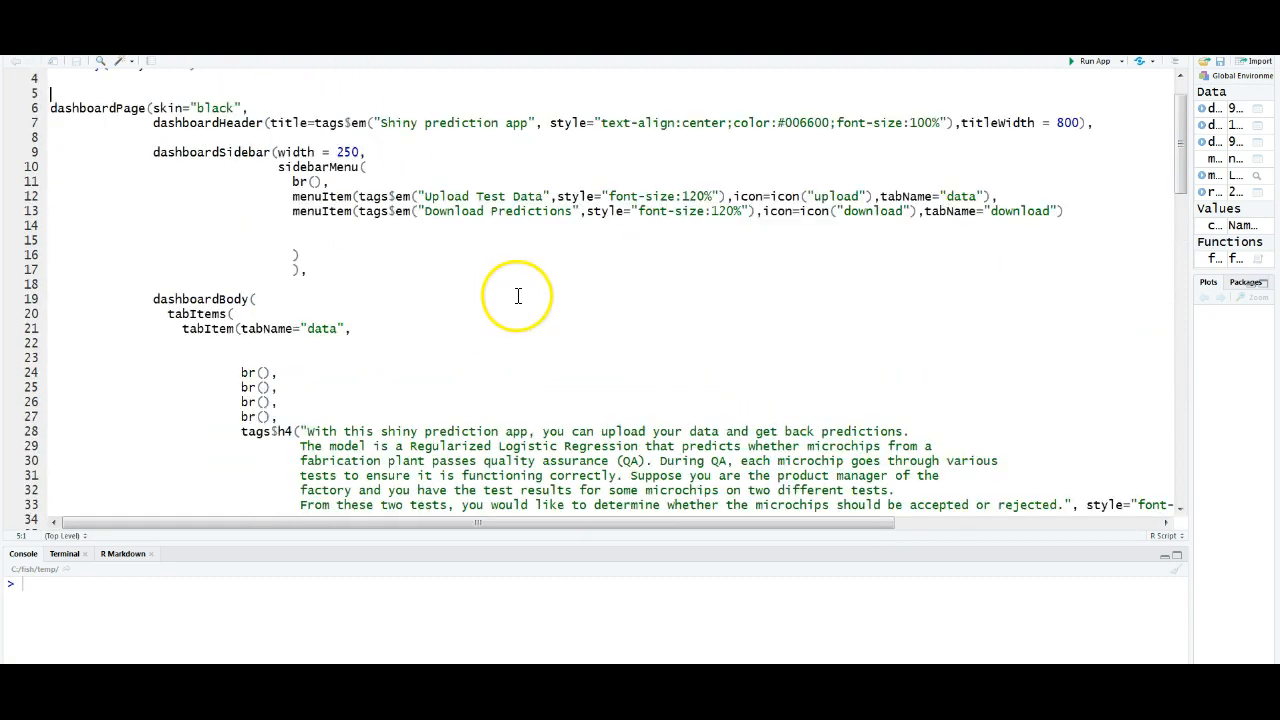
# - Scroll through ui.R's dashboardPage sidebar menu and introduction text
pyautogui.scroll(-3)
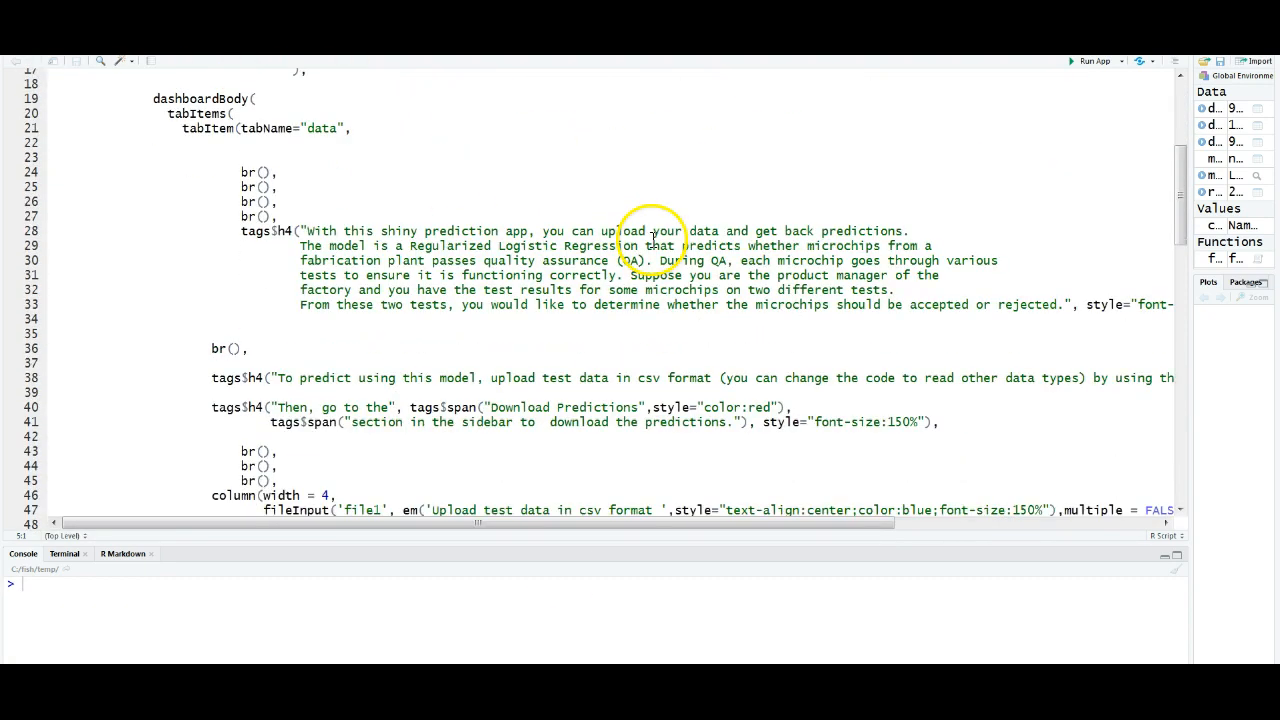
pyautogui.scroll(-3)
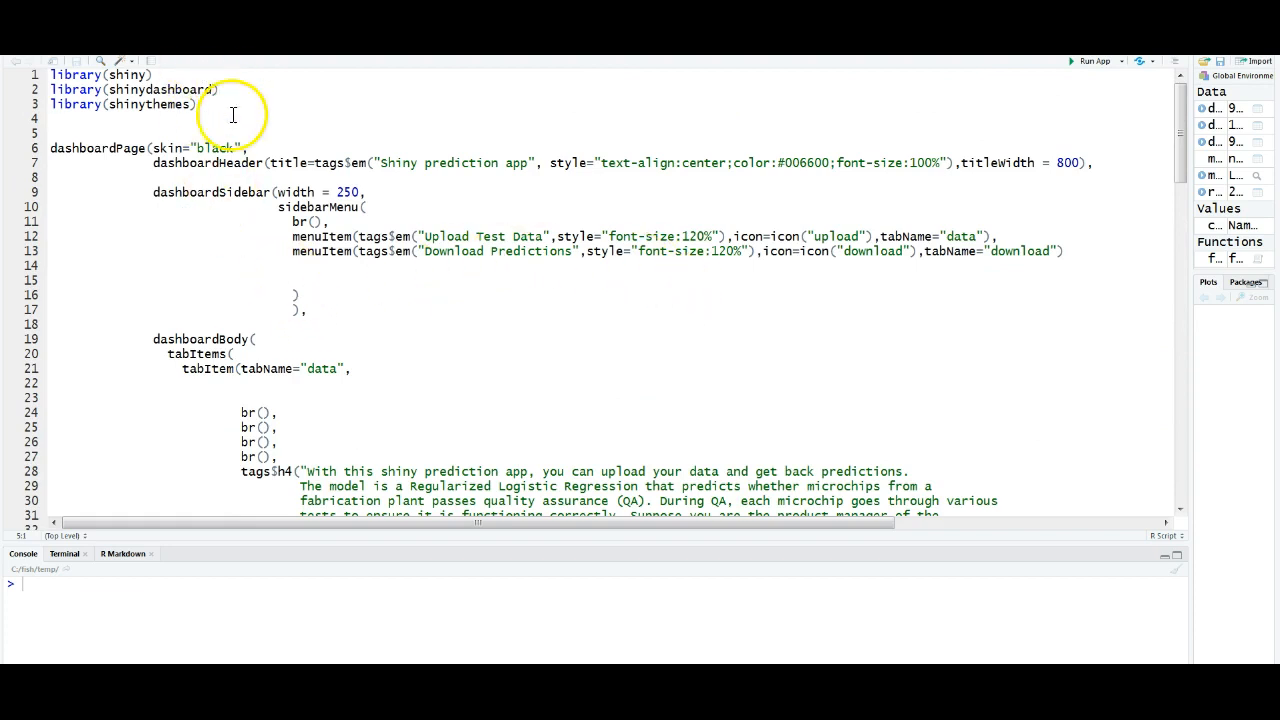
# - Launch the app from RStudio and select, then deselect, its introductory paragraph
pyautogui.click(1090, 61)
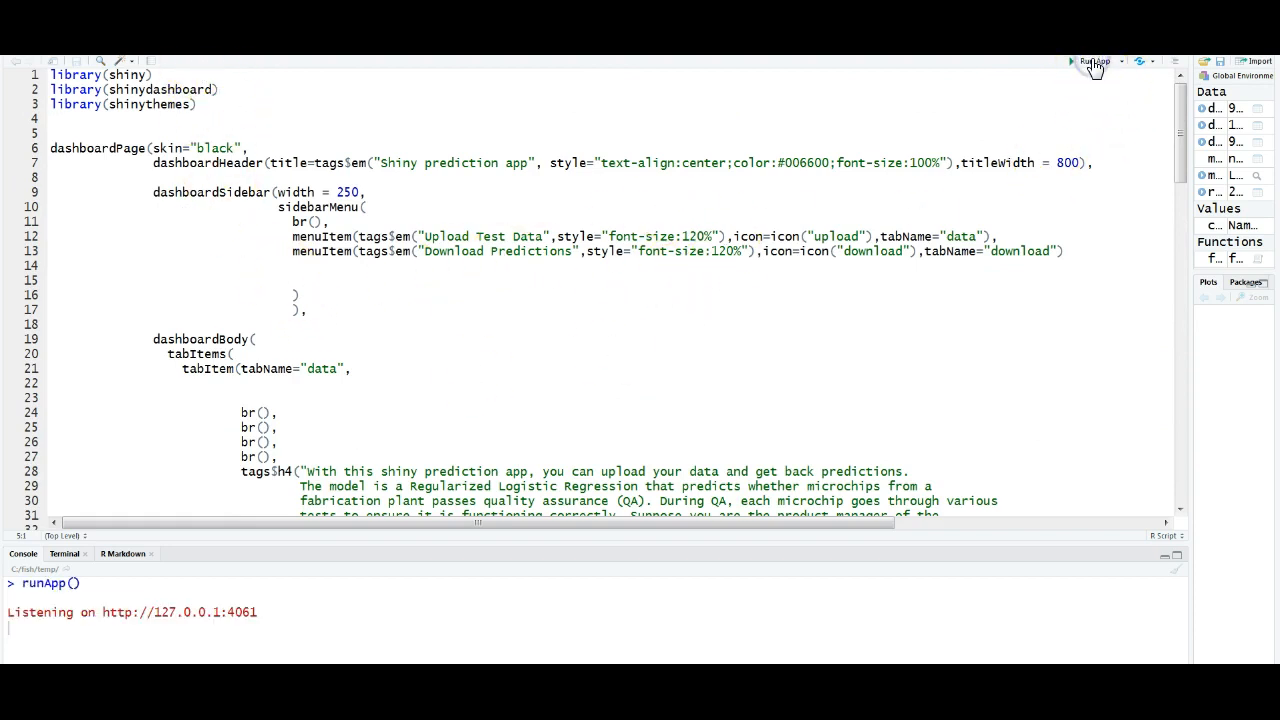
pyautogui.click(1090, 61)
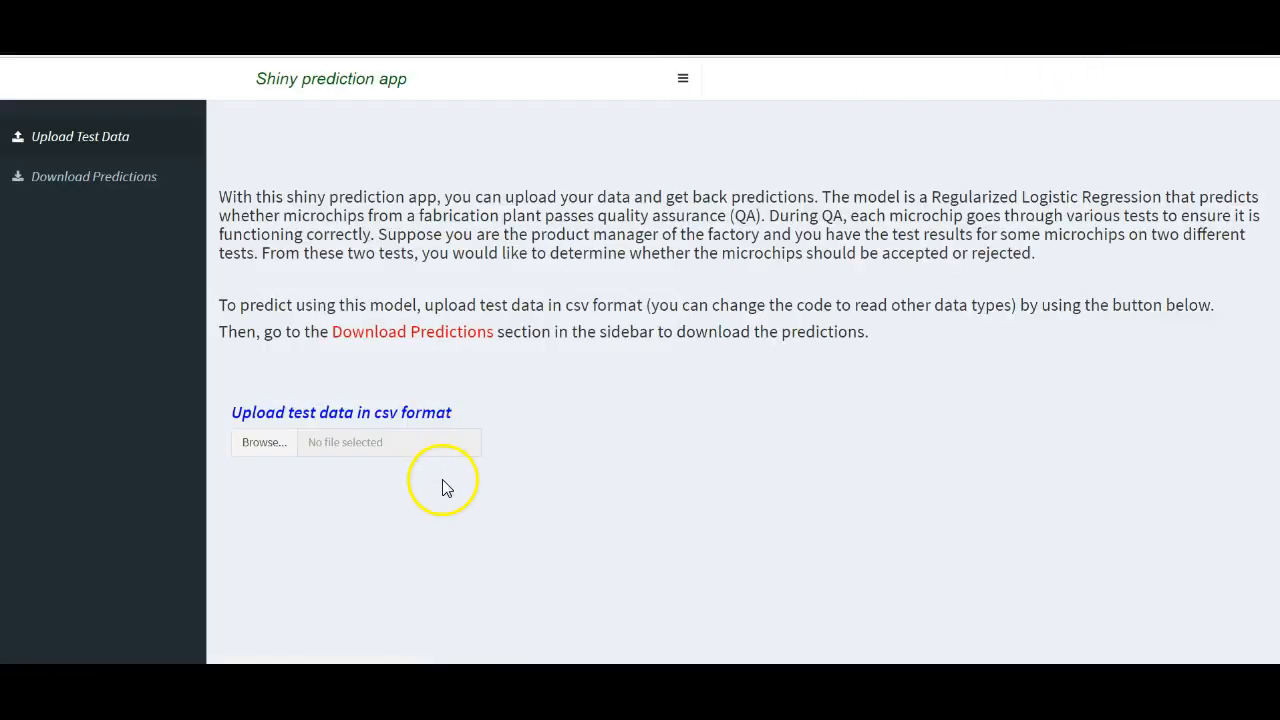
pyautogui.moveTo(48, 140)
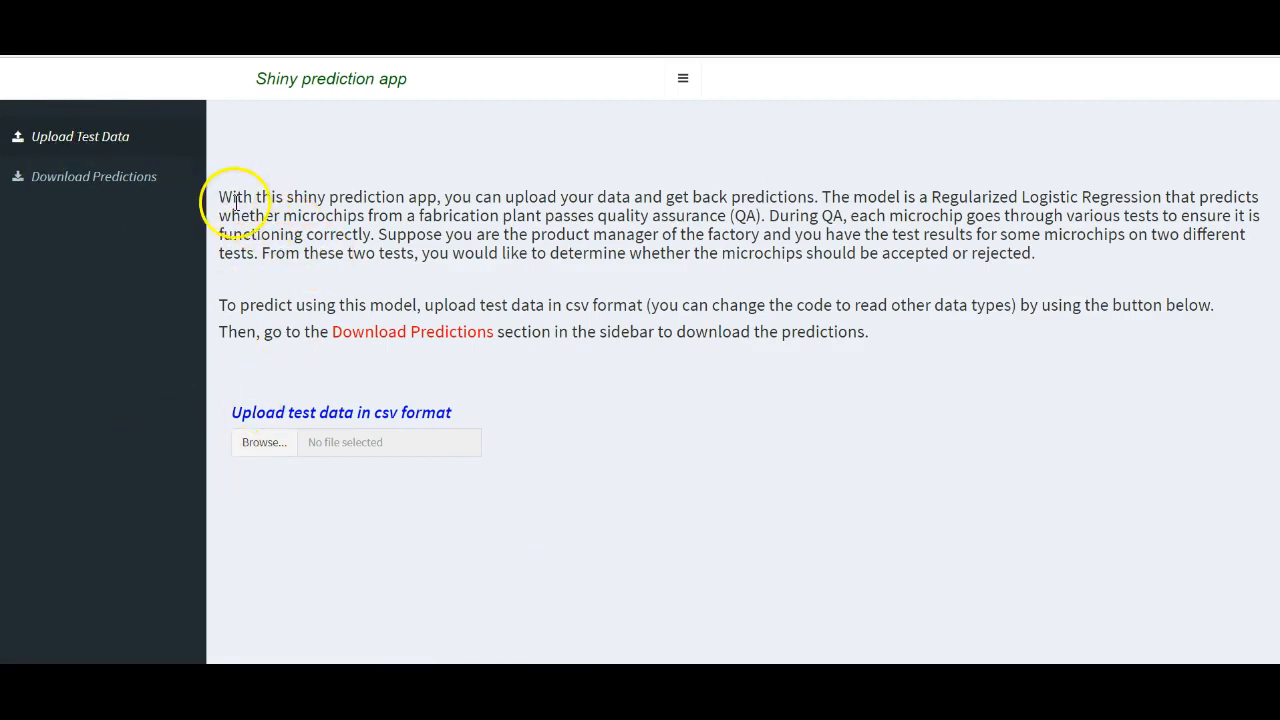
pyautogui.moveTo(230, 196); pyautogui.dragTo(1035, 252)
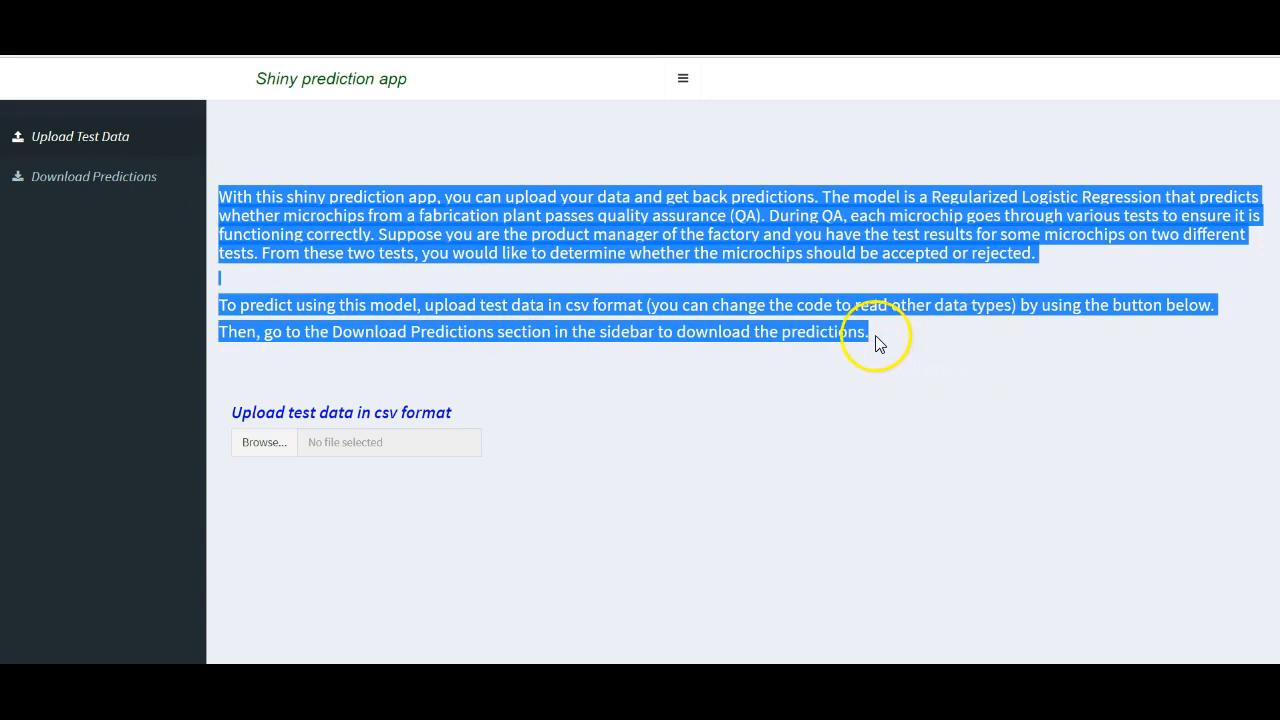
pyautogui.click(348, 488)
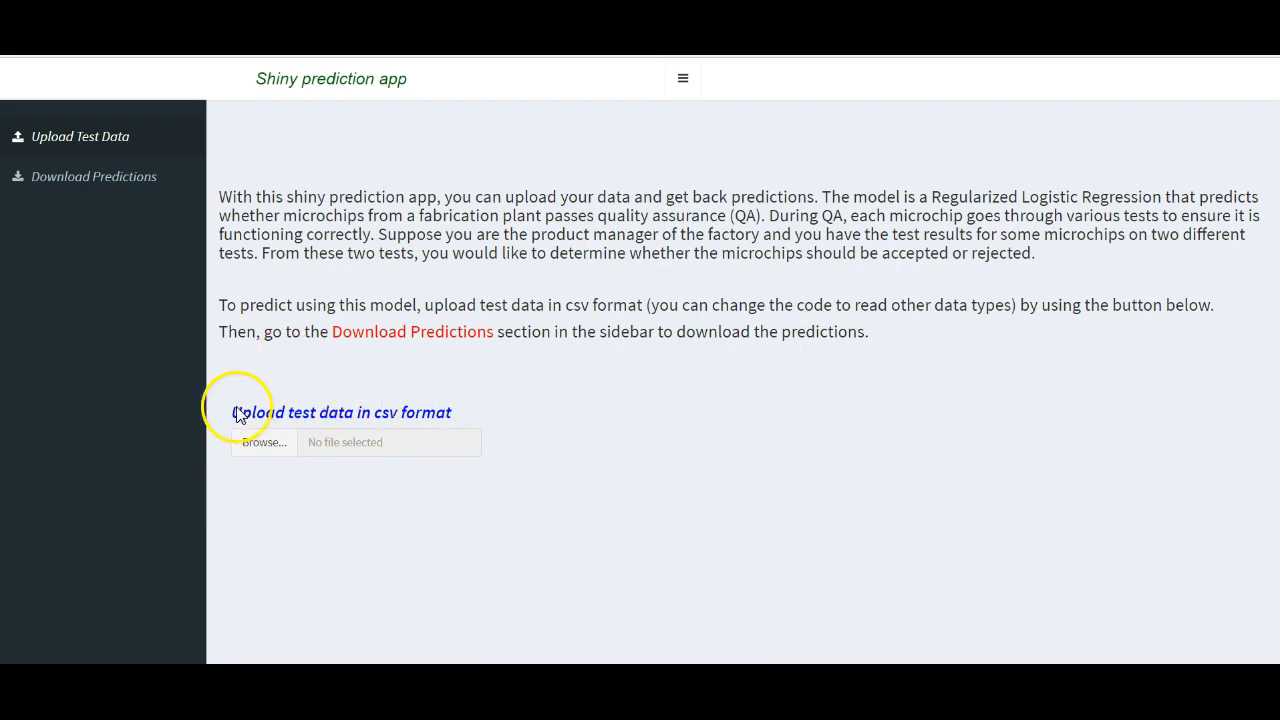
pyautogui.moveTo(493, 405)
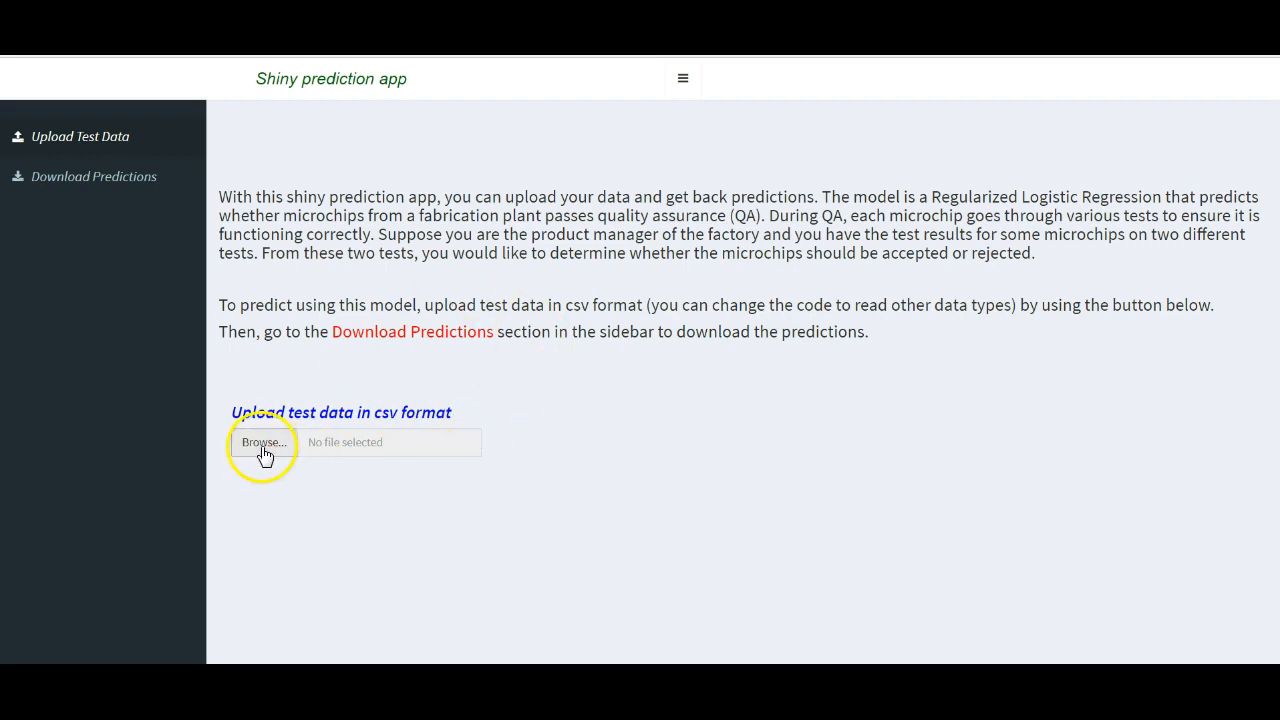
# - Browse for a test CSV and upload test_data.csv to the app
pyautogui.click(262, 442)
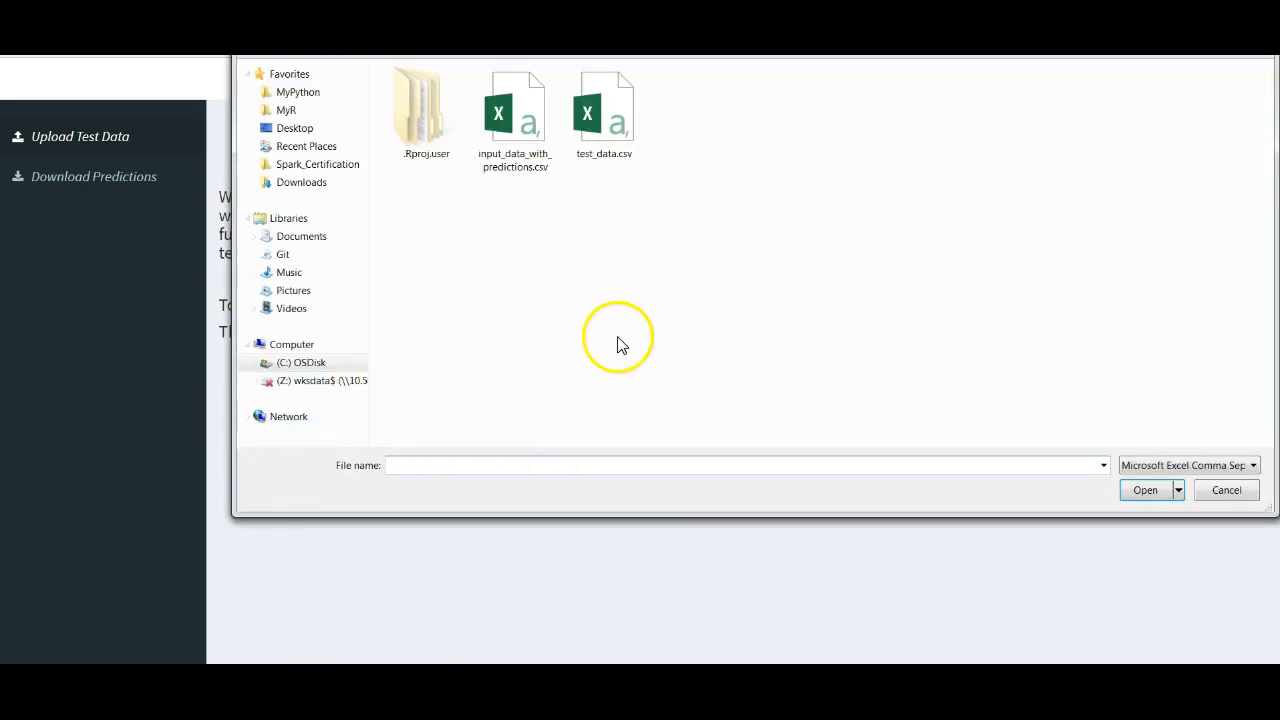
pyautogui.click(515, 110)
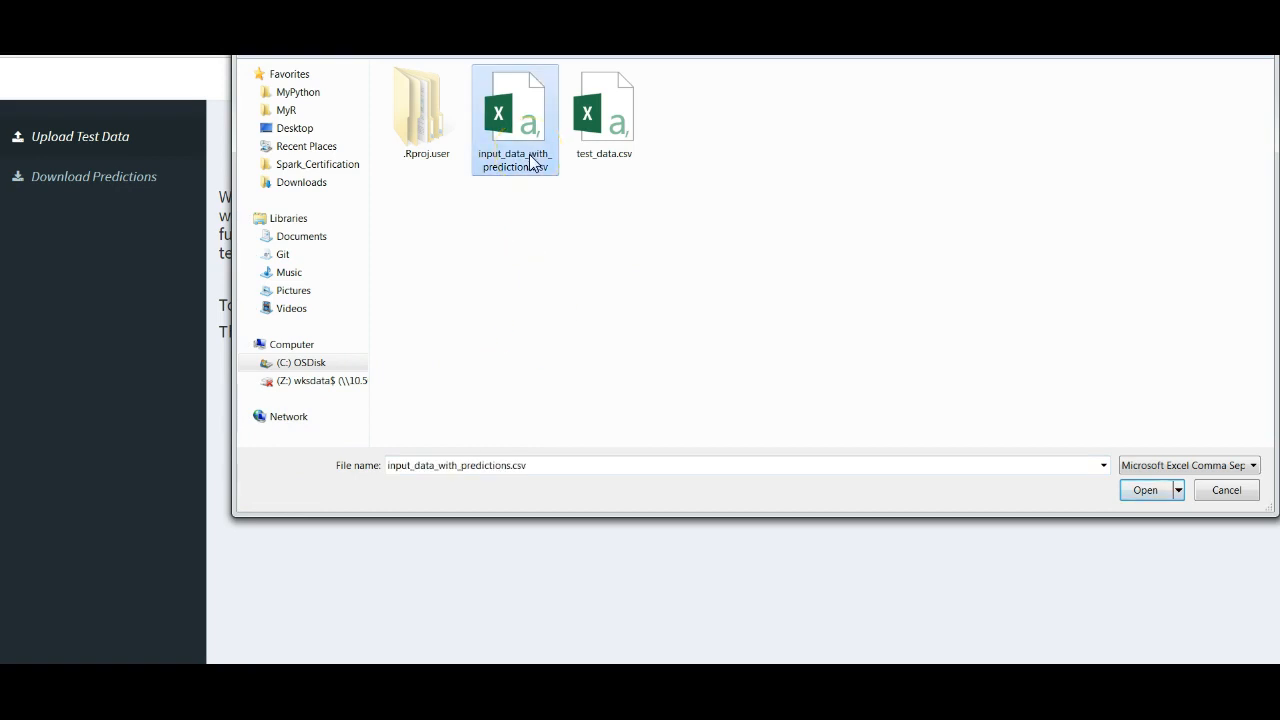
pyautogui.click(1145, 490)
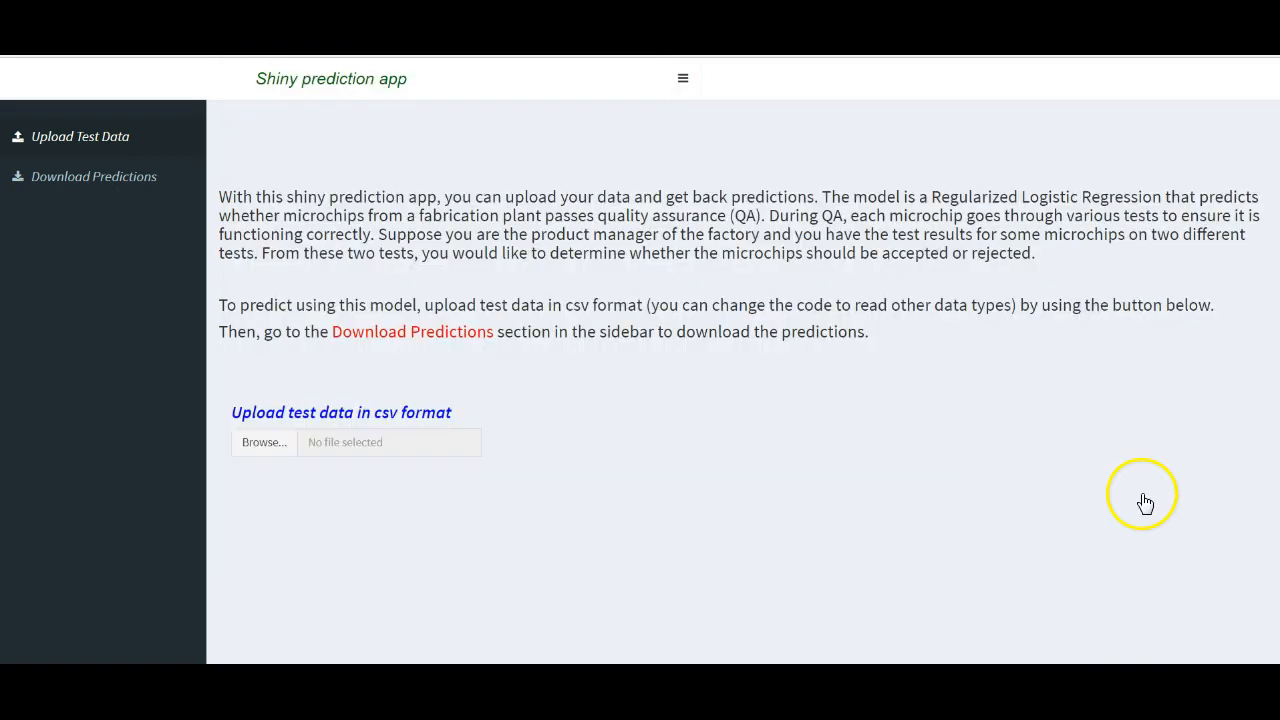
pyautogui.click(263, 442)
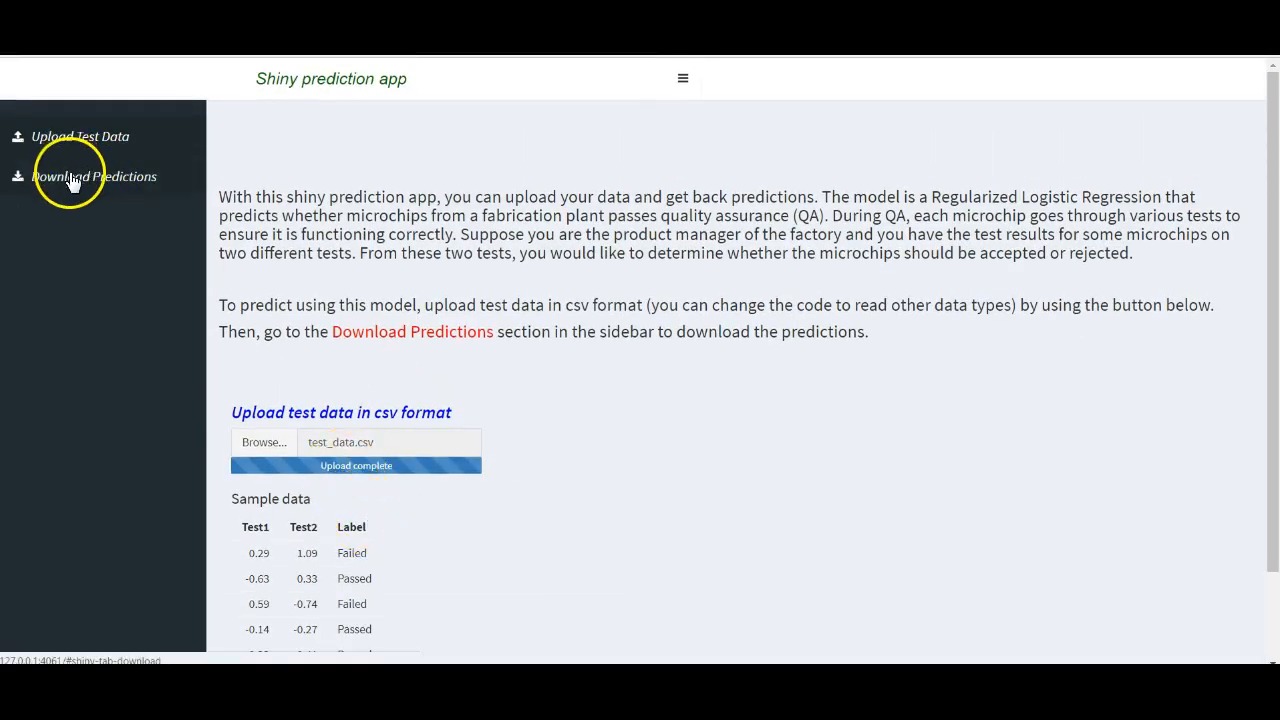
# - Show the Download Predictions page with the Test1 vs Test2 scatter plot and sample predictions
pyautogui.click(94, 176)
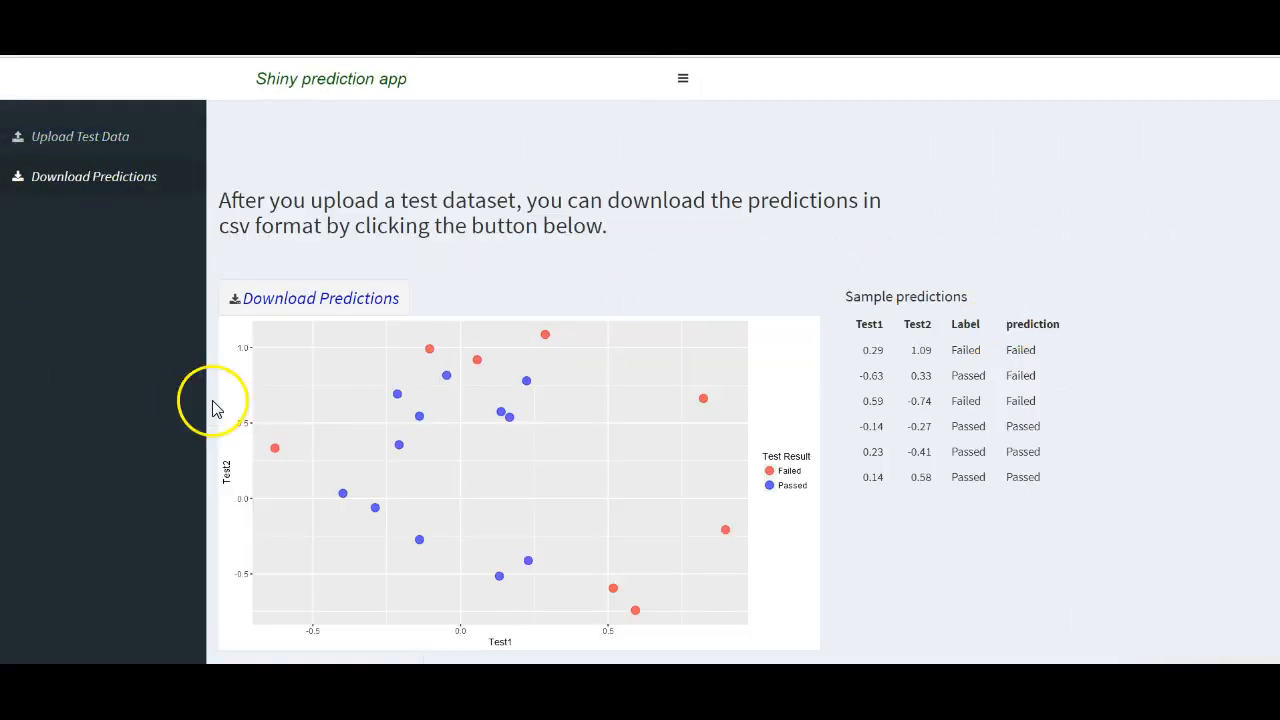
pyautogui.moveTo(28, 216)
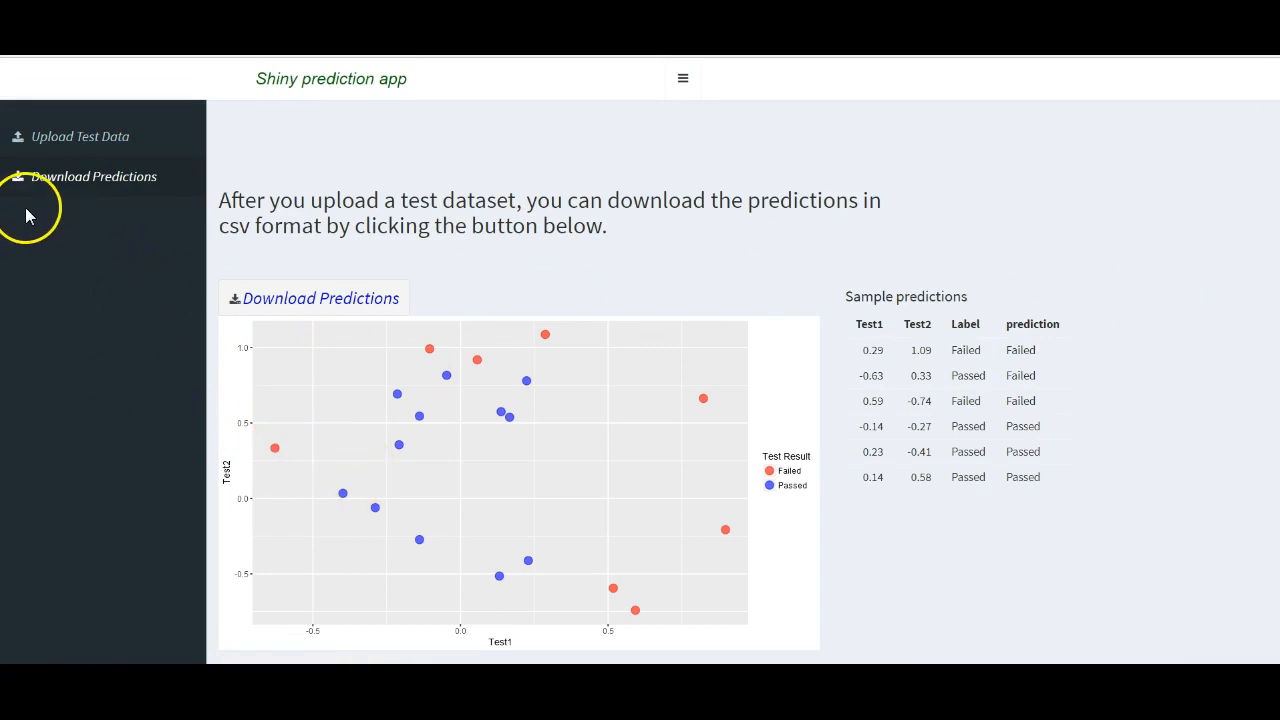
pyautogui.moveTo(260, 133)
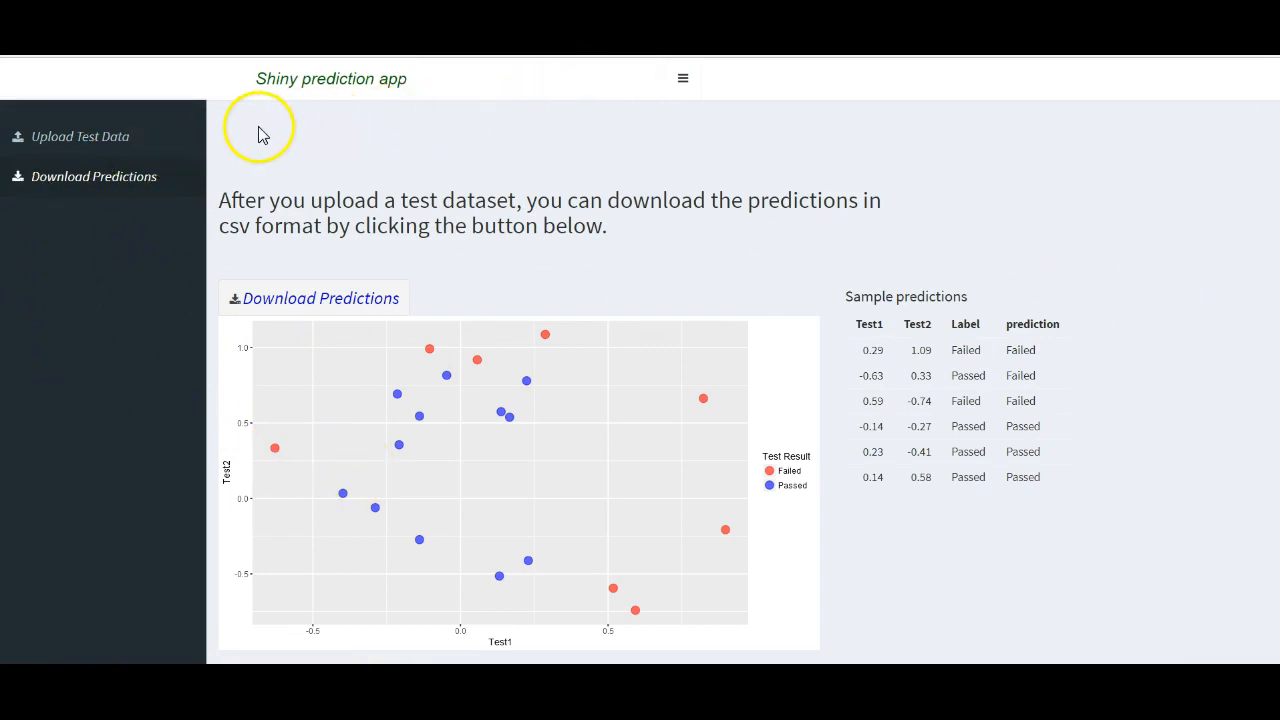
pyautogui.moveTo(918, 83)
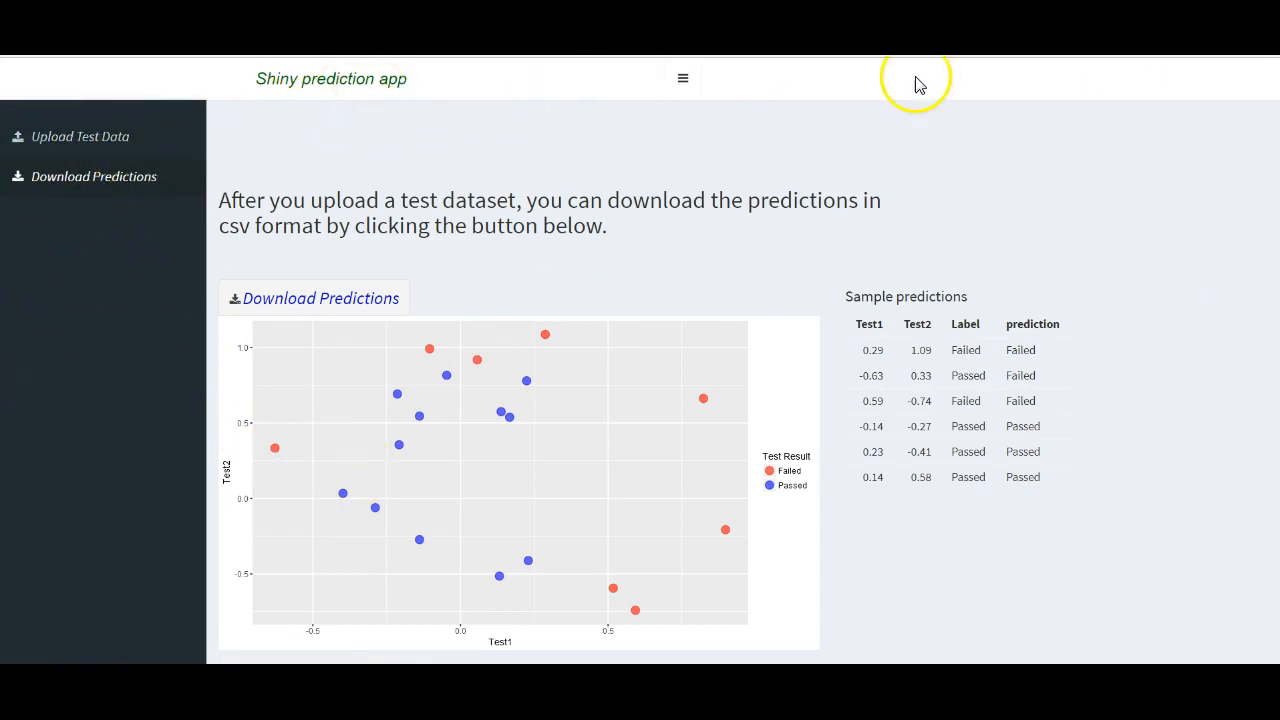
pyautogui.moveTo(1070, 262)
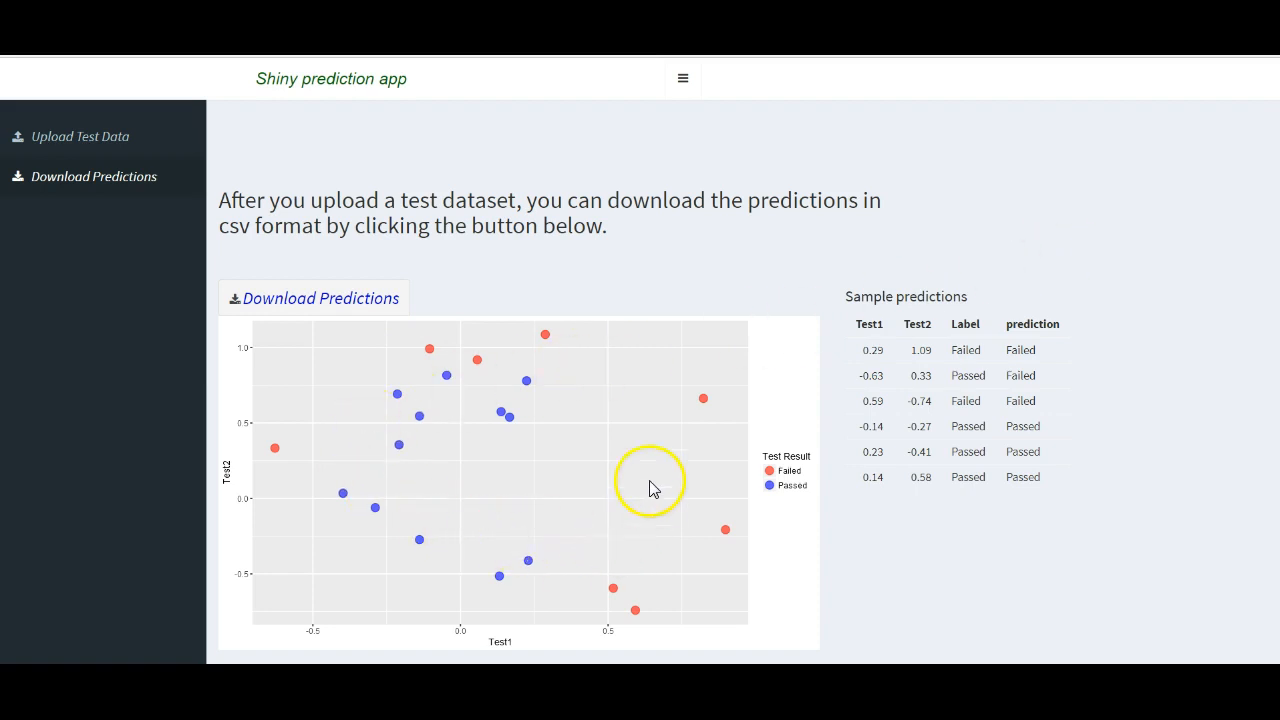
pyautogui.moveTo(807, 500)
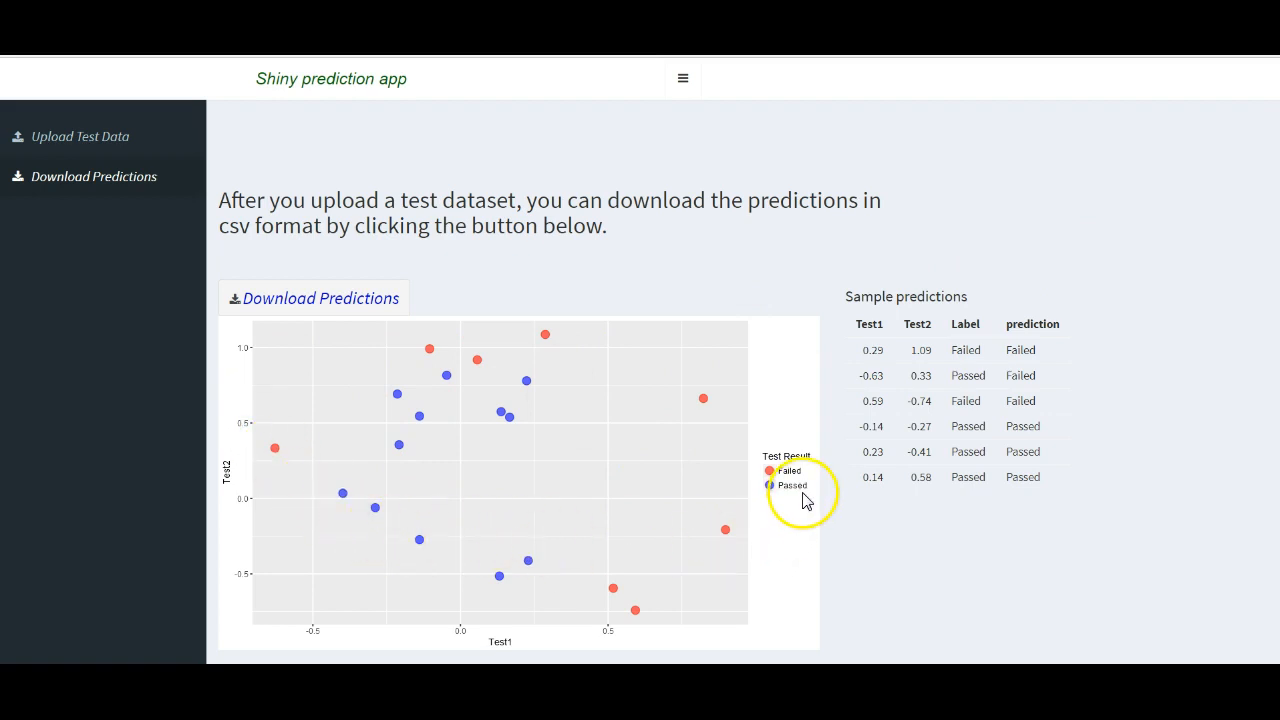
pyautogui.moveTo(628, 517)
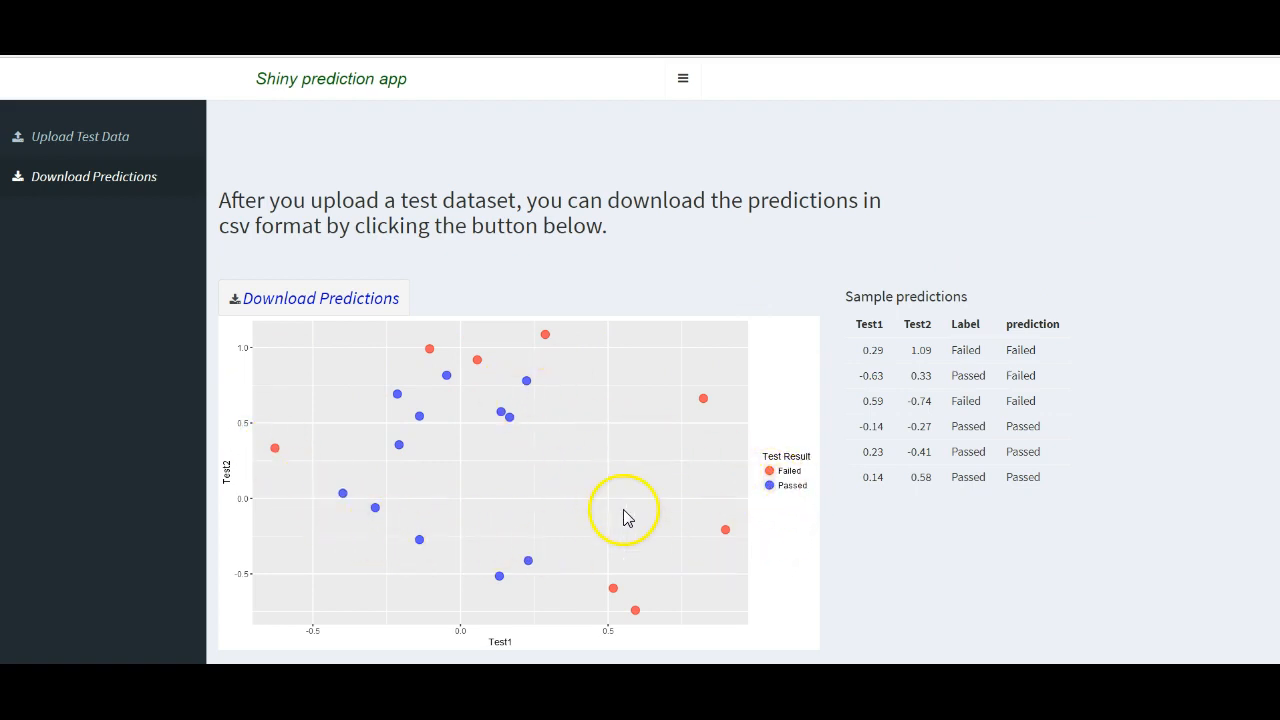
pyautogui.moveTo(790, 488)
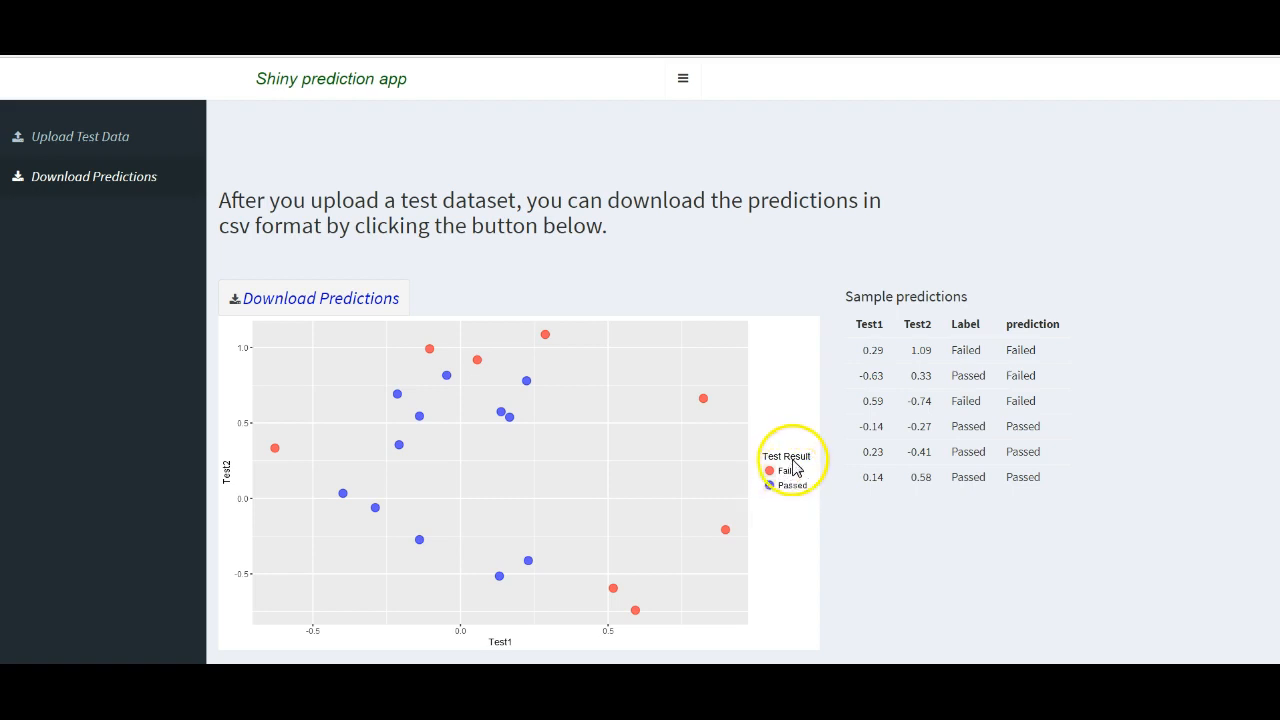
pyautogui.moveTo(541, 334)
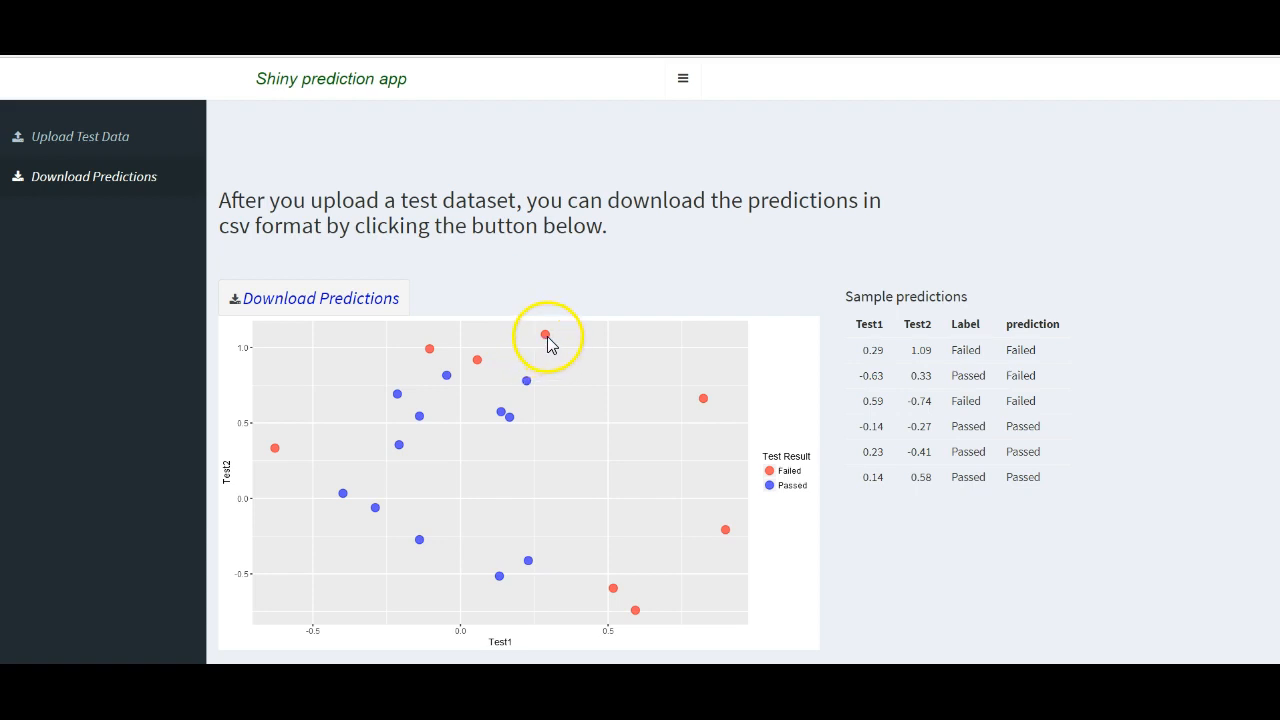
pyautogui.moveTo(518, 344)
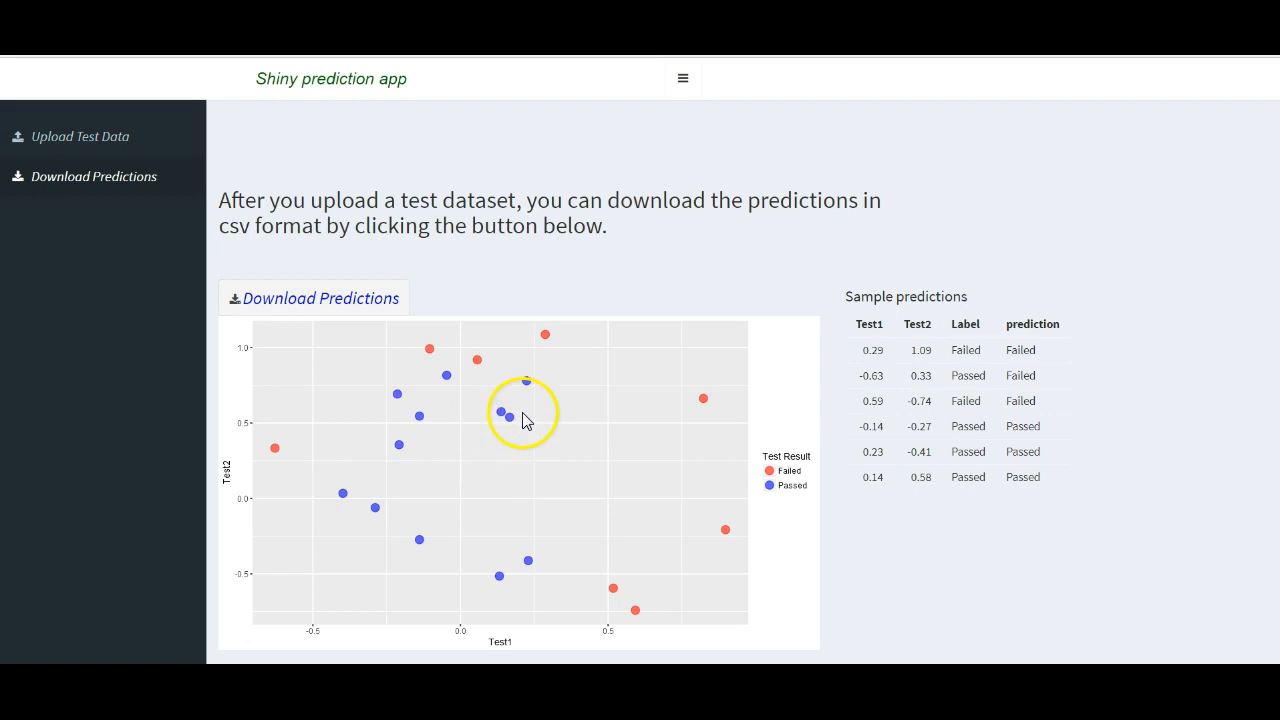
pyautogui.moveTo(638, 531)
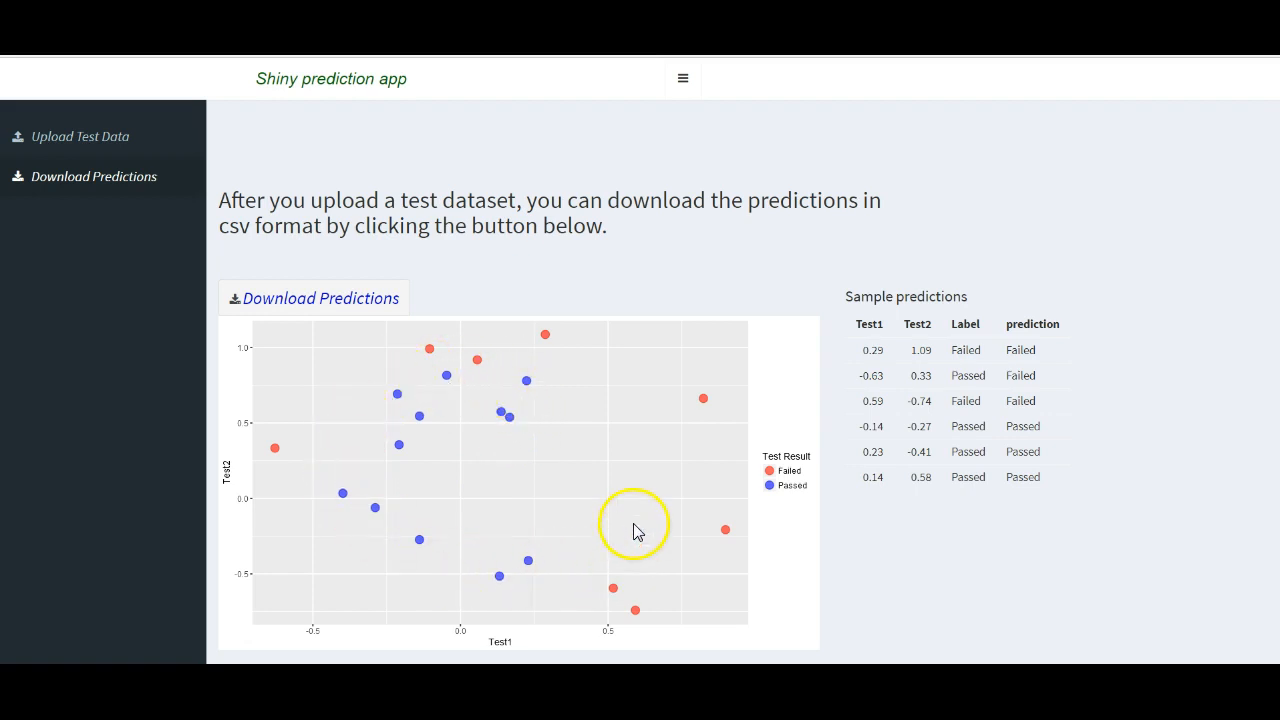
pyautogui.moveTo(510, 388)
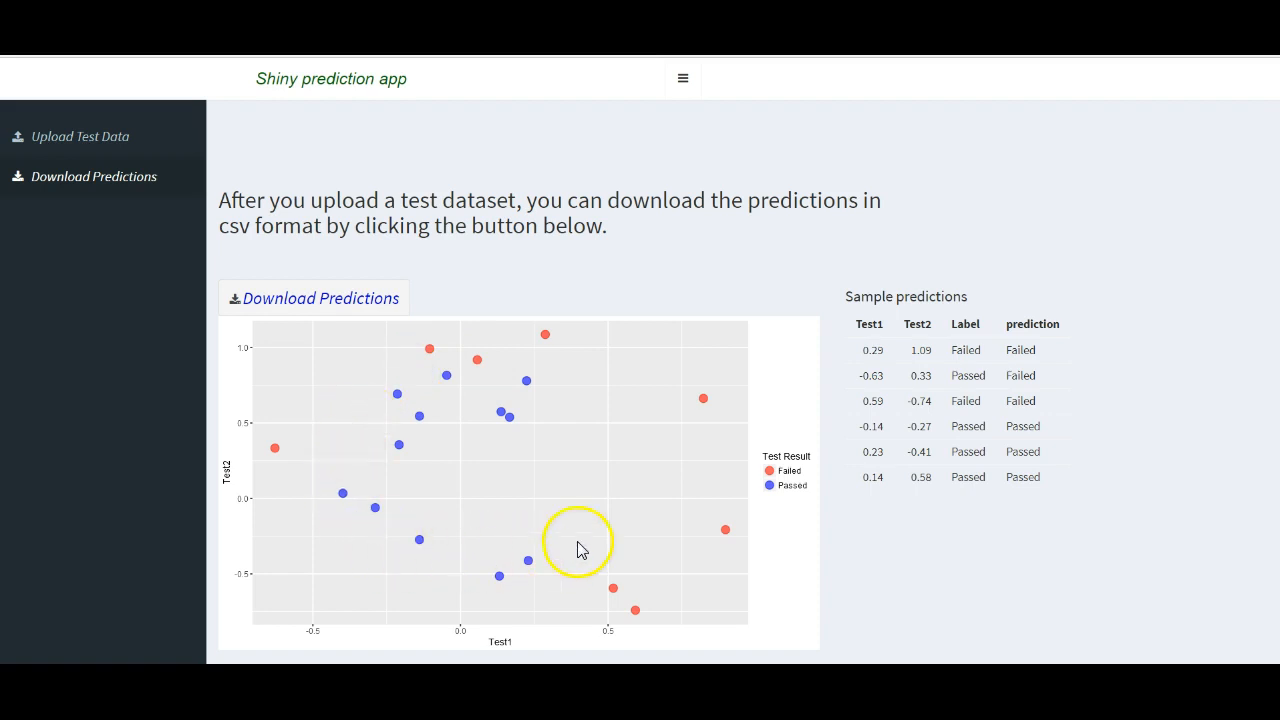
pyautogui.moveTo(725, 575)
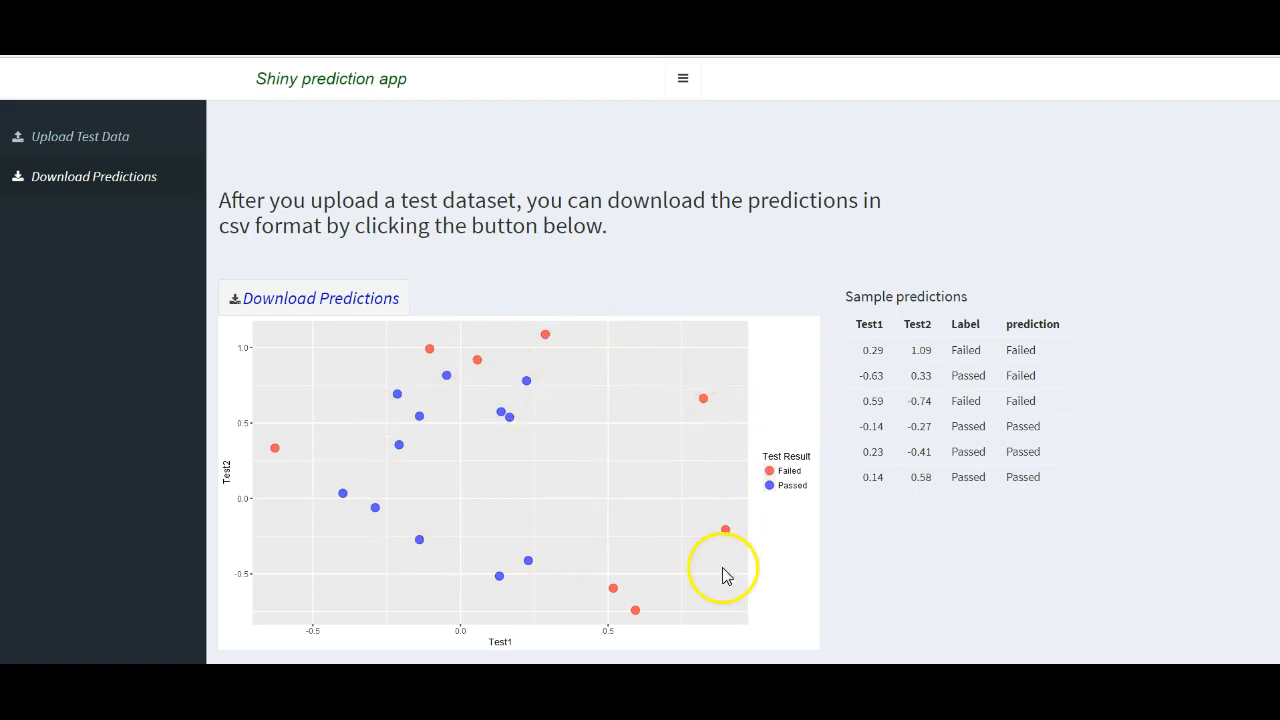
pyautogui.moveTo(638, 565)
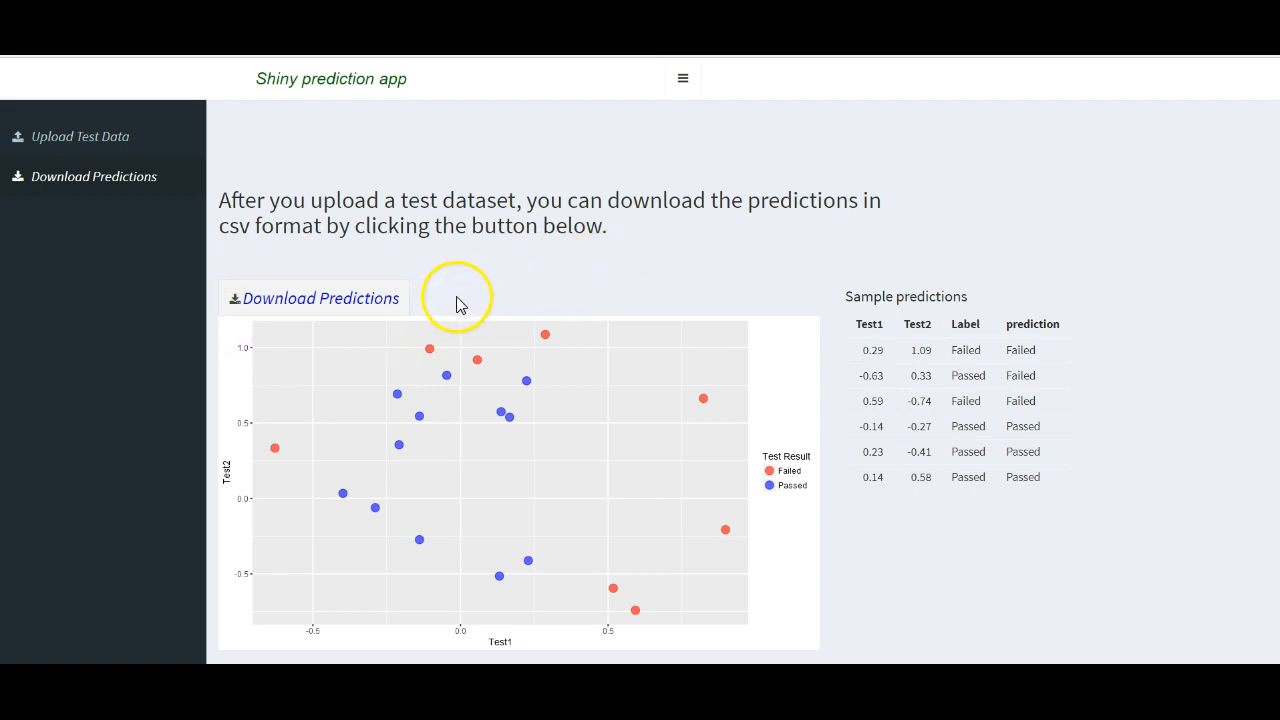
pyautogui.moveTo(335, 373)
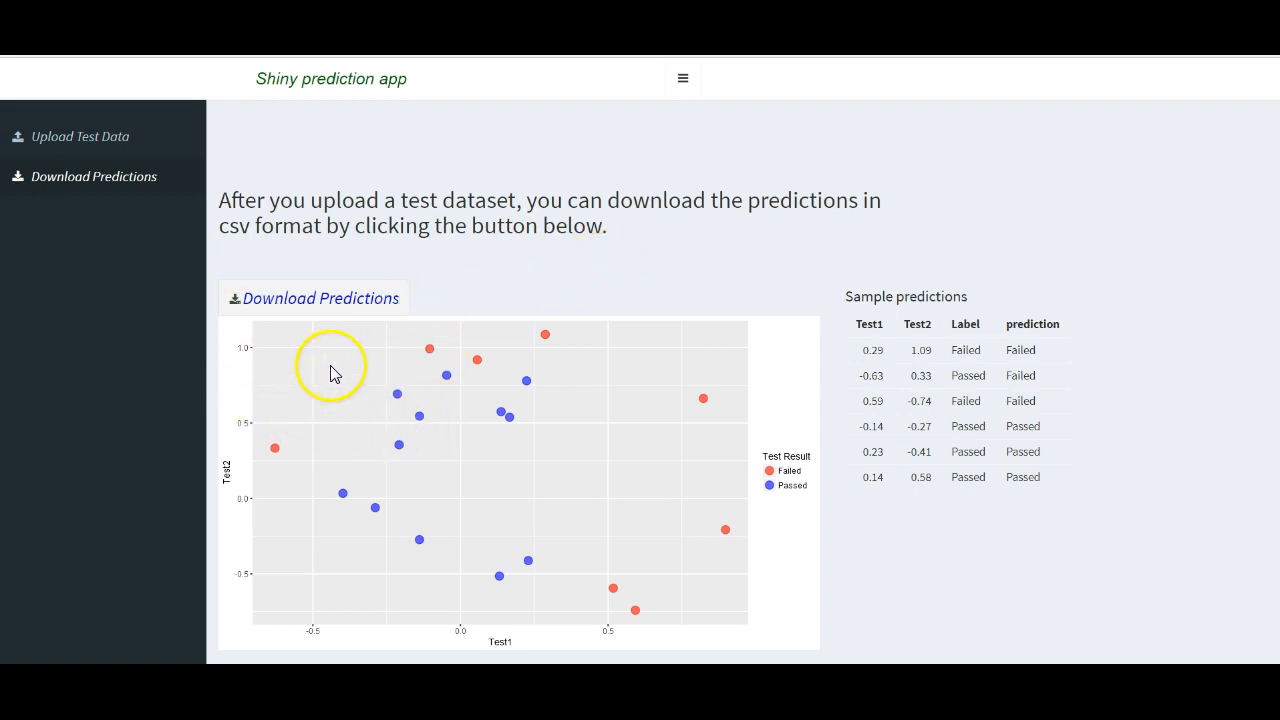
# - Download the predictions and save them as input_data_with_predictions.csv
pyautogui.click(314, 298)
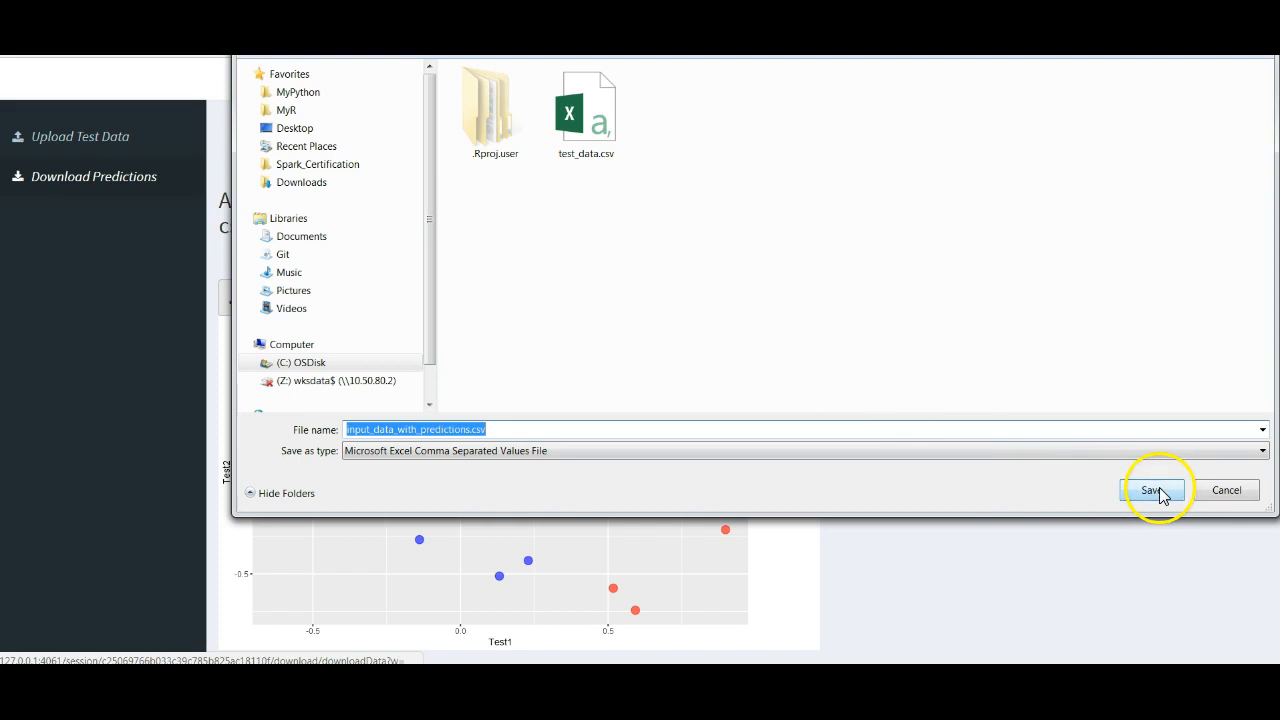
pyautogui.click(1151, 490)
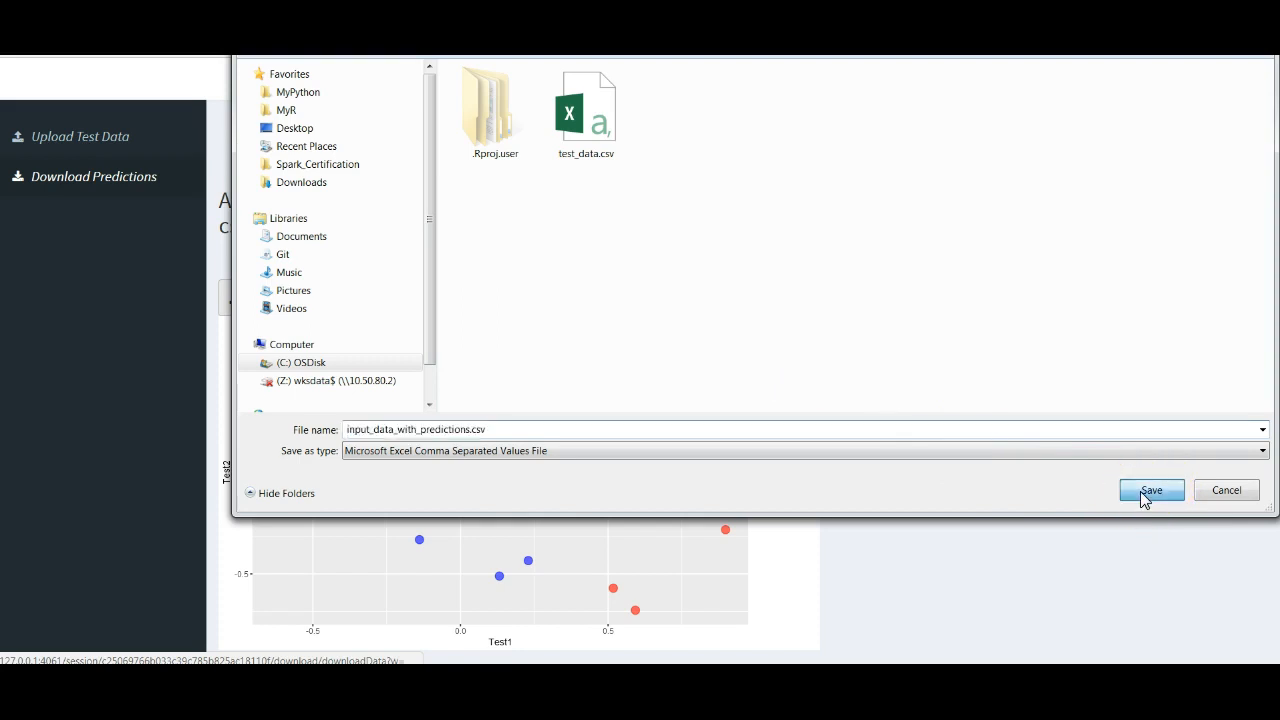
pyautogui.click(1151, 490)
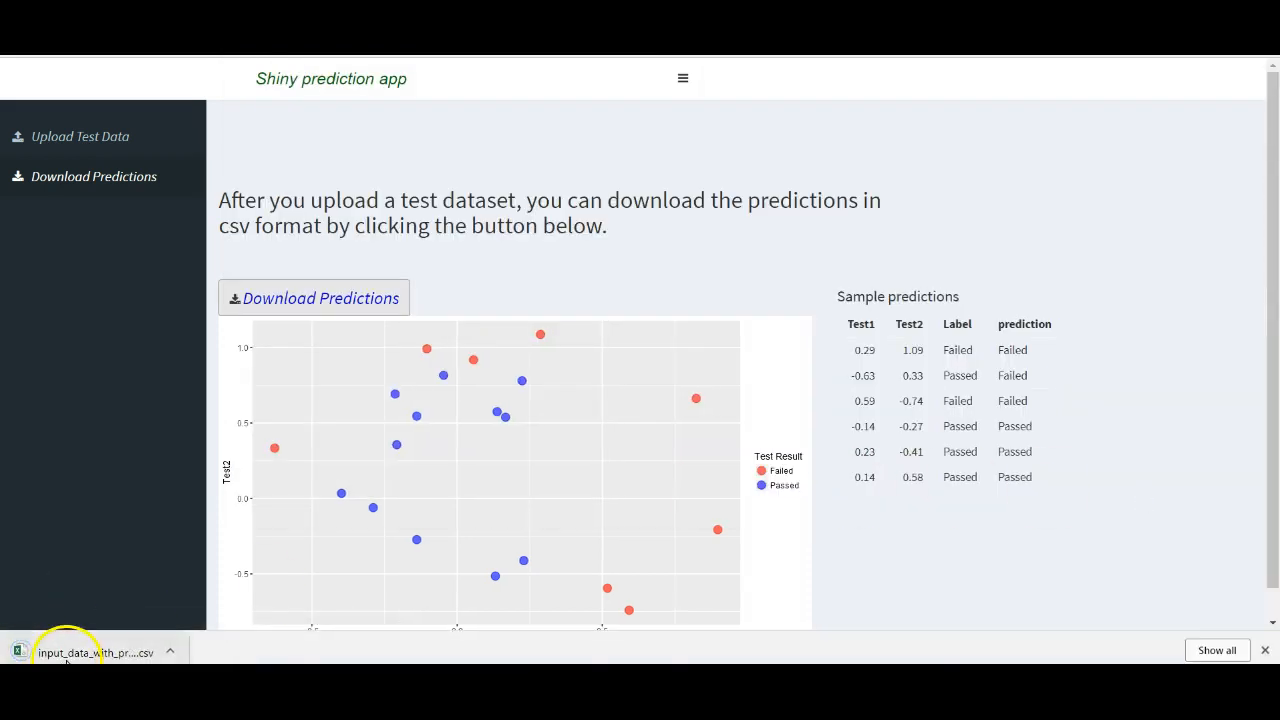
# - Open input_data_with_predictions.csv in Excel and select the prediction column D
pyautogui.click(95, 652)
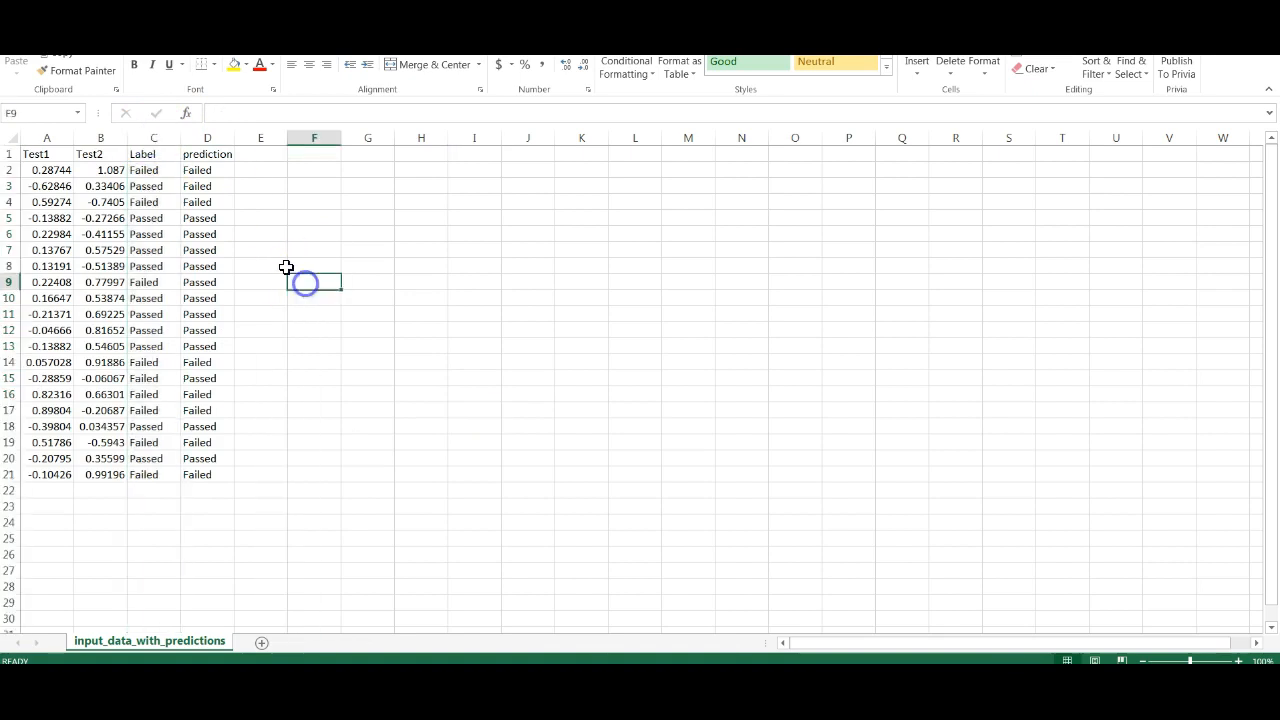
pyautogui.click(367, 266)
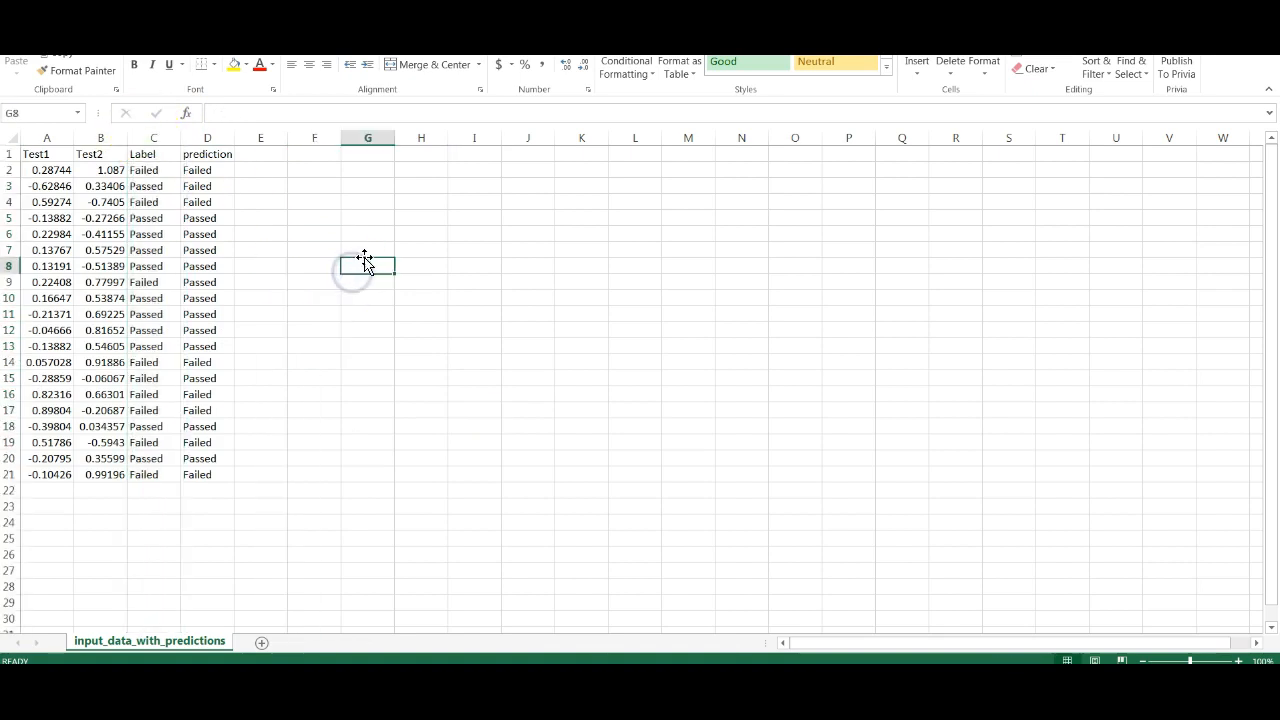
pyautogui.click(153, 137)
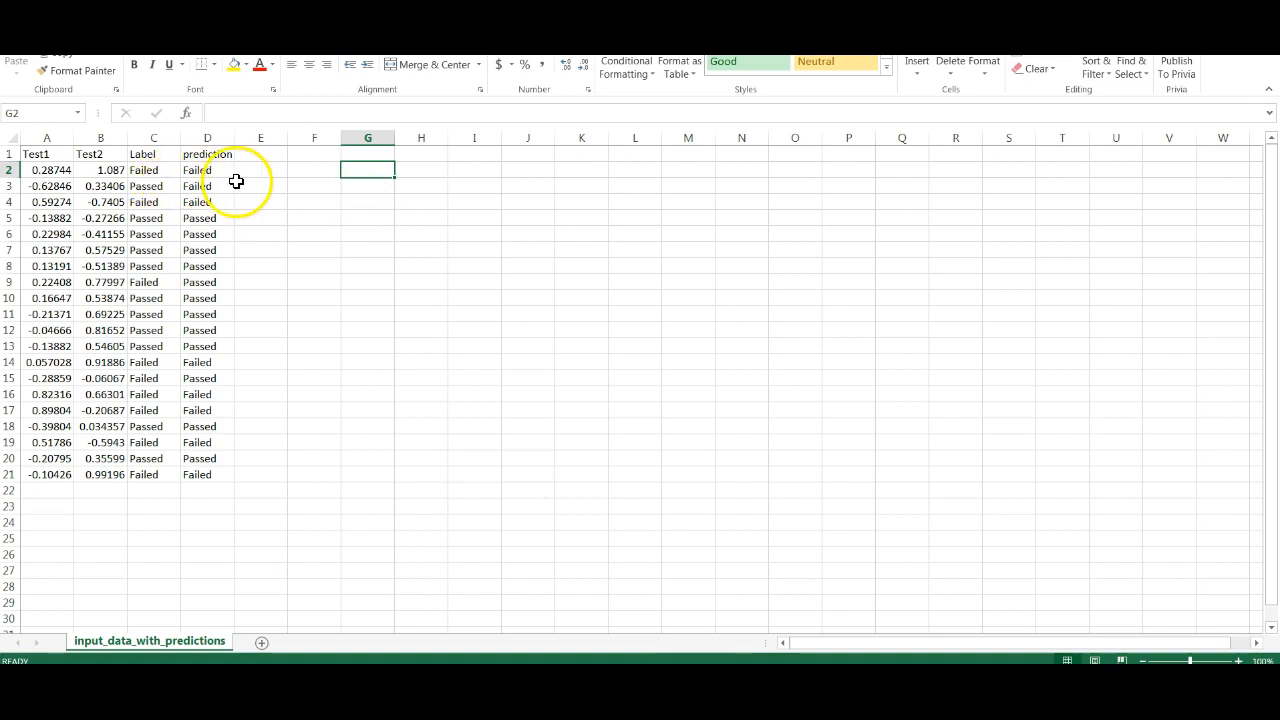
pyautogui.click(207, 137)
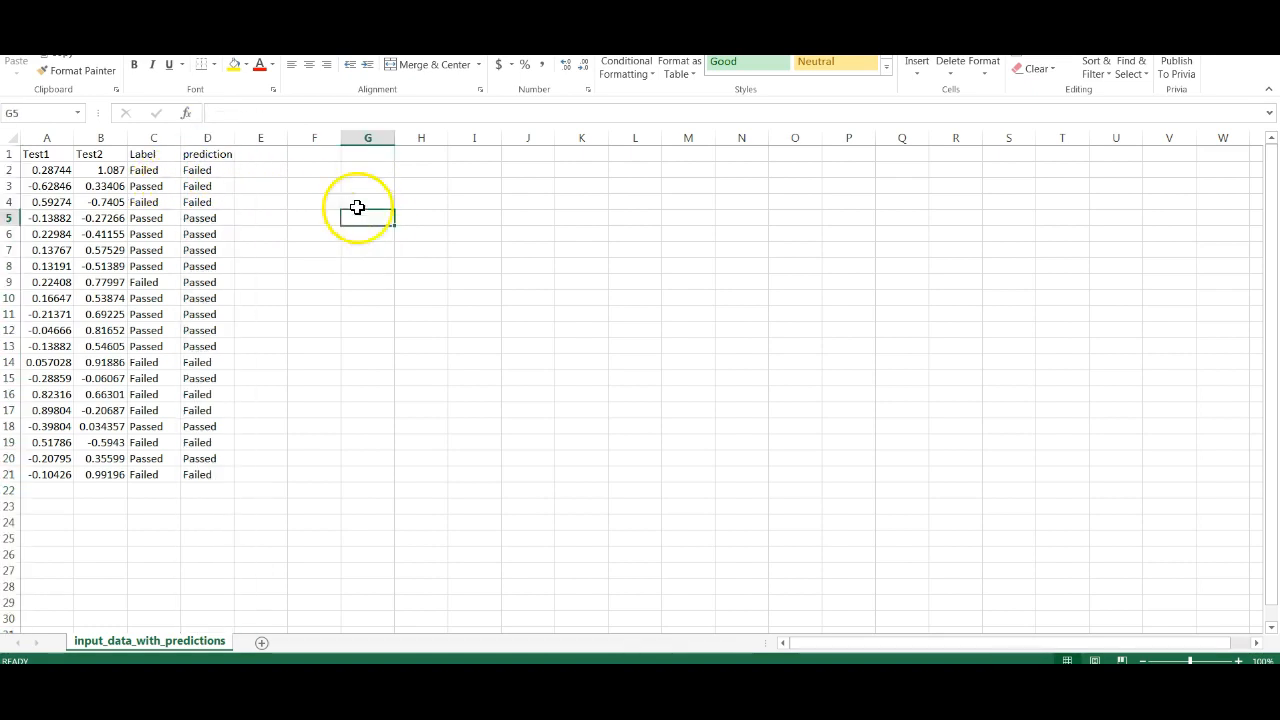
pyautogui.click(207, 137)
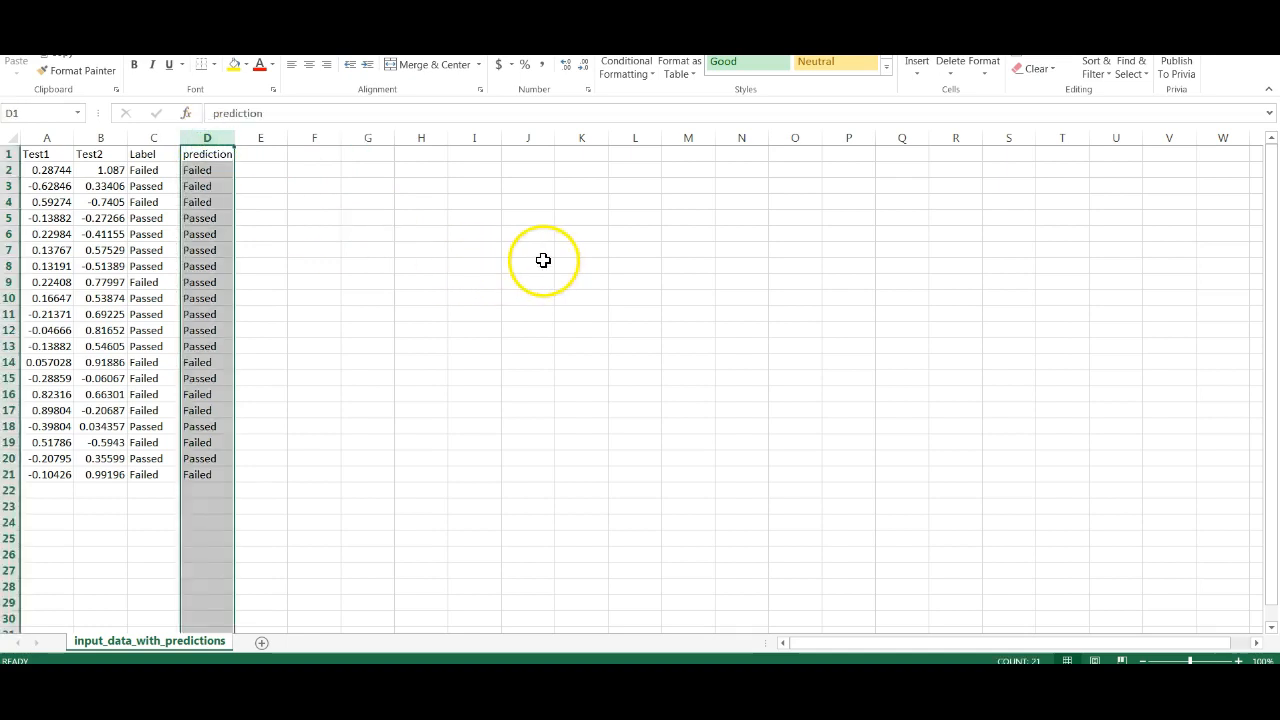
pyautogui.moveTo(712, 217)
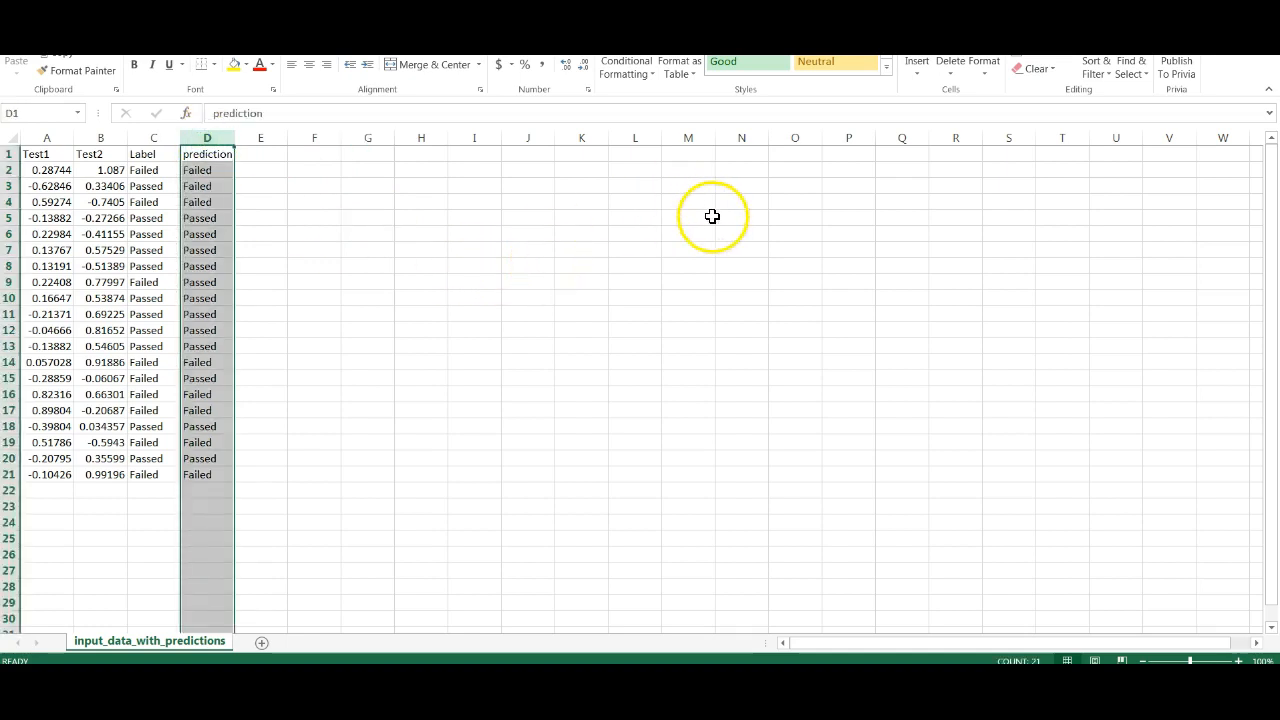
pyautogui.moveTo(754, 169)
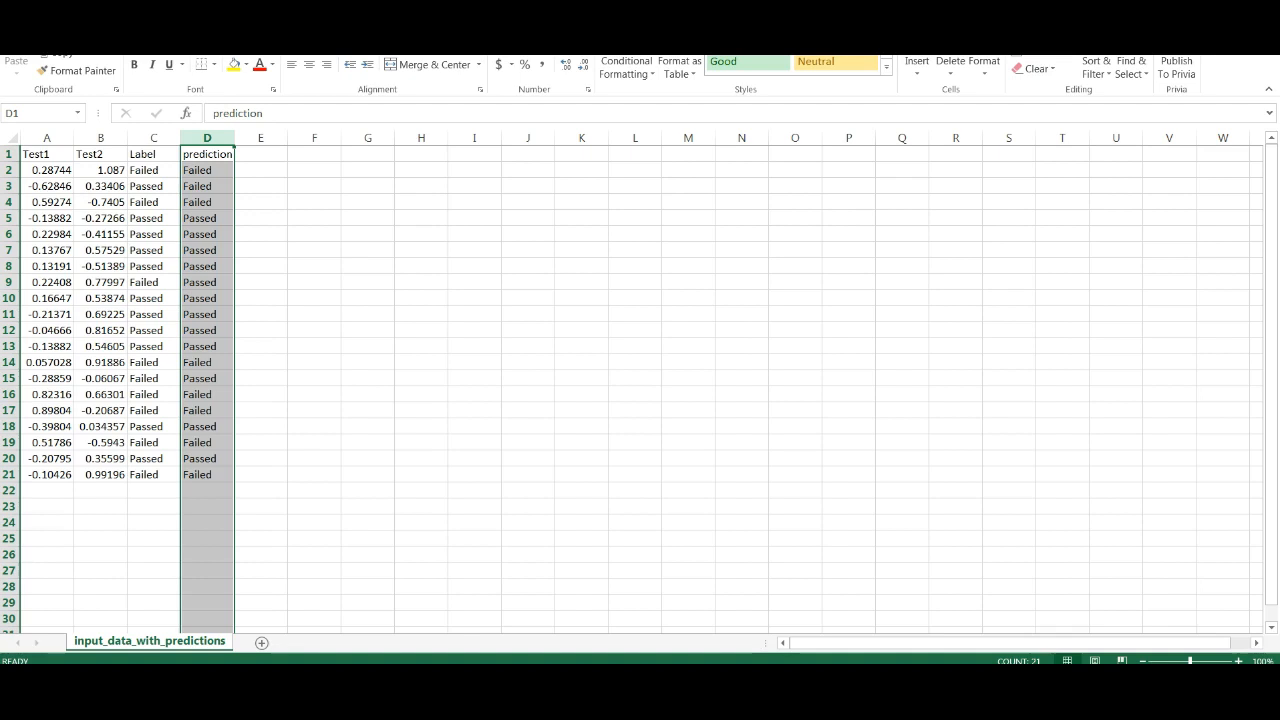
pyautogui.moveTo(618, 325)
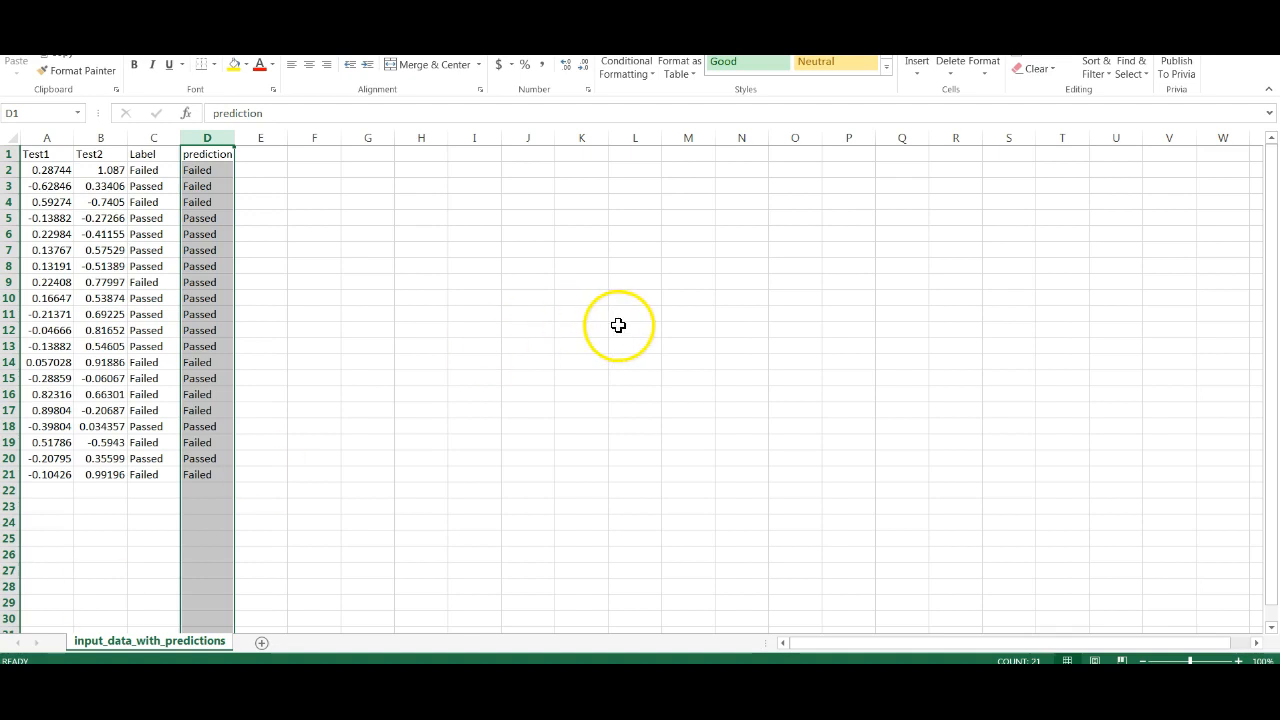
pyautogui.moveTo(486, 325)
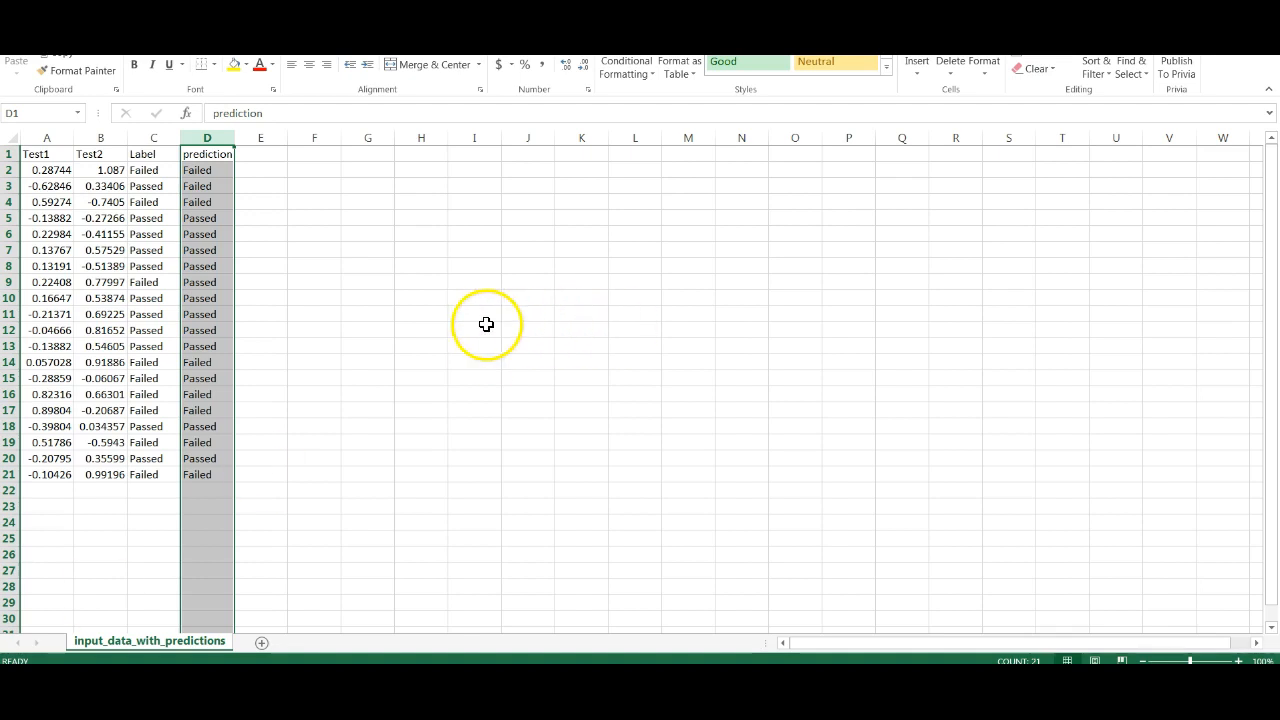
pyautogui.moveTo(653, 324)
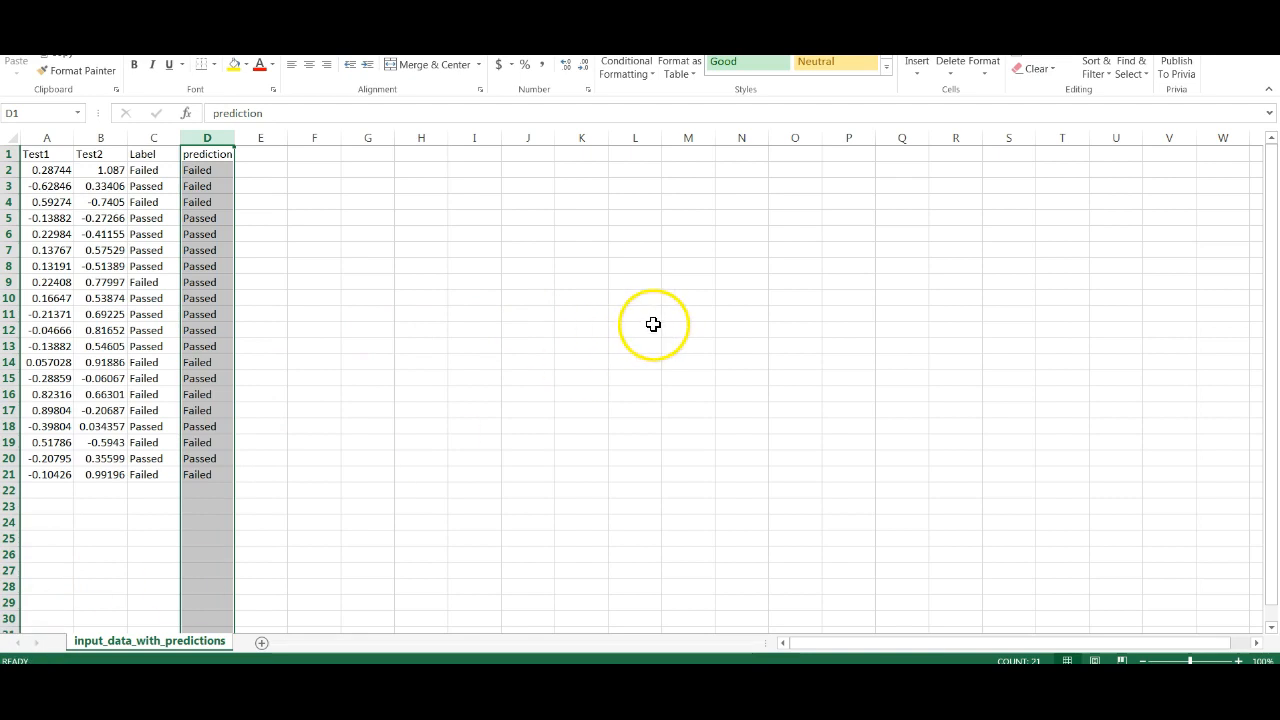
pyautogui.moveTo(478, 318)
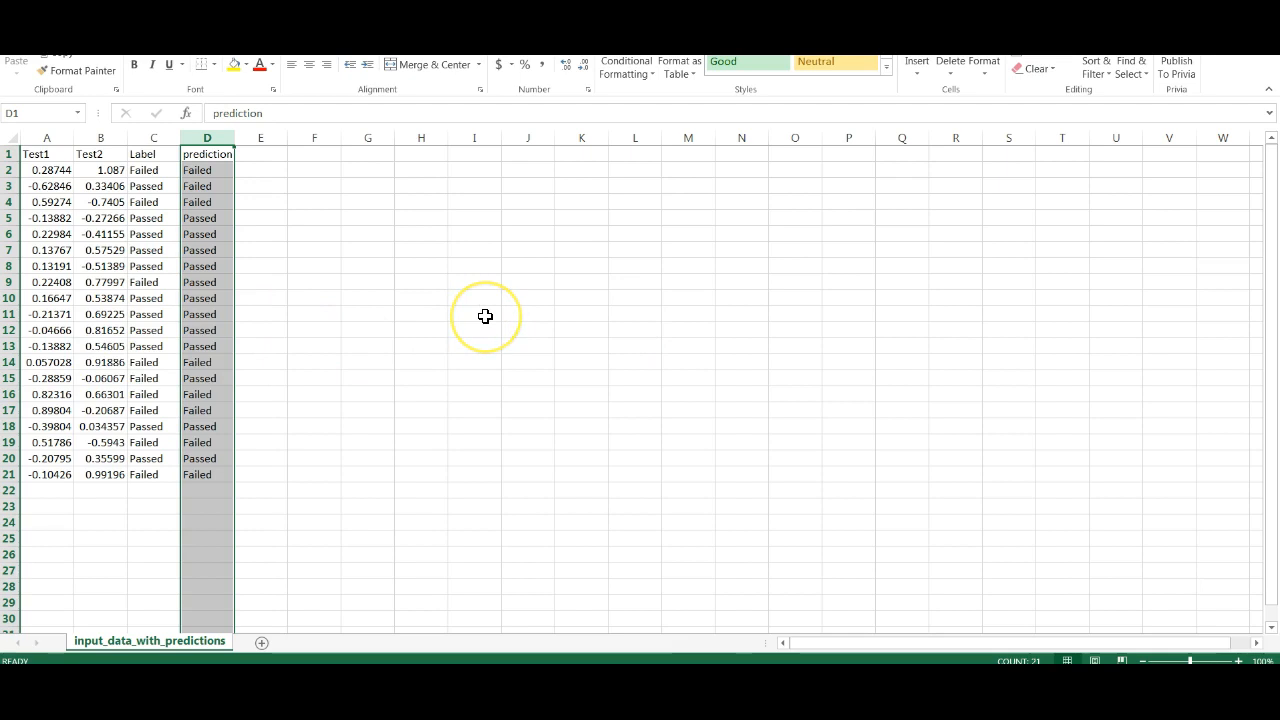
pyautogui.moveTo(542, 334)
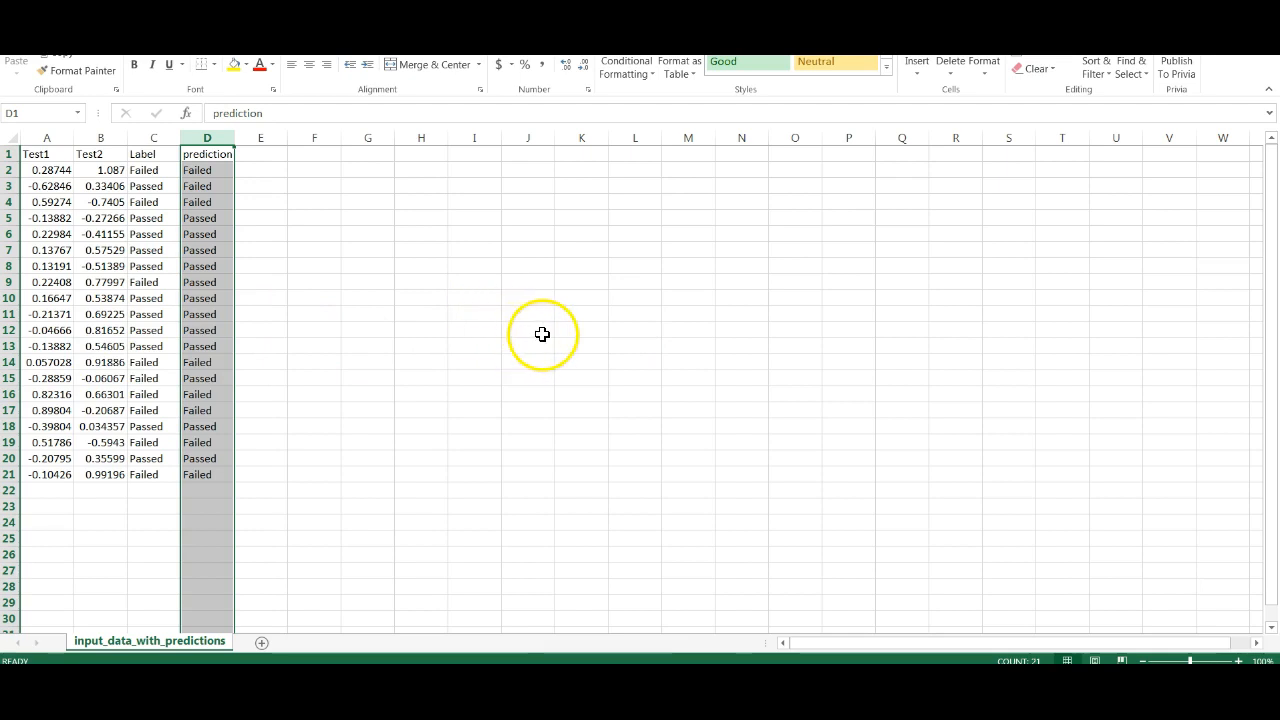